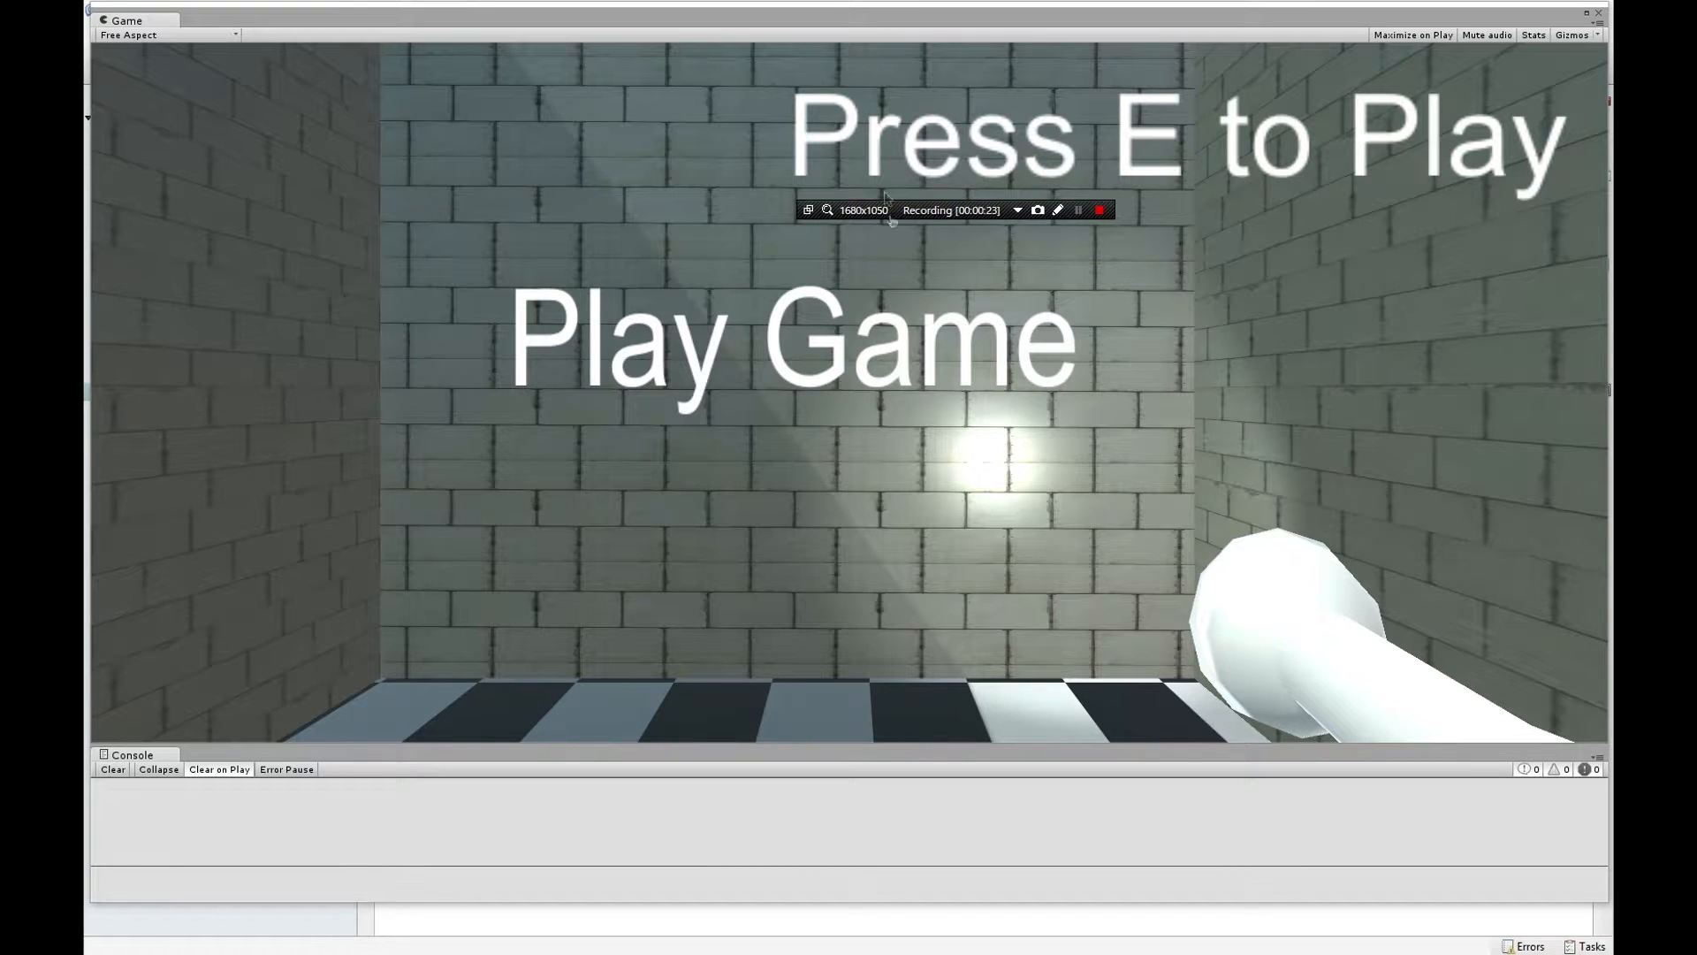
pyautogui.moveTo(1210, 149)
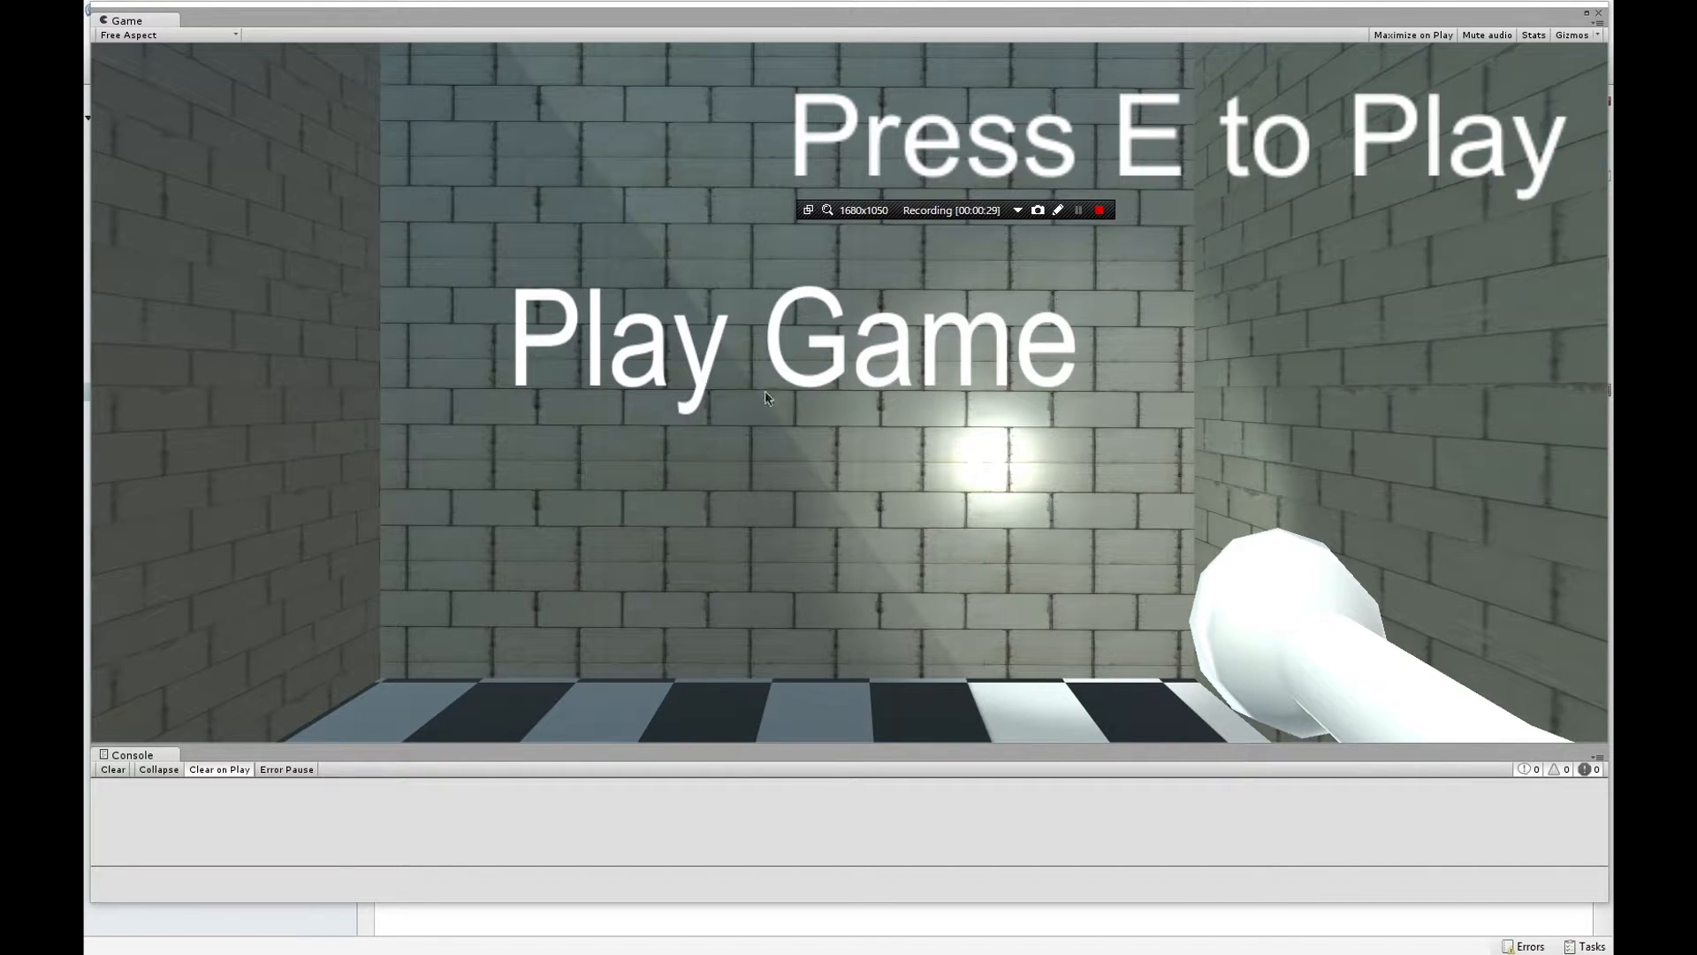
pyautogui.moveTo(1007, 307)
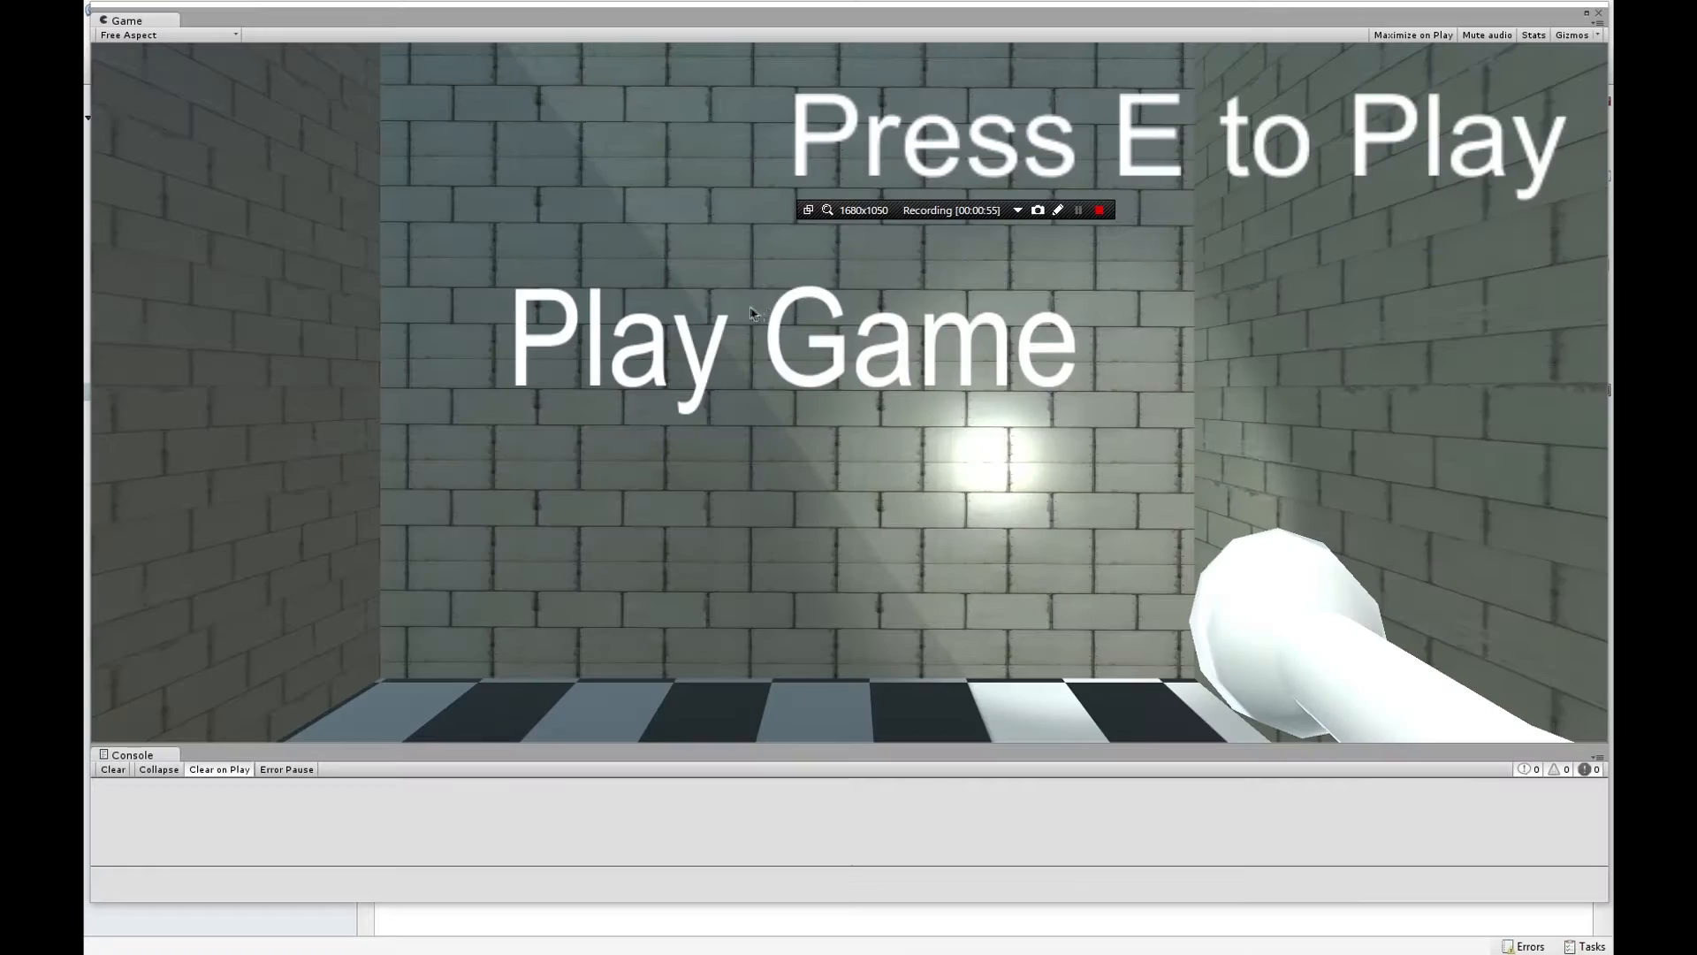
# Exit Play mode so the trigger scene is back in edit mode.
pyautogui.click(1099, 208)
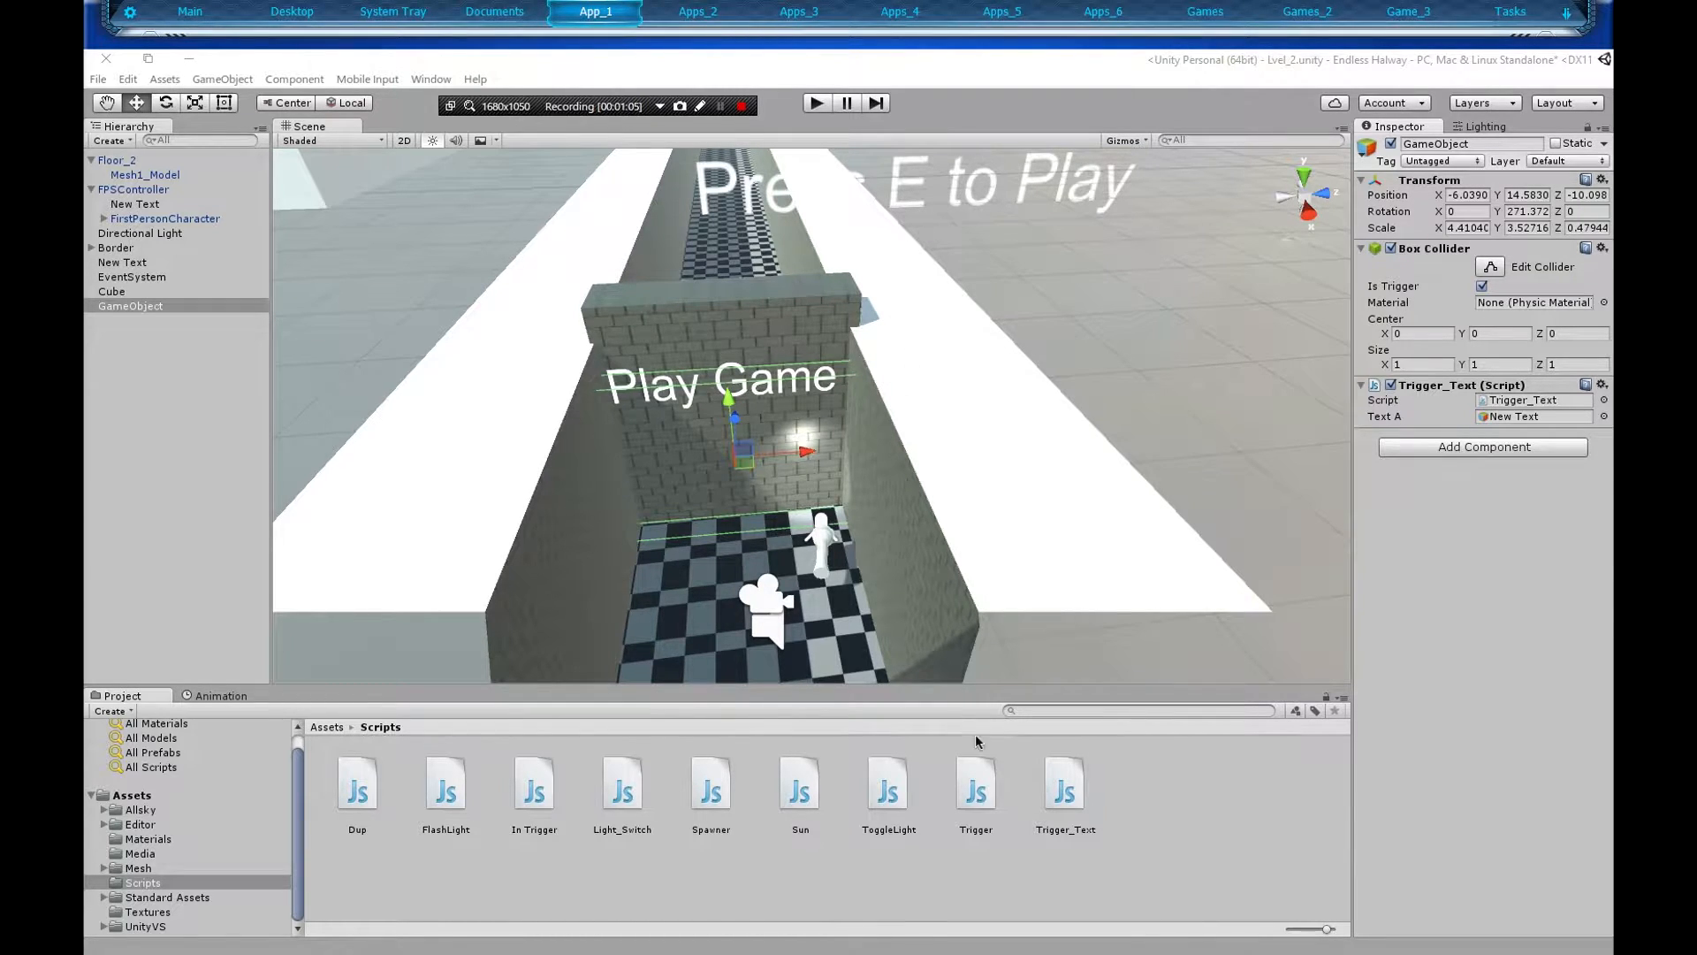
# Open the Trigger_Text script from the Scripts folder to view its code.
pyautogui.doubleClick(1063, 785)
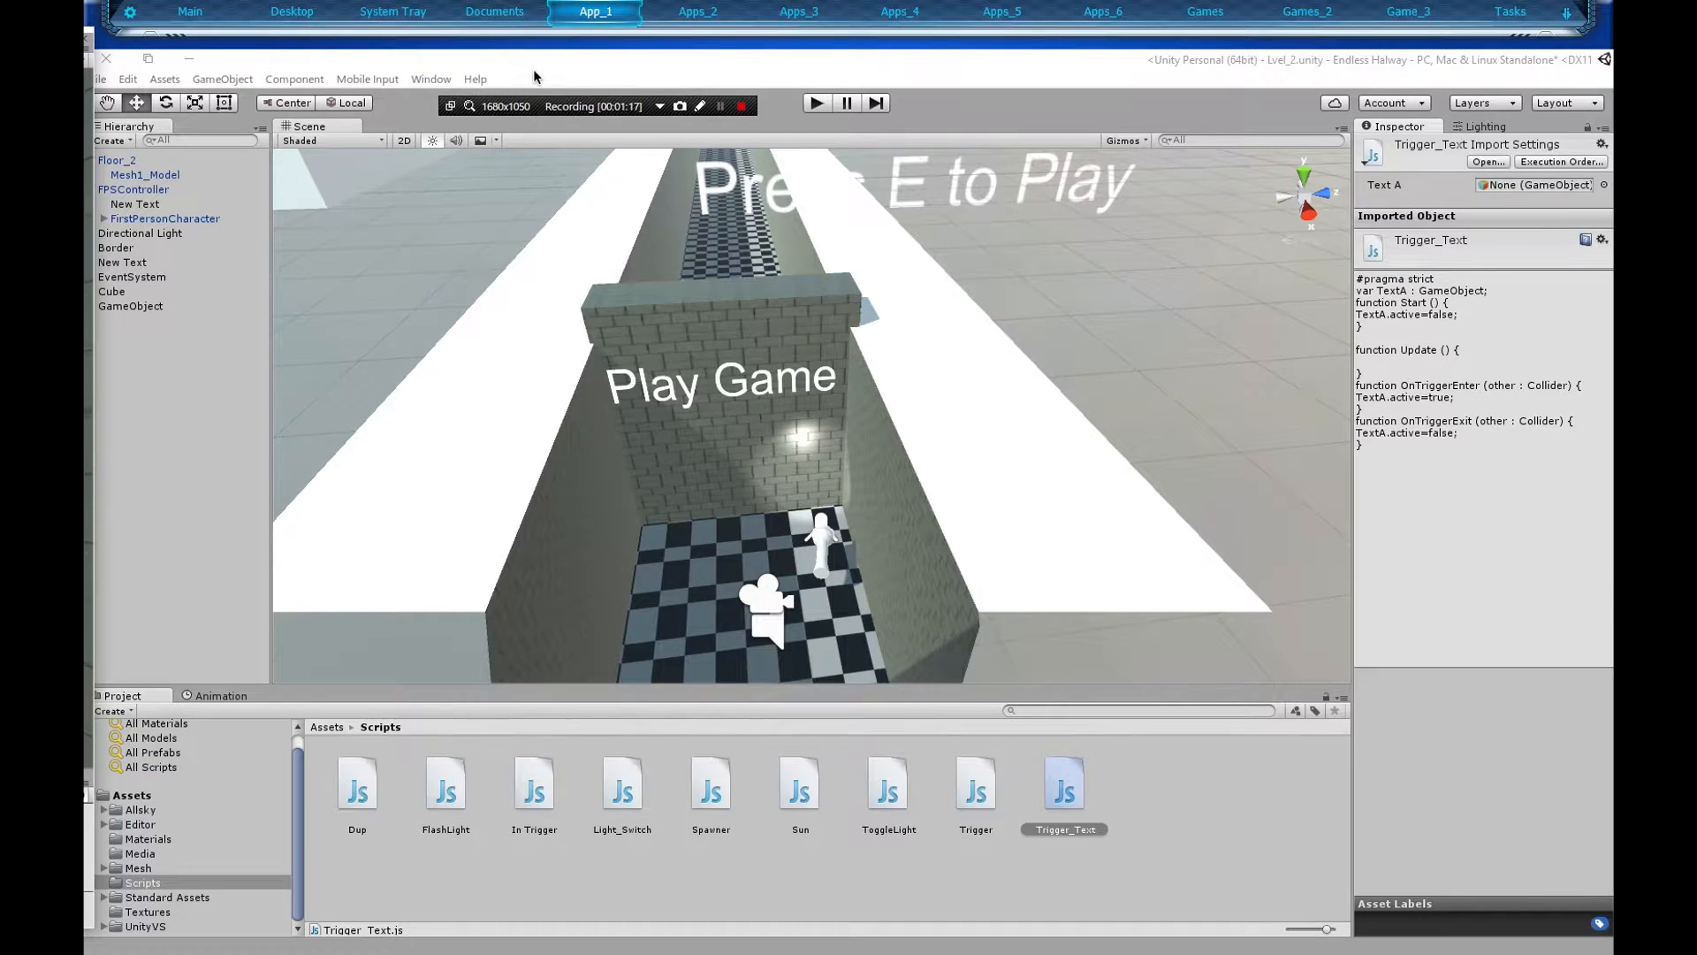
pyautogui.doubleClick(1065, 783)
pyautogui.write('Trigger Test')
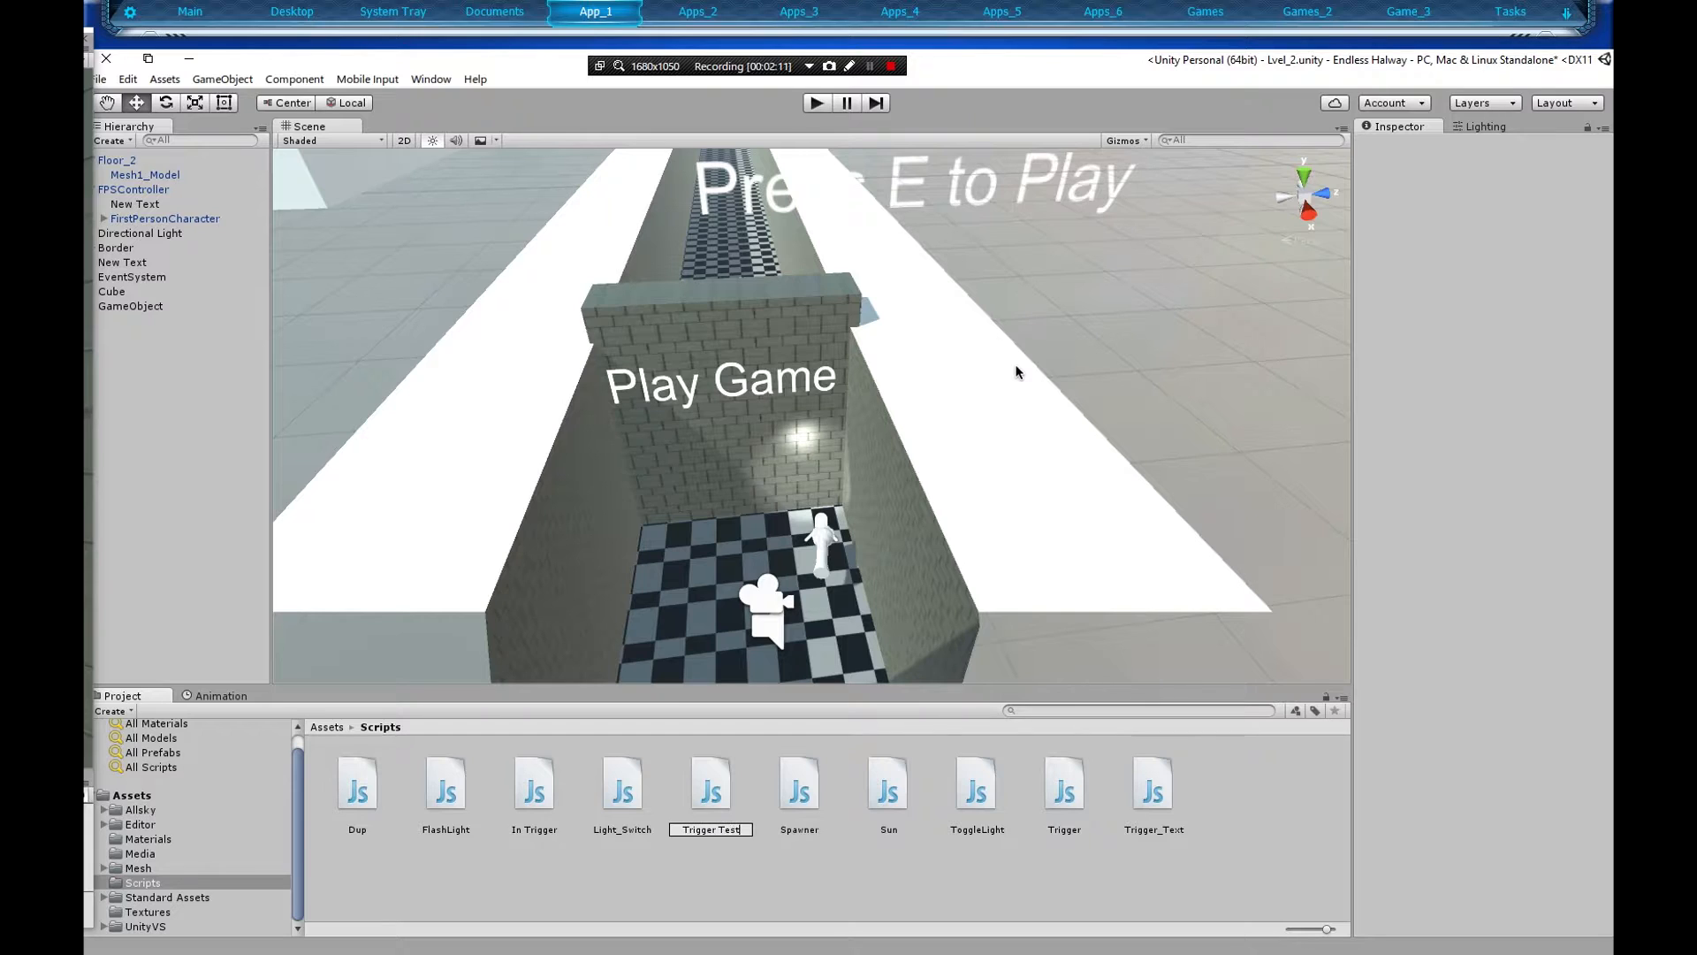
# Confirm the new script name 'Trigger Test' and open it in MonoDevelop.
pyautogui.click(1062, 784)
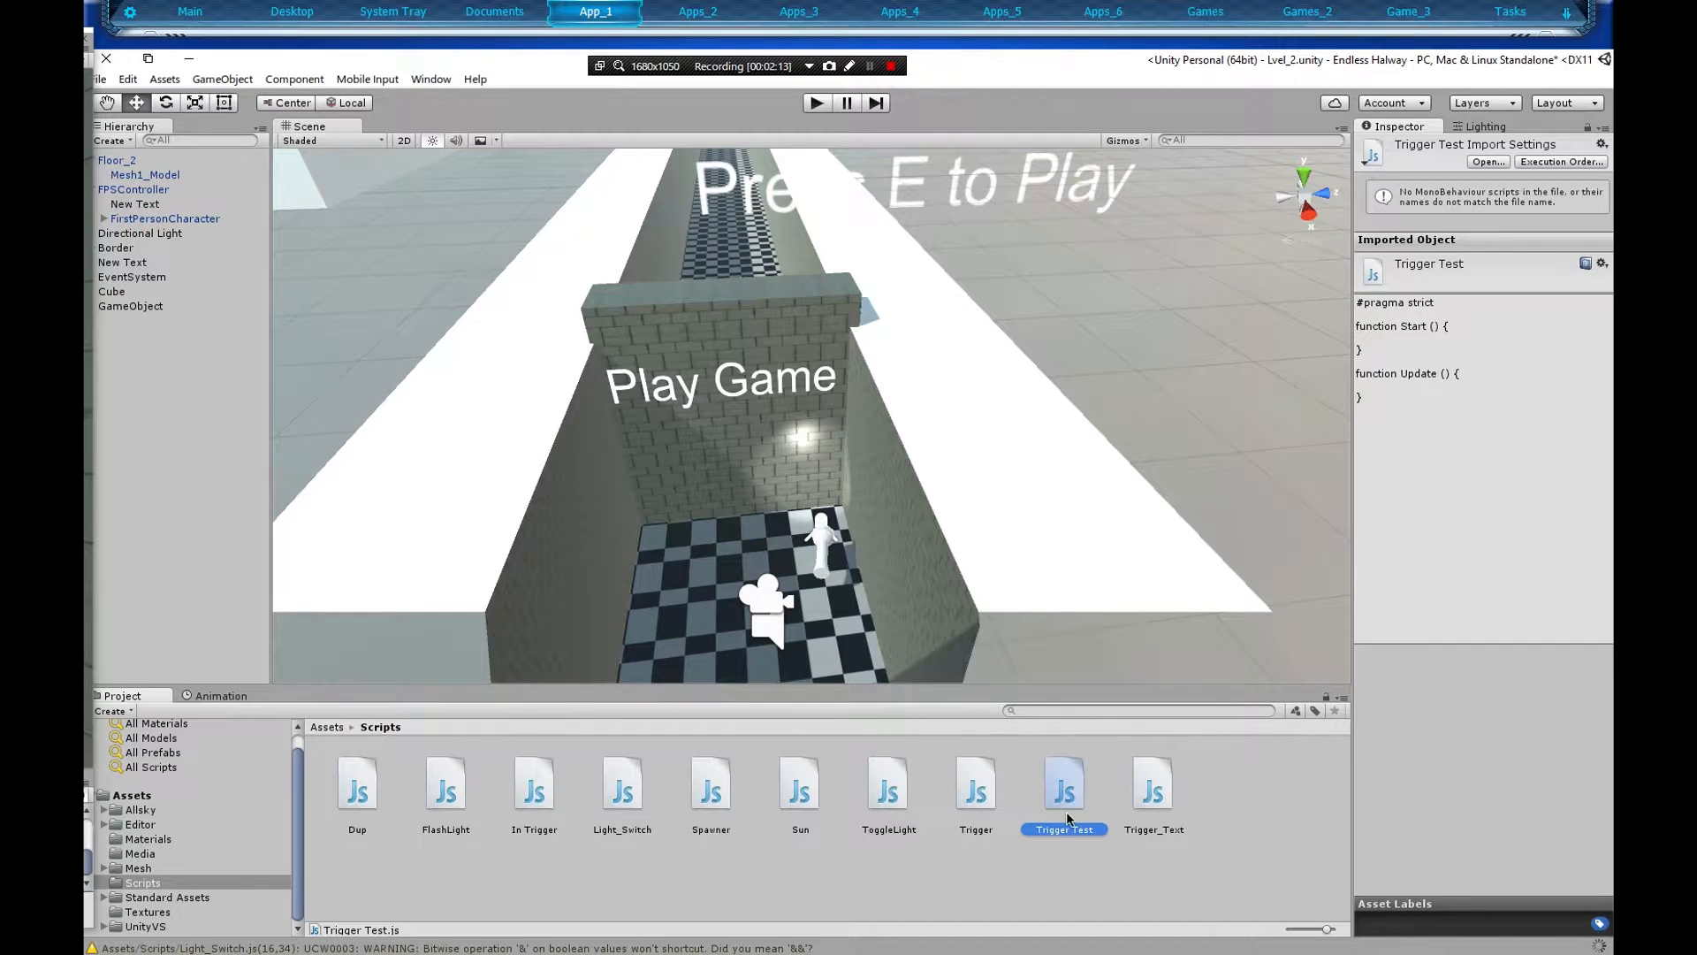
pyautogui.doubleClick(1063, 784)
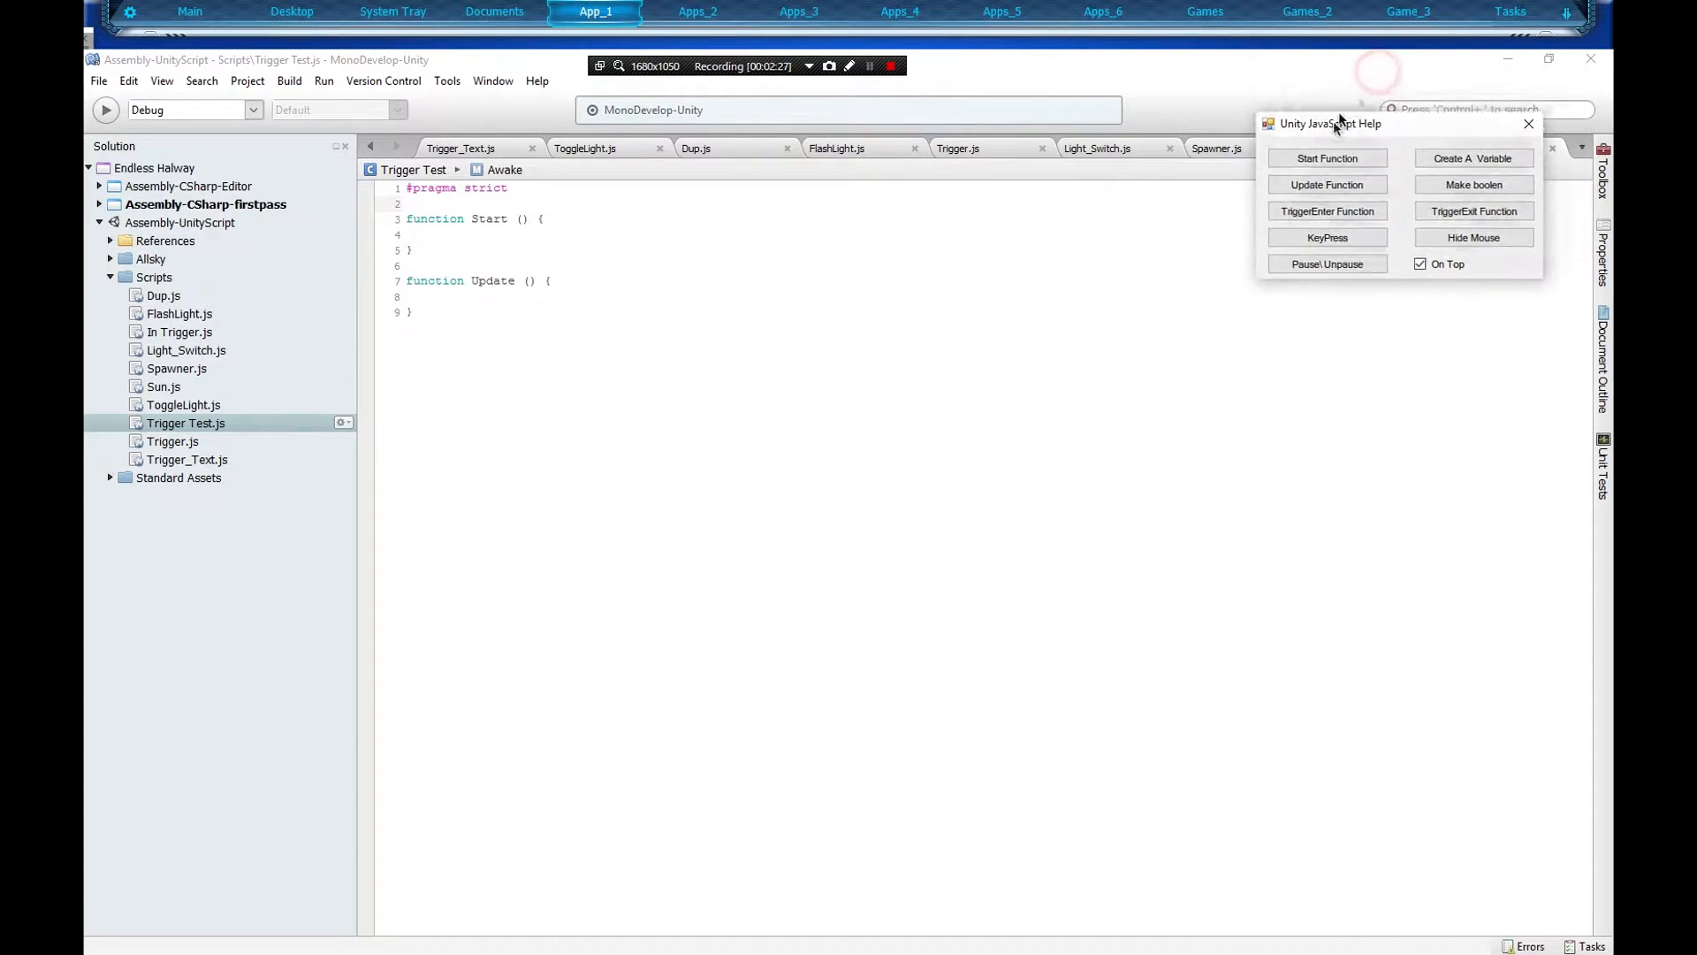
# Move the help window aside and declare 'var Text1 : GameObject;' on line 2.
pyautogui.moveTo(1342, 122); pyautogui.dragTo(1396, 207)
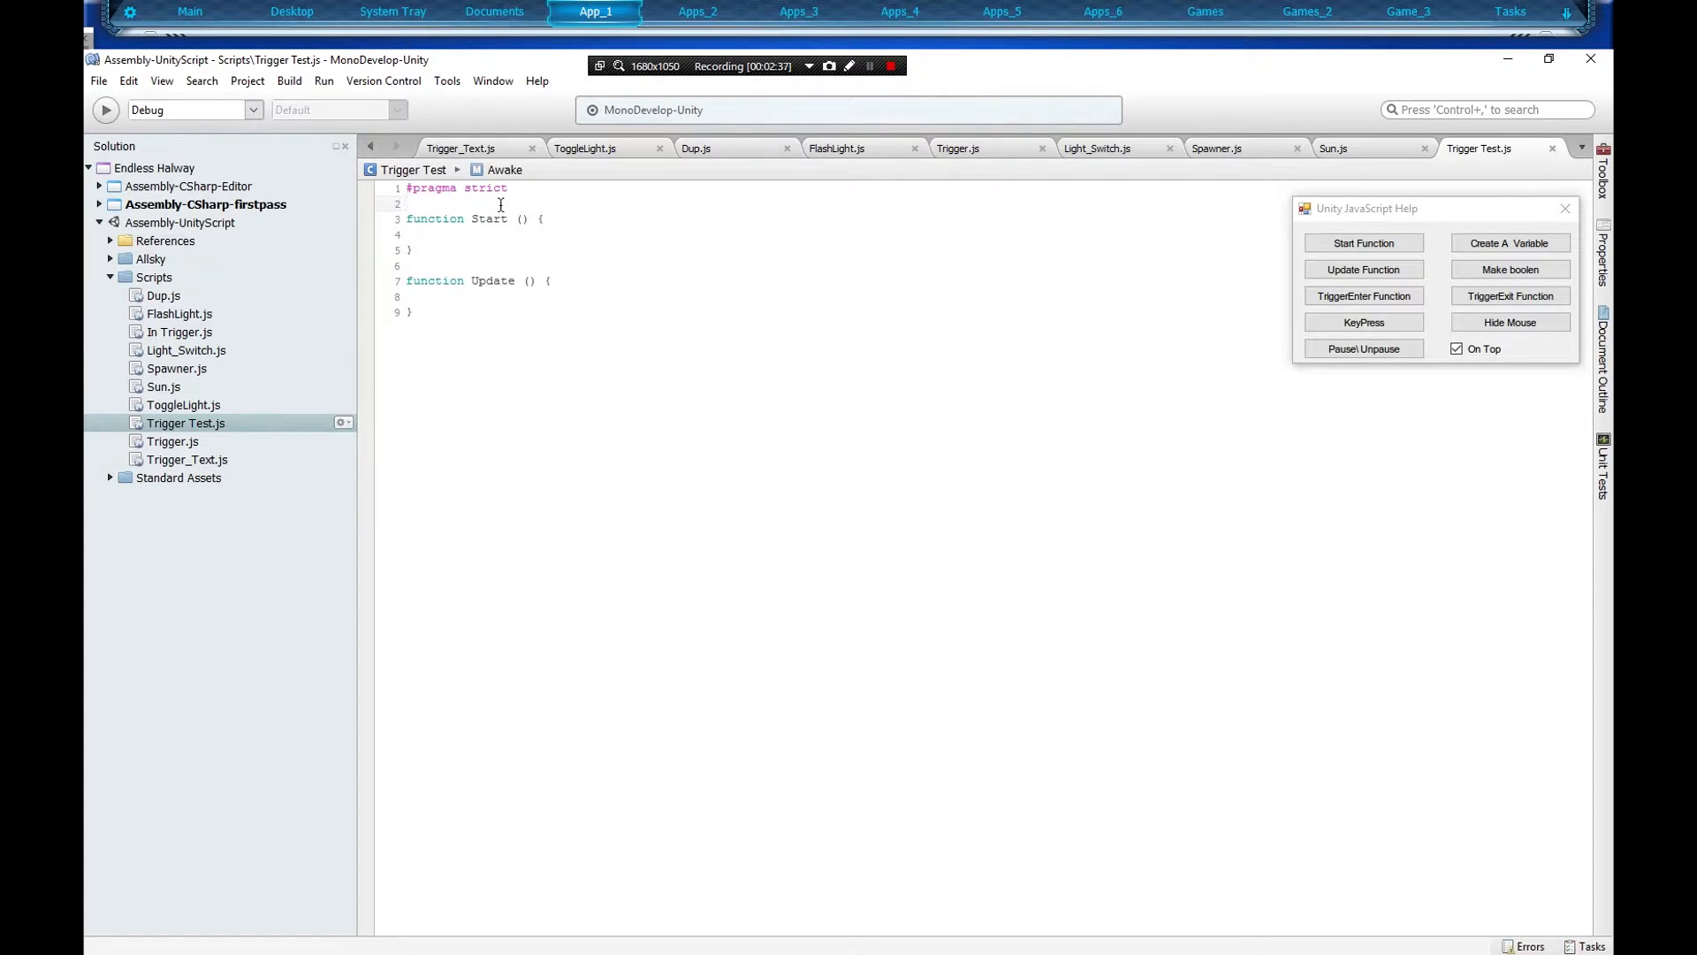
pyautogui.write('A')
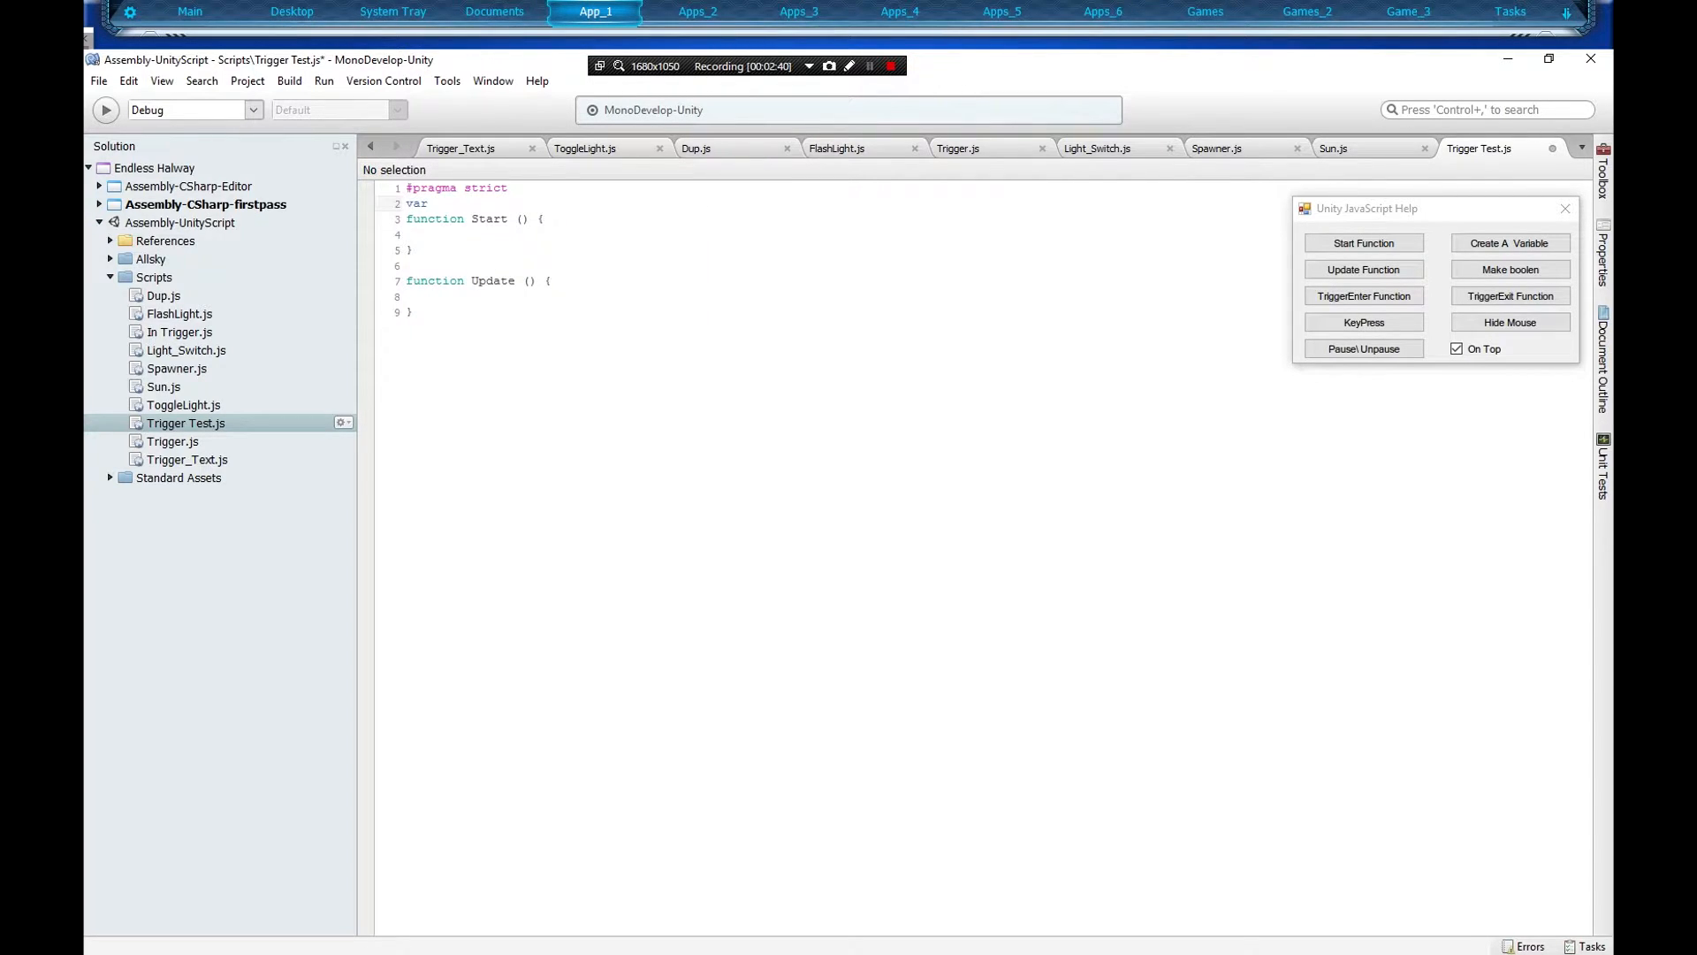
pyautogui.write('Text')
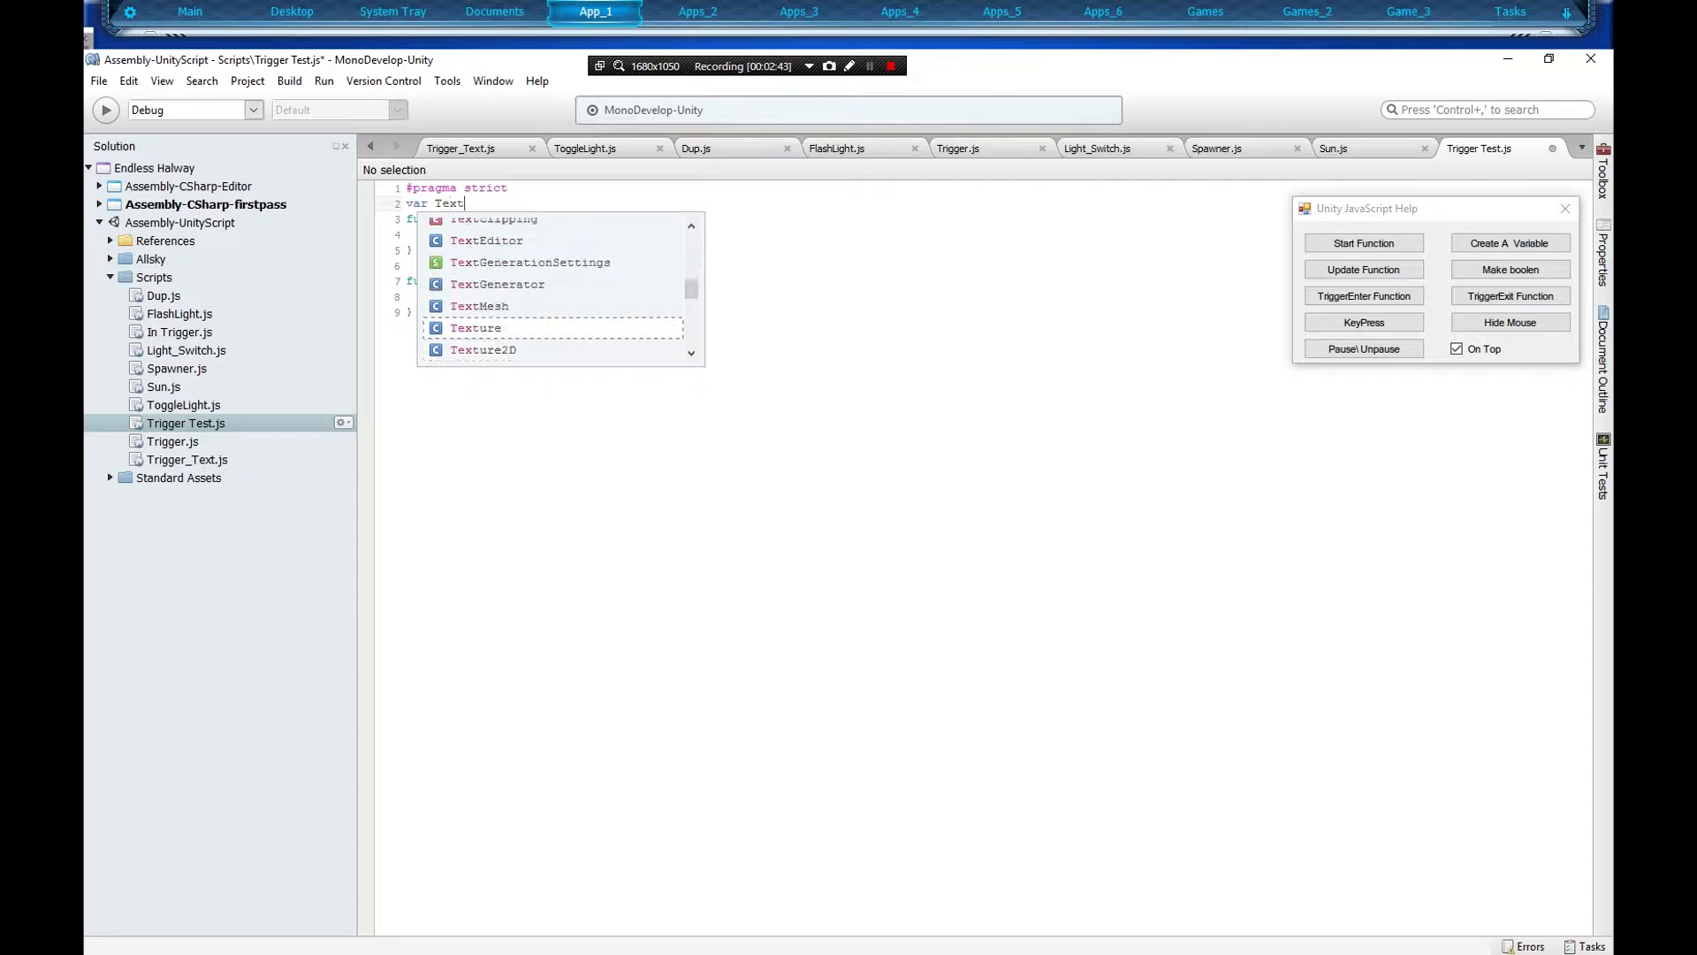
pyautogui.write('1')
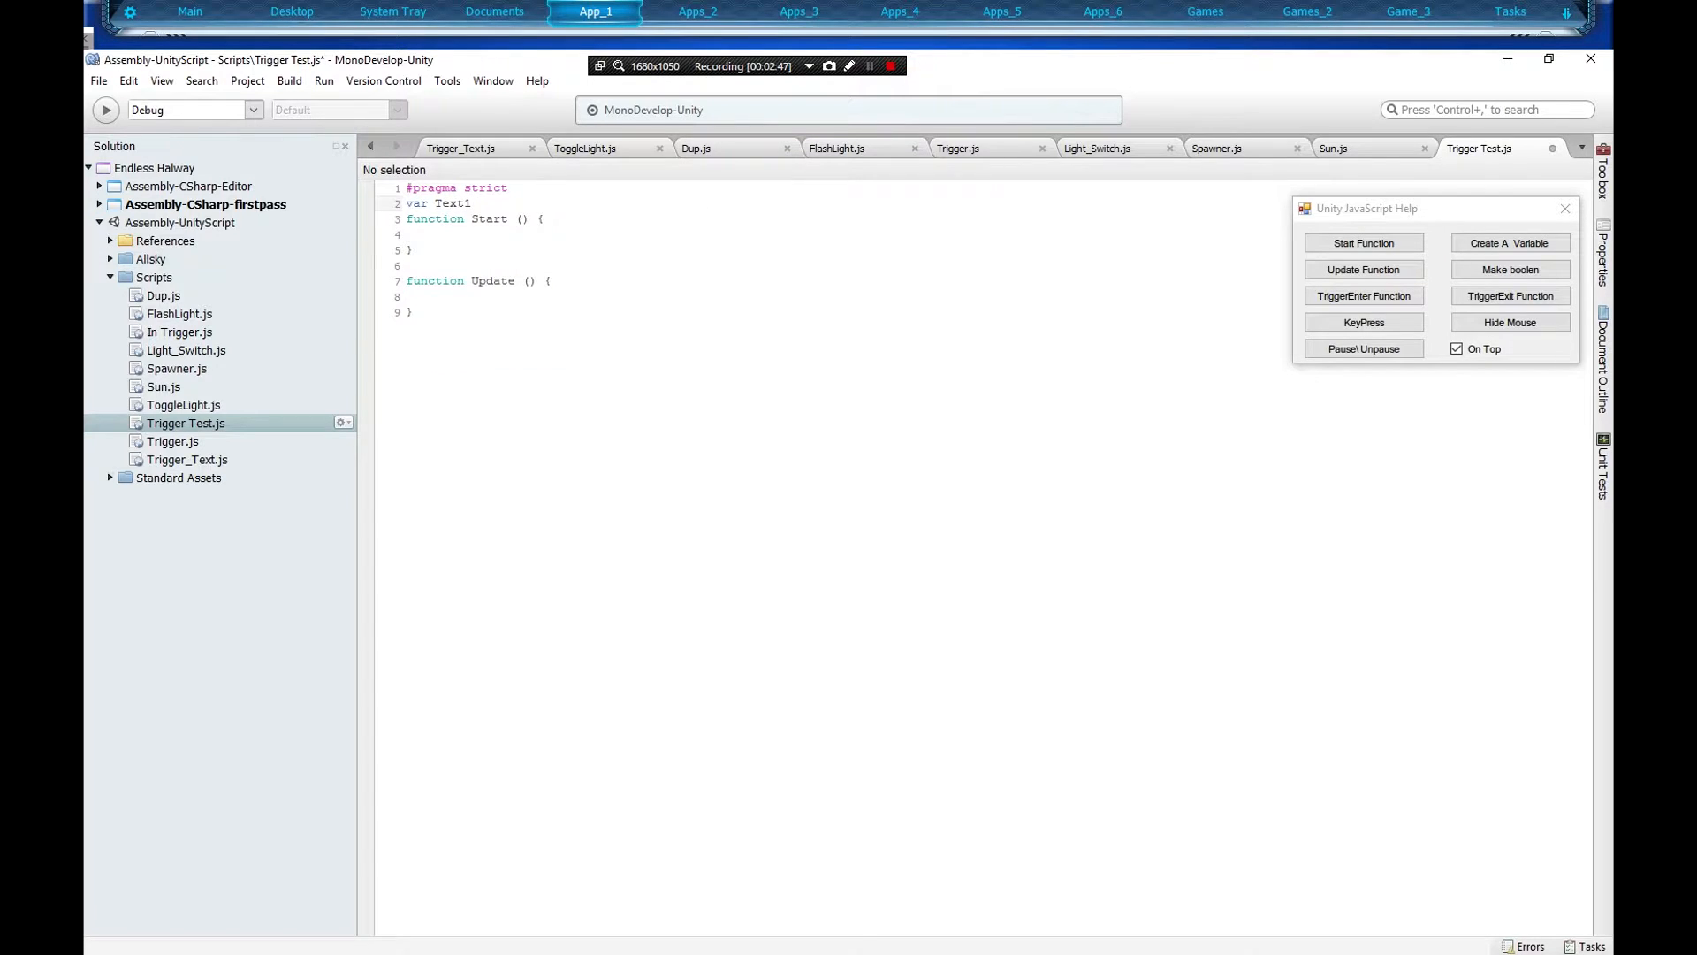
pyautogui.write(':')
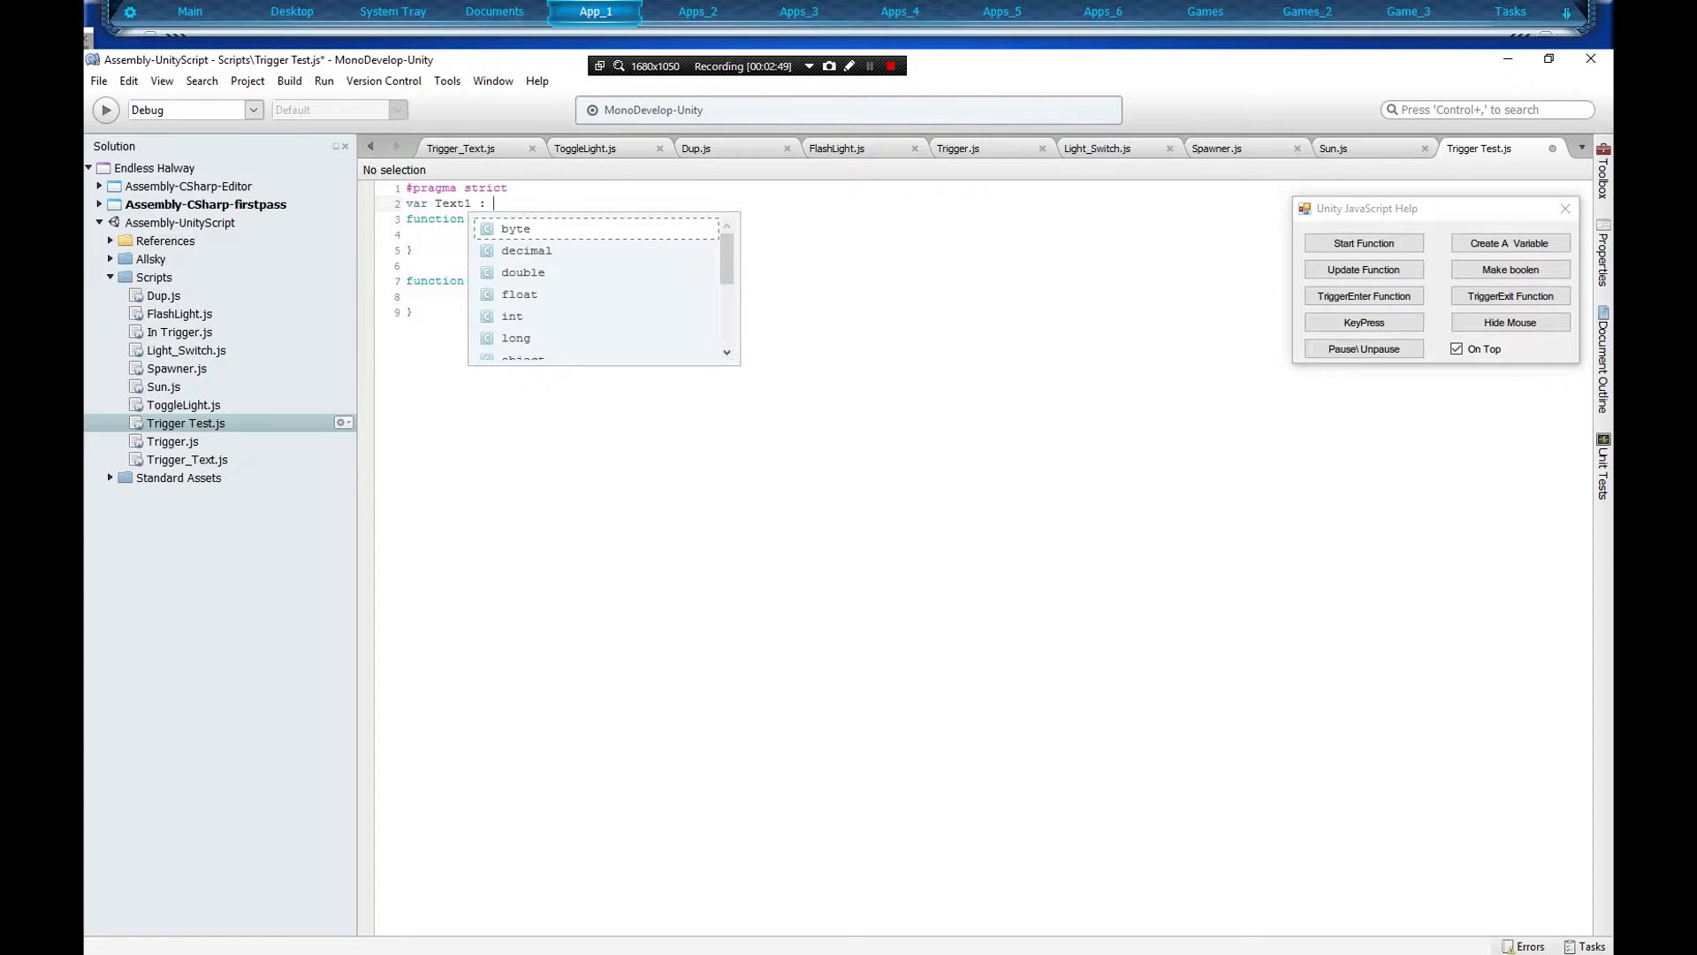
pyautogui.write('Gam')
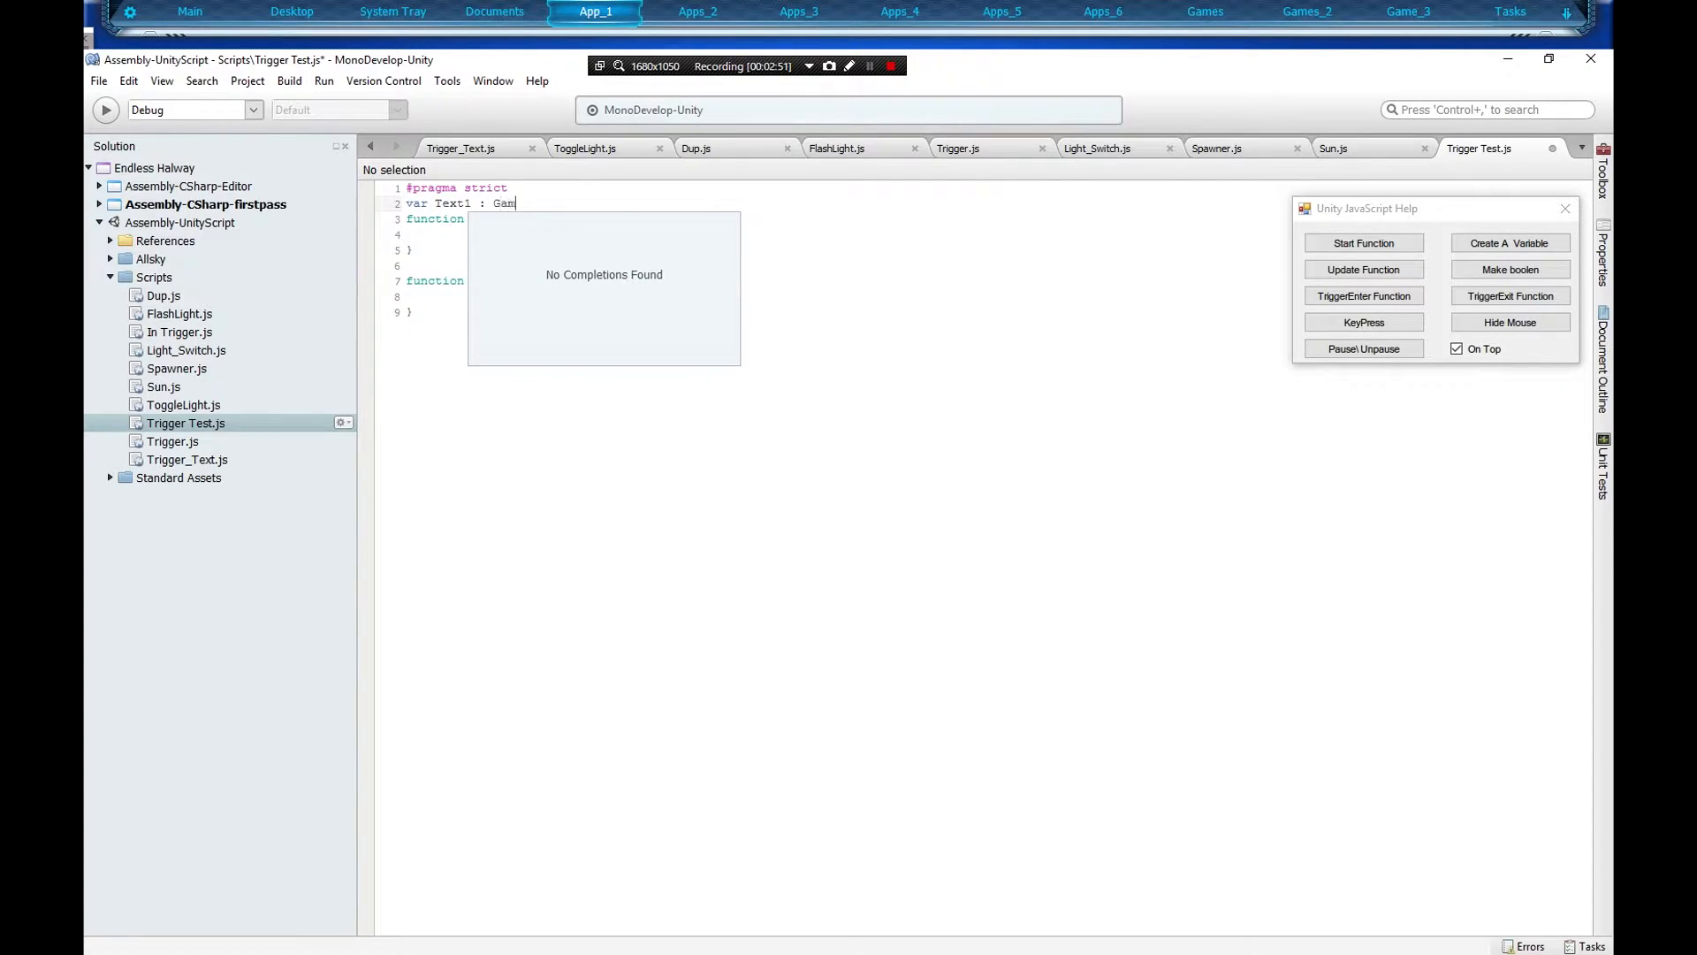
pyautogui.write('eO')
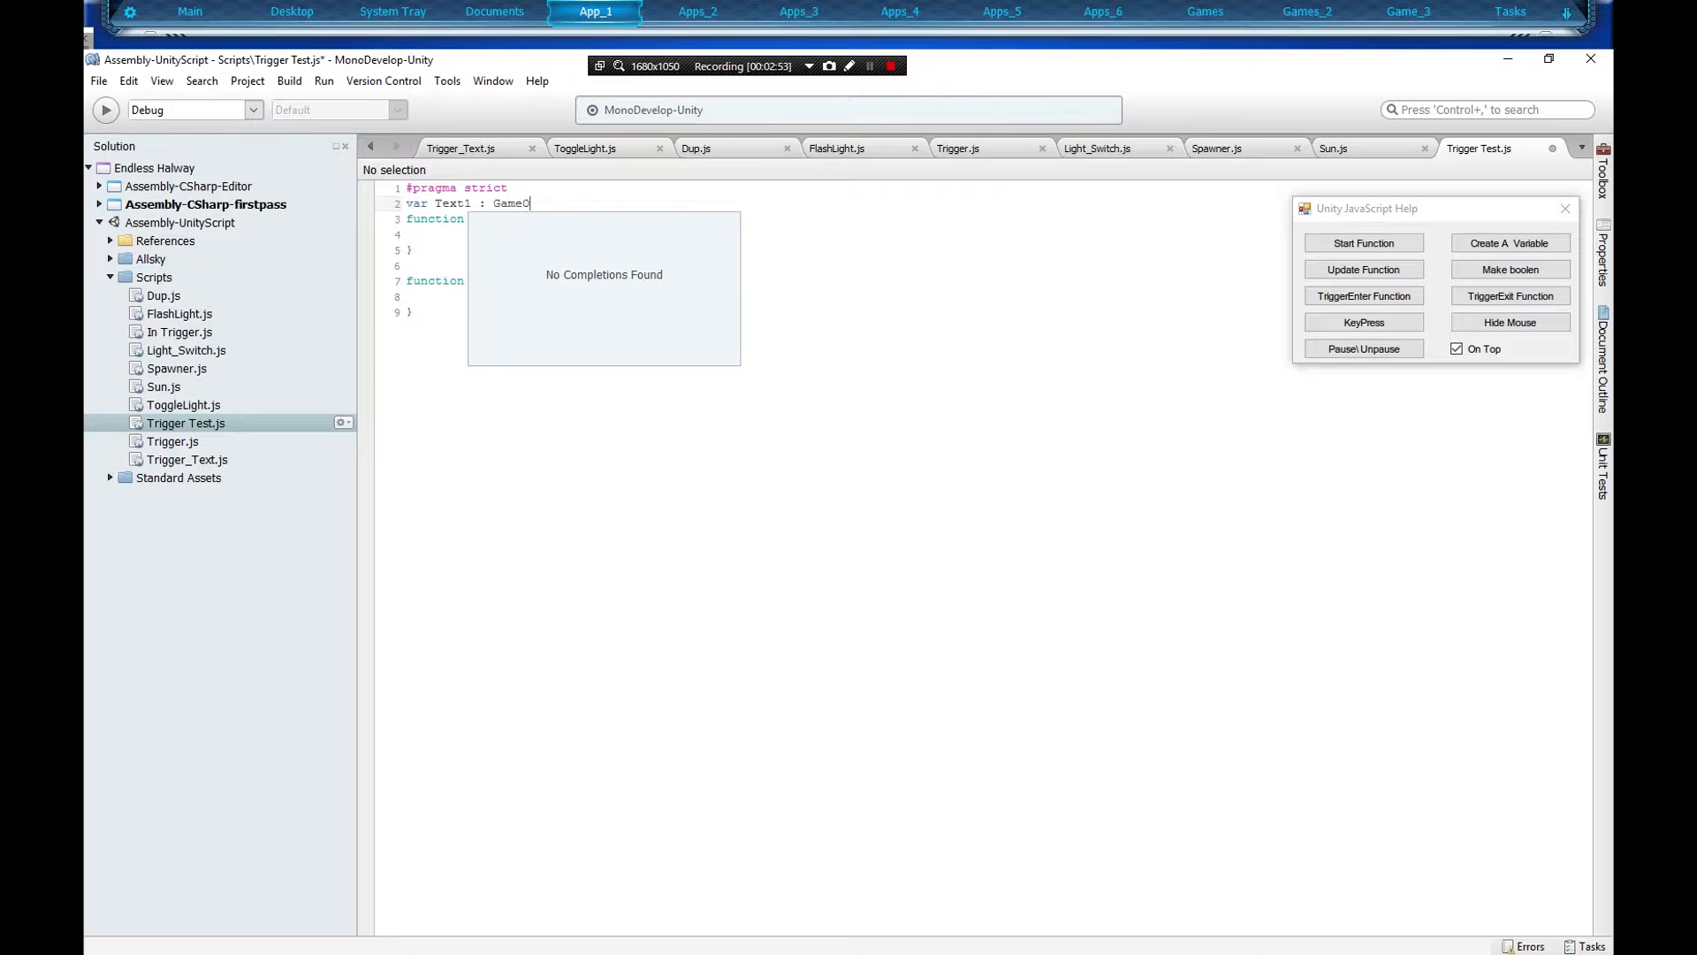
pyautogui.write('bject')
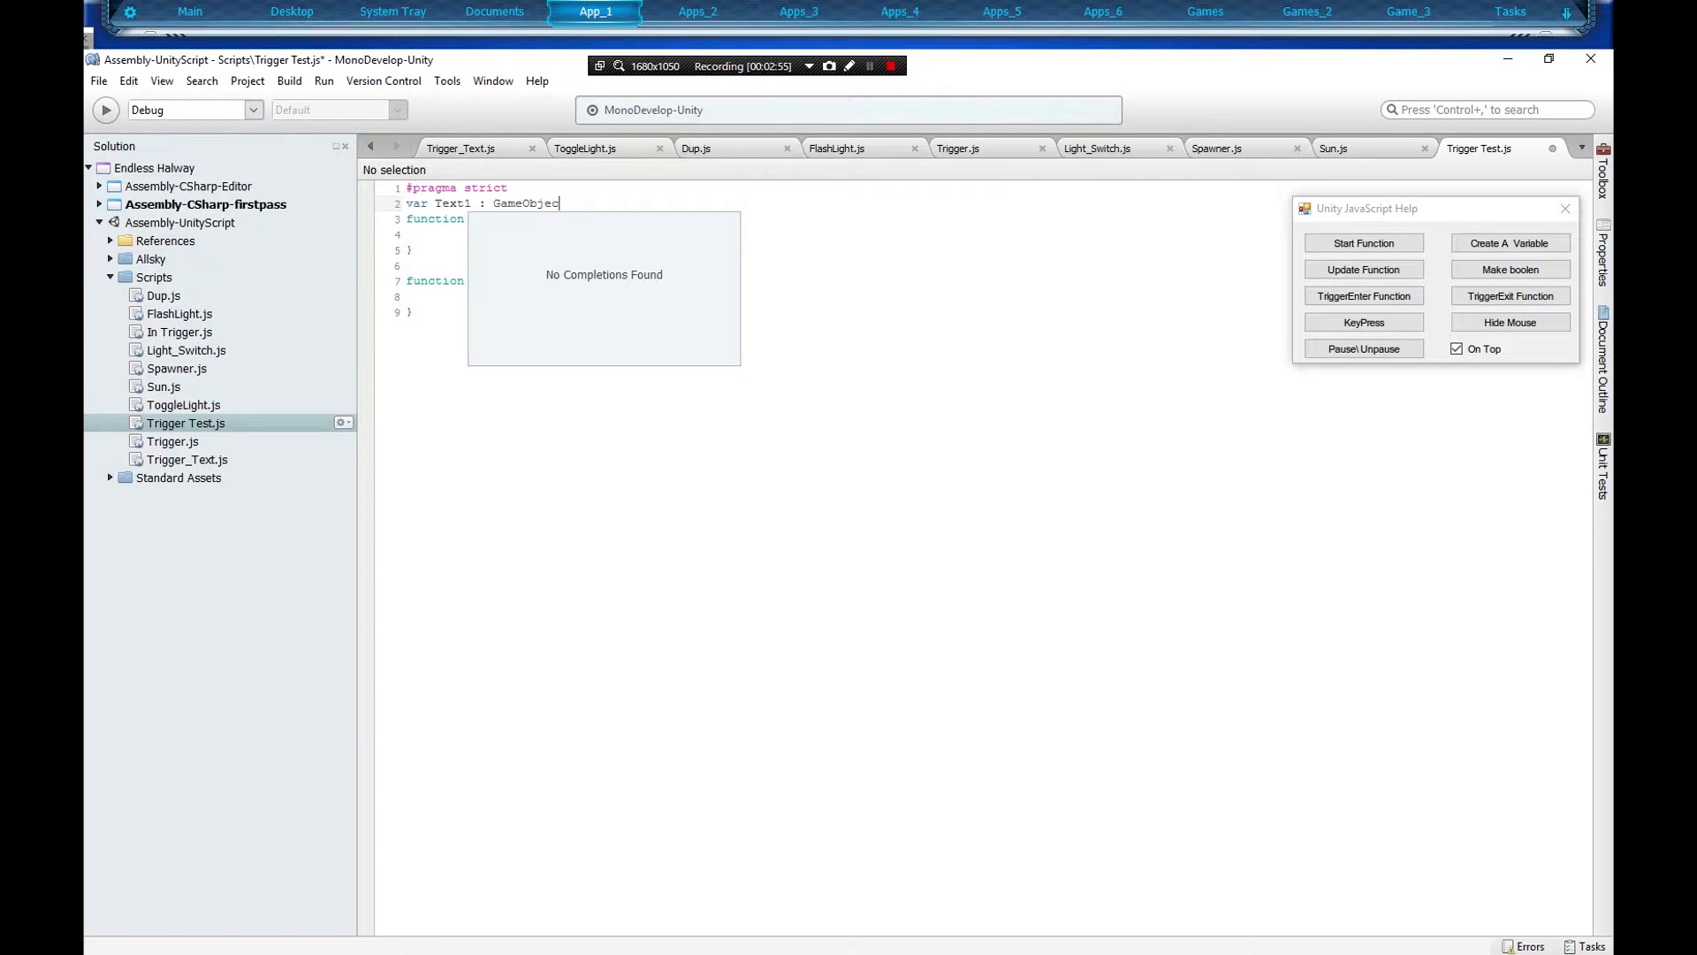
pyautogui.write(';')
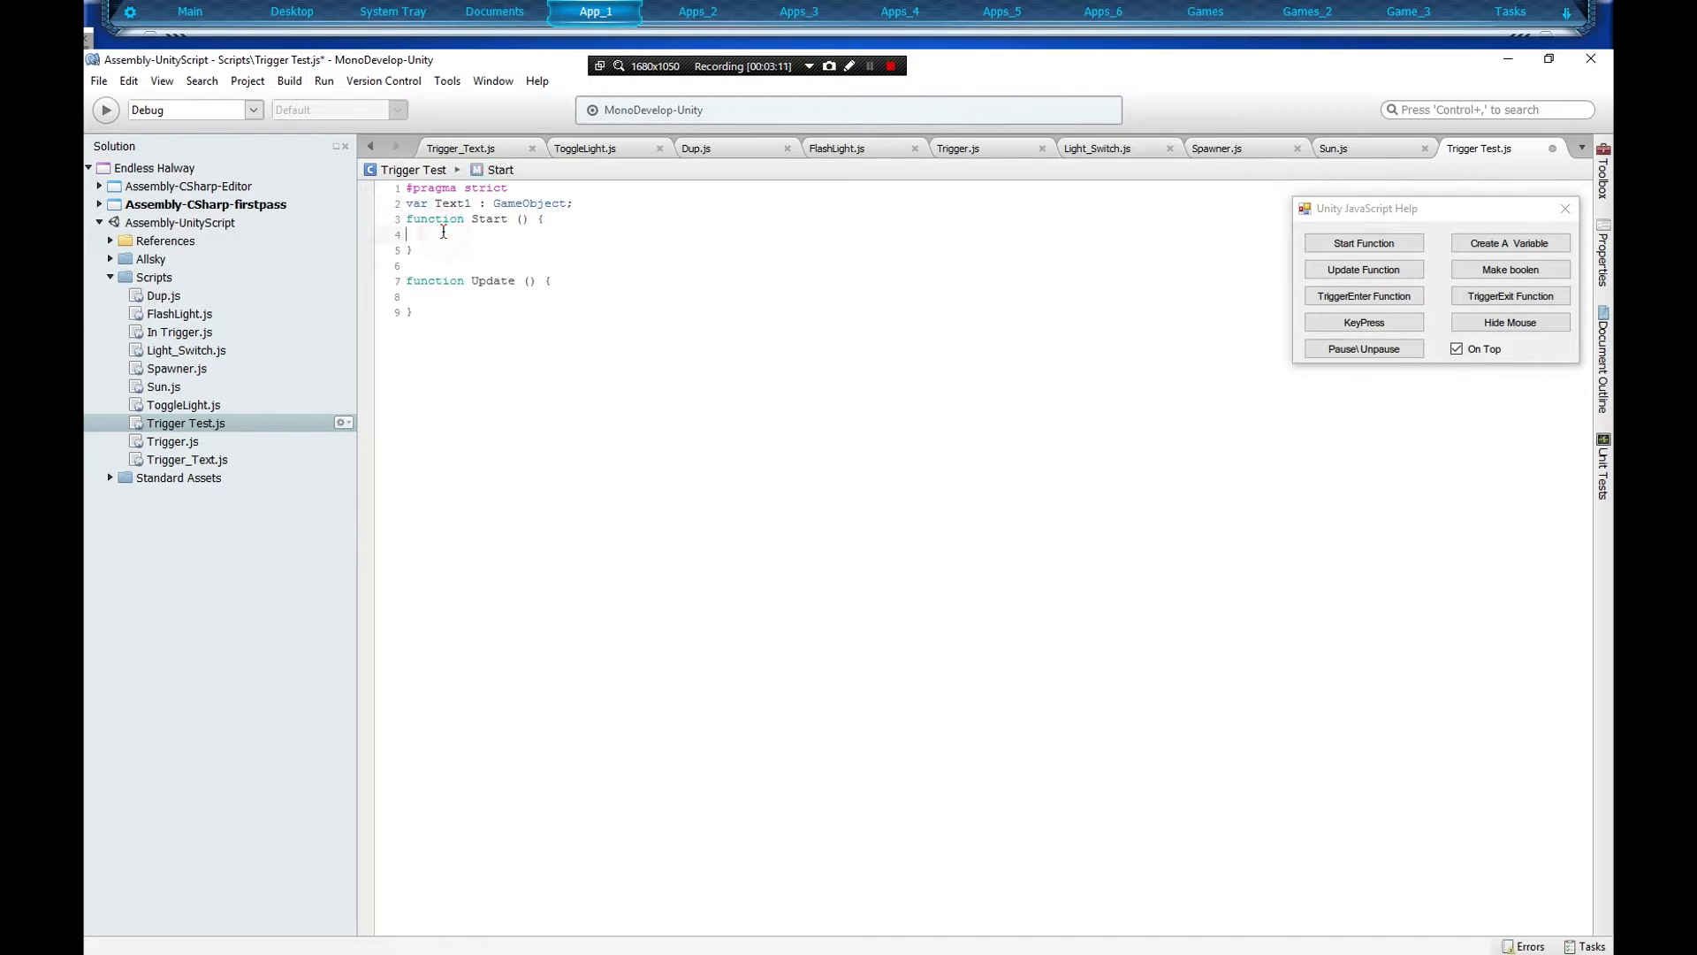
# Write 'Text1.active = false;' inside the Start function.
pyautogui.write('Text1')
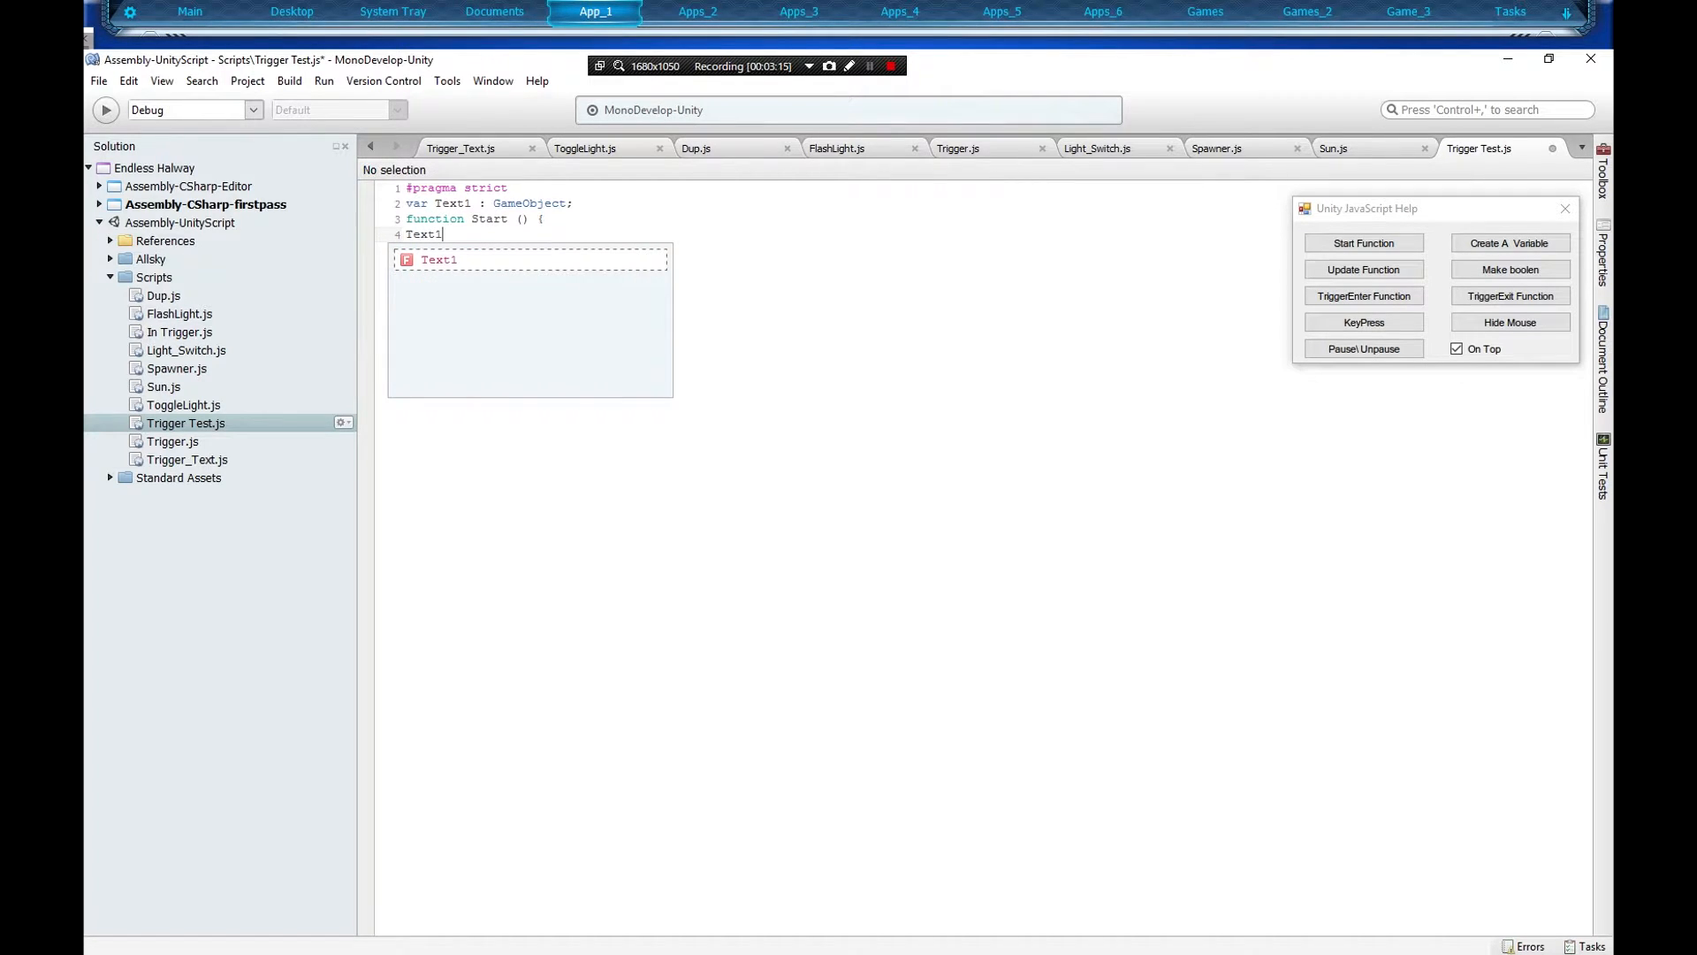
pyautogui.write('.active')
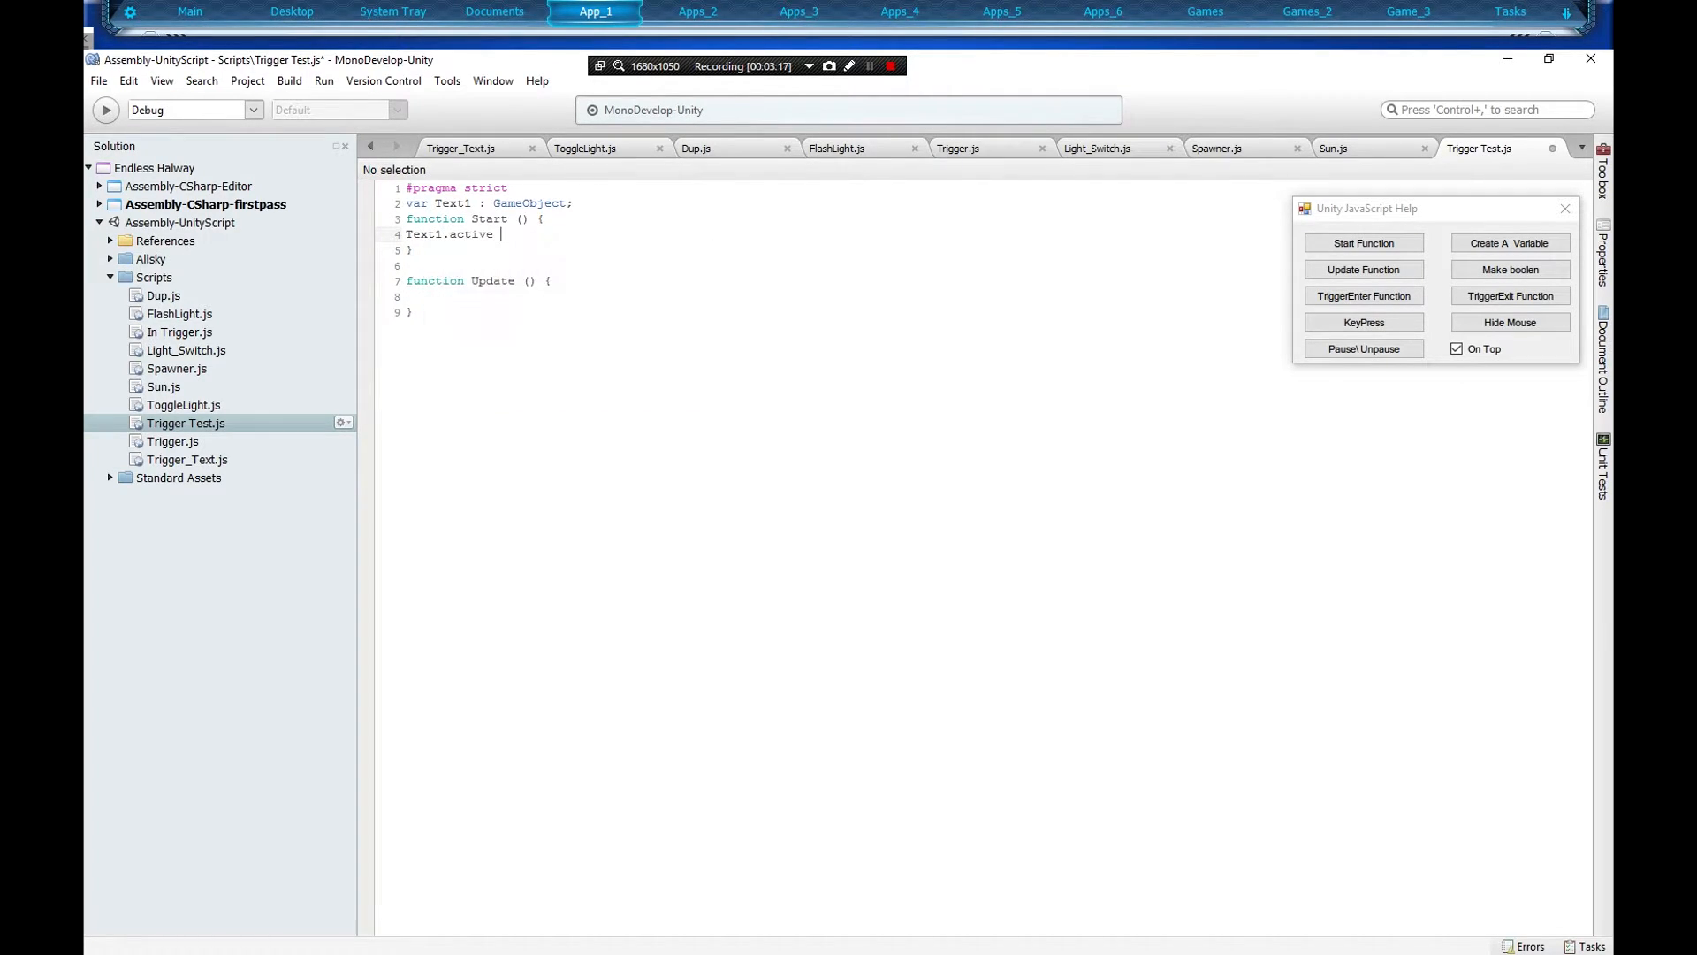
pyautogui.write('=tr')
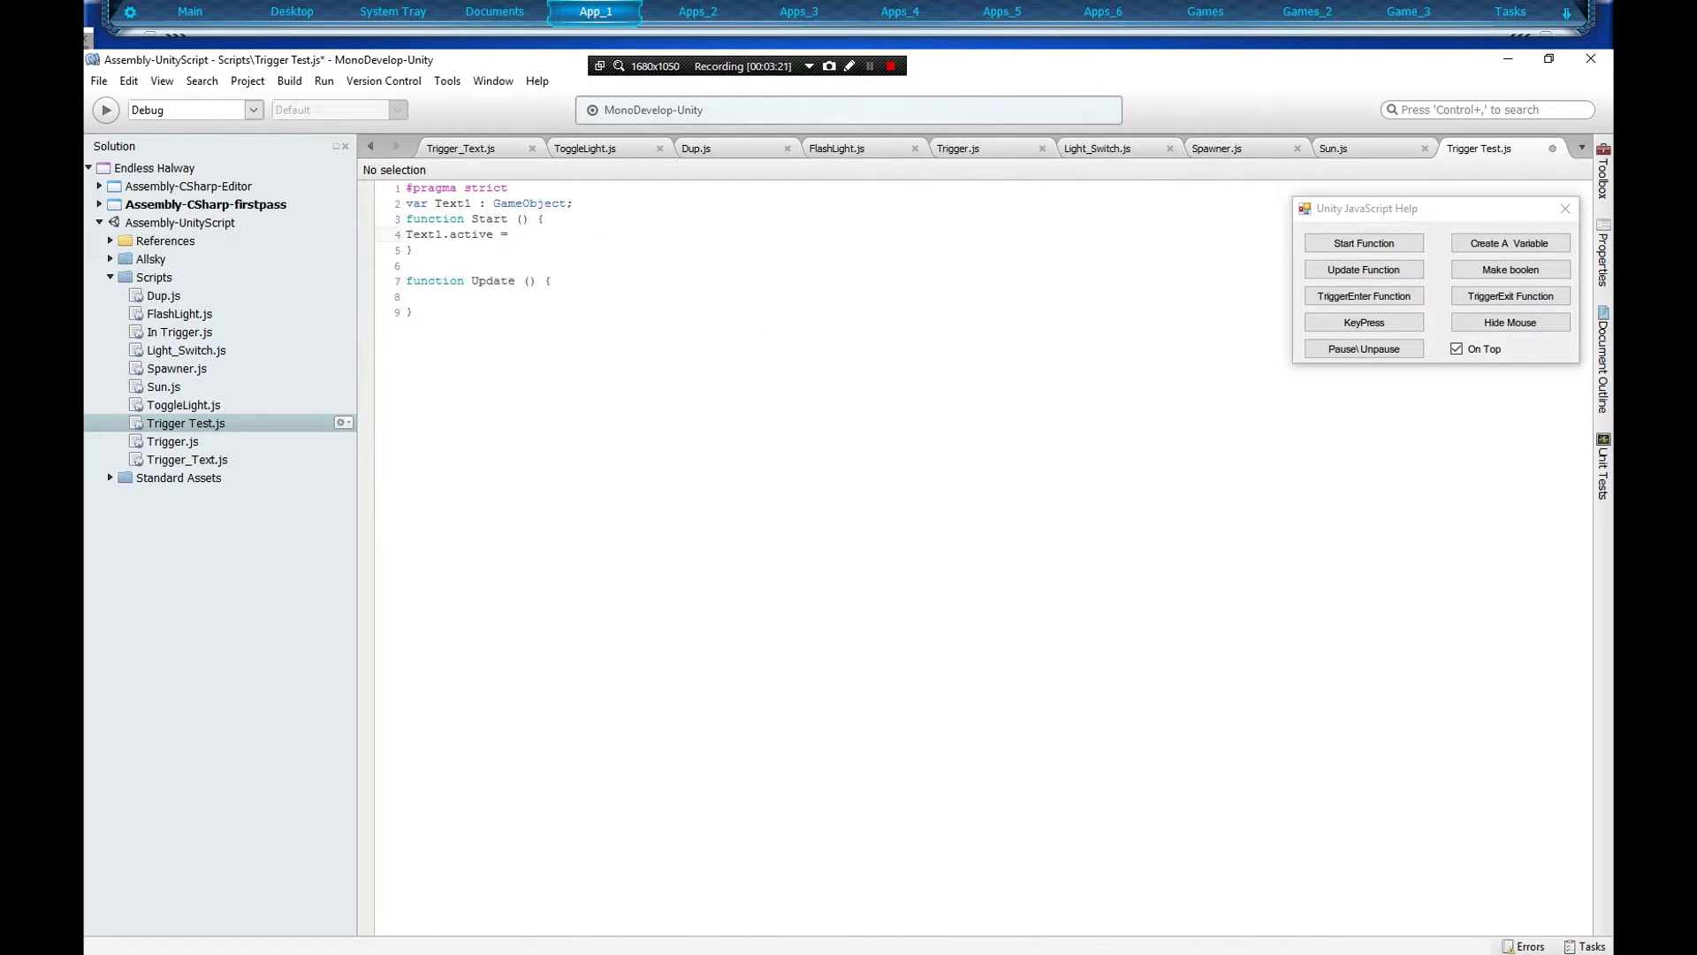
pyautogui.write('false;')
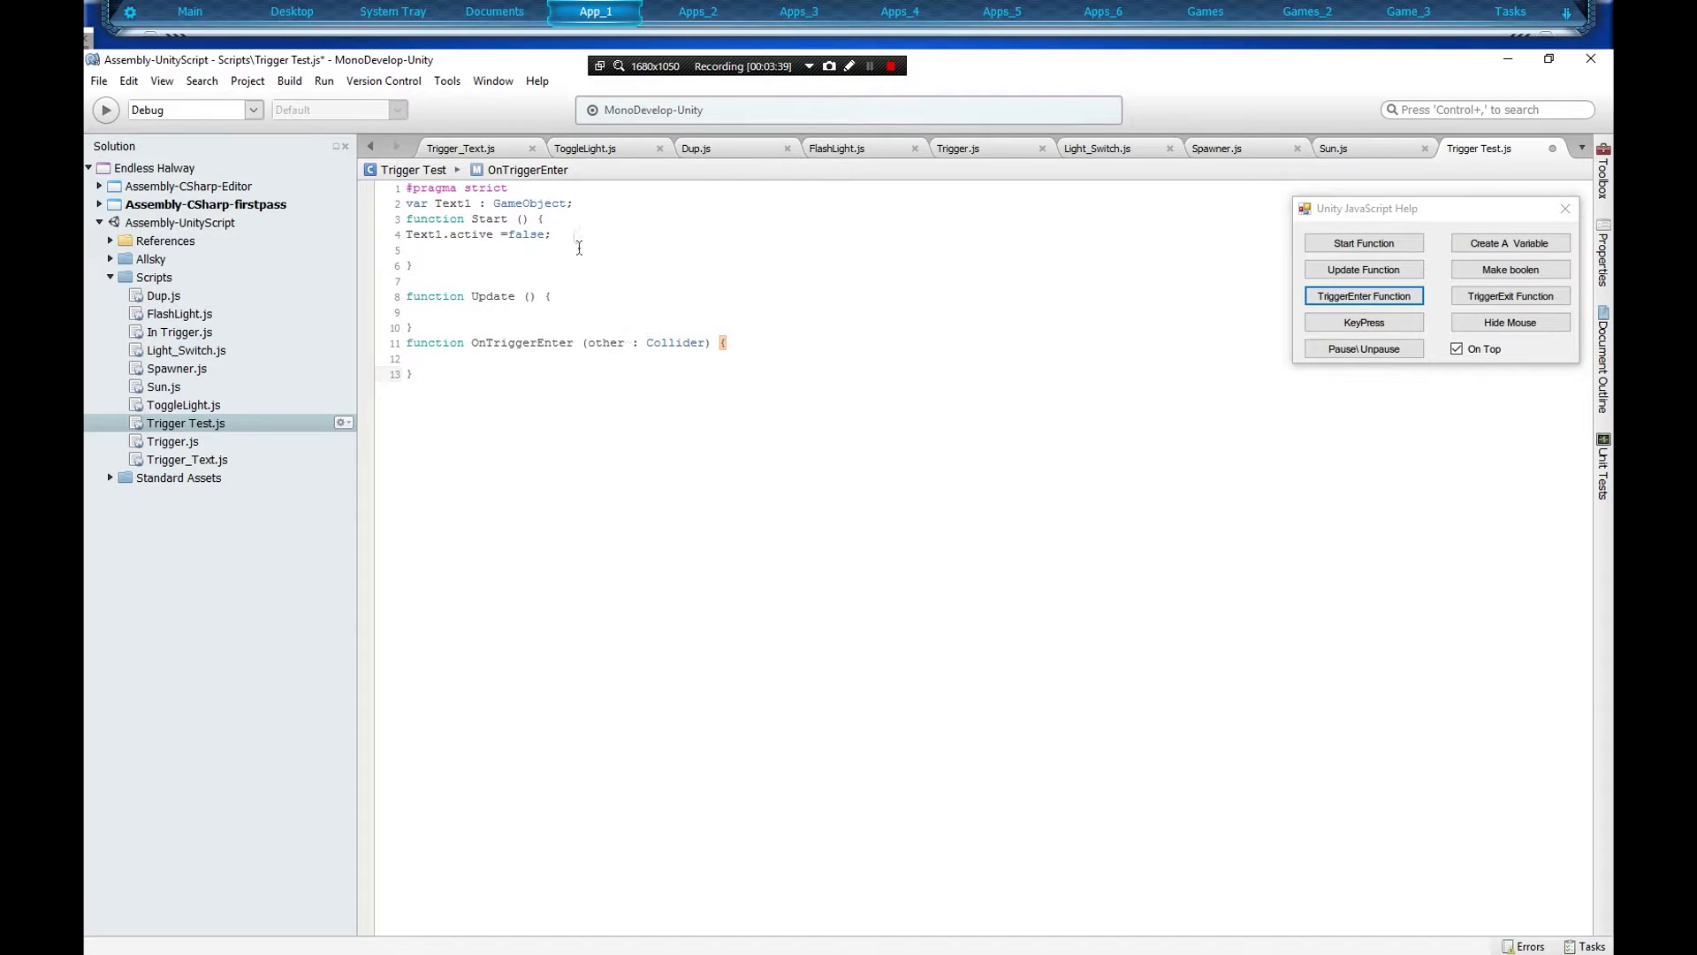
# Add 'Text1.active = true;' inside the OnTriggerEnter function body.
pyautogui.click(554, 234)
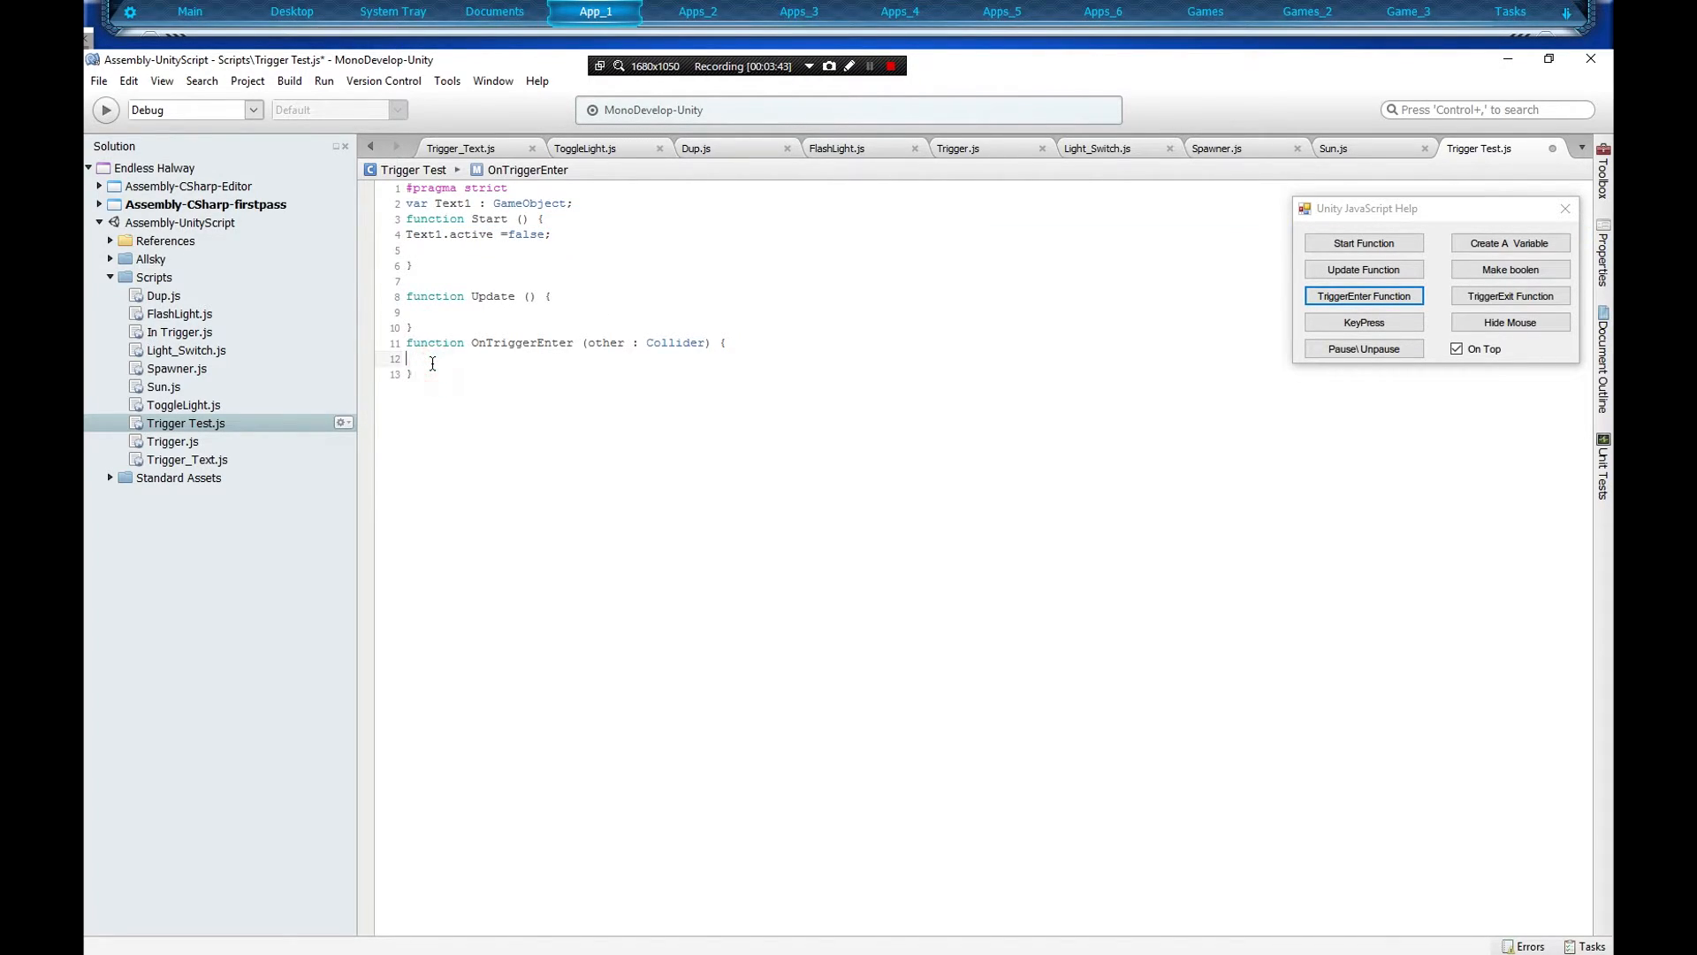
pyautogui.write('text')
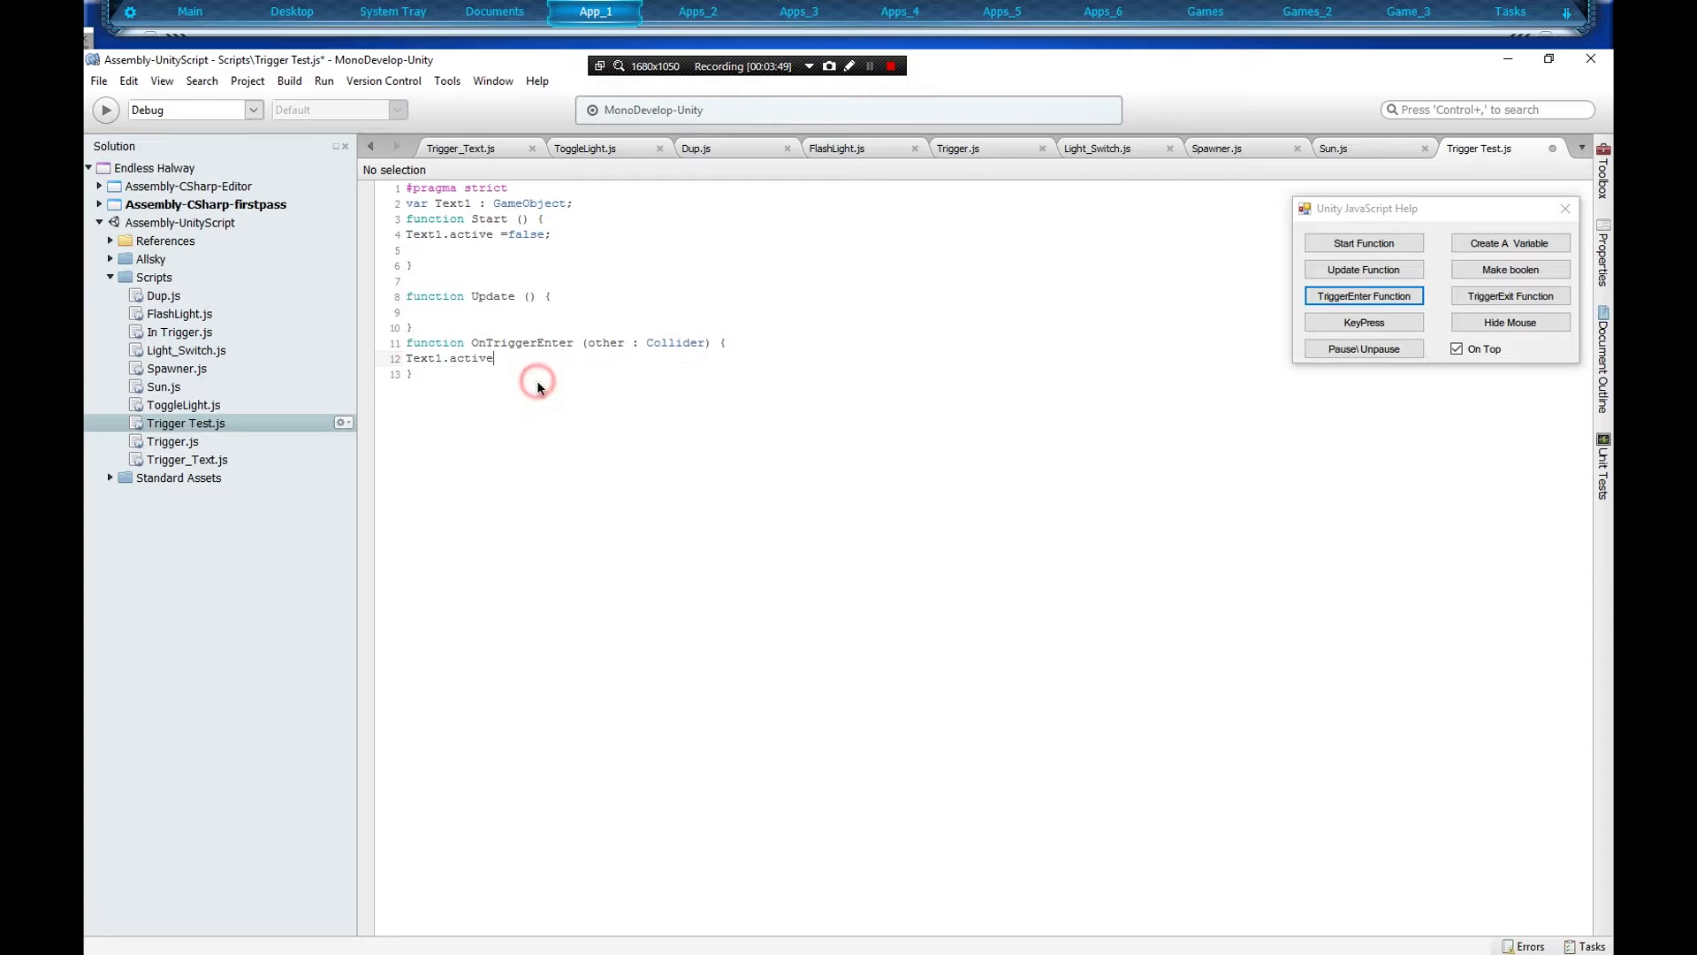
pyautogui.write('=-')
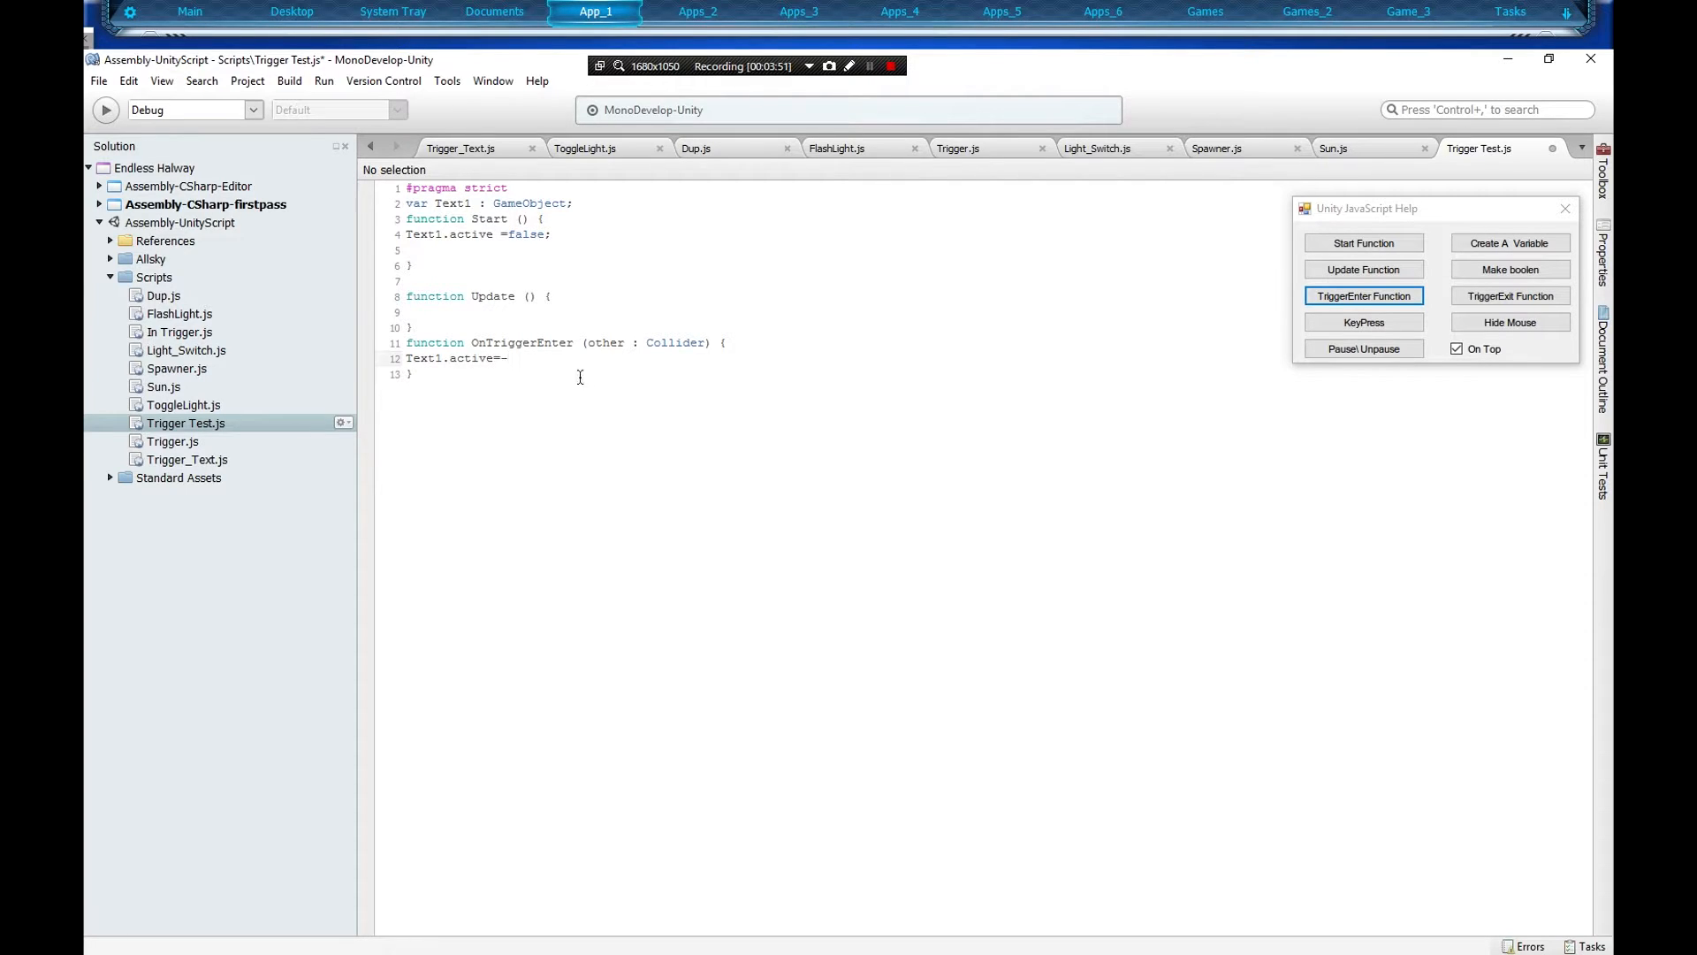
pyautogui.write('true;')
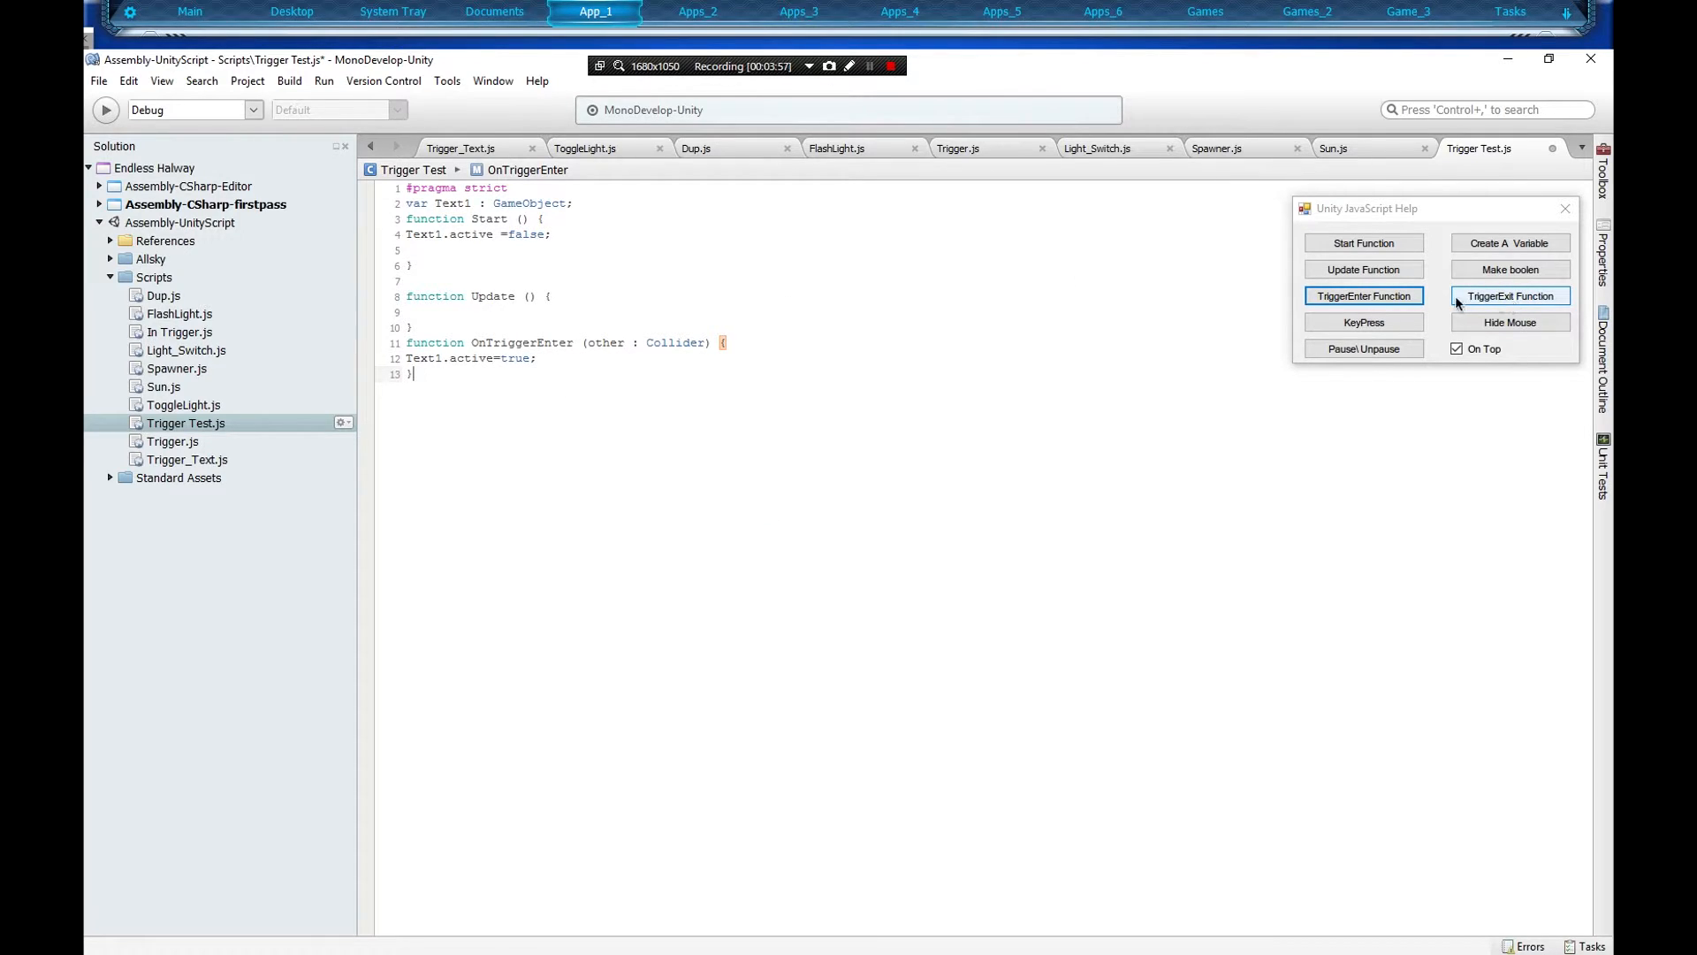
# Insert an OnTriggerExit function setting 'Text1.active = false;' and return to Unity.
pyautogui.click(1509, 296)
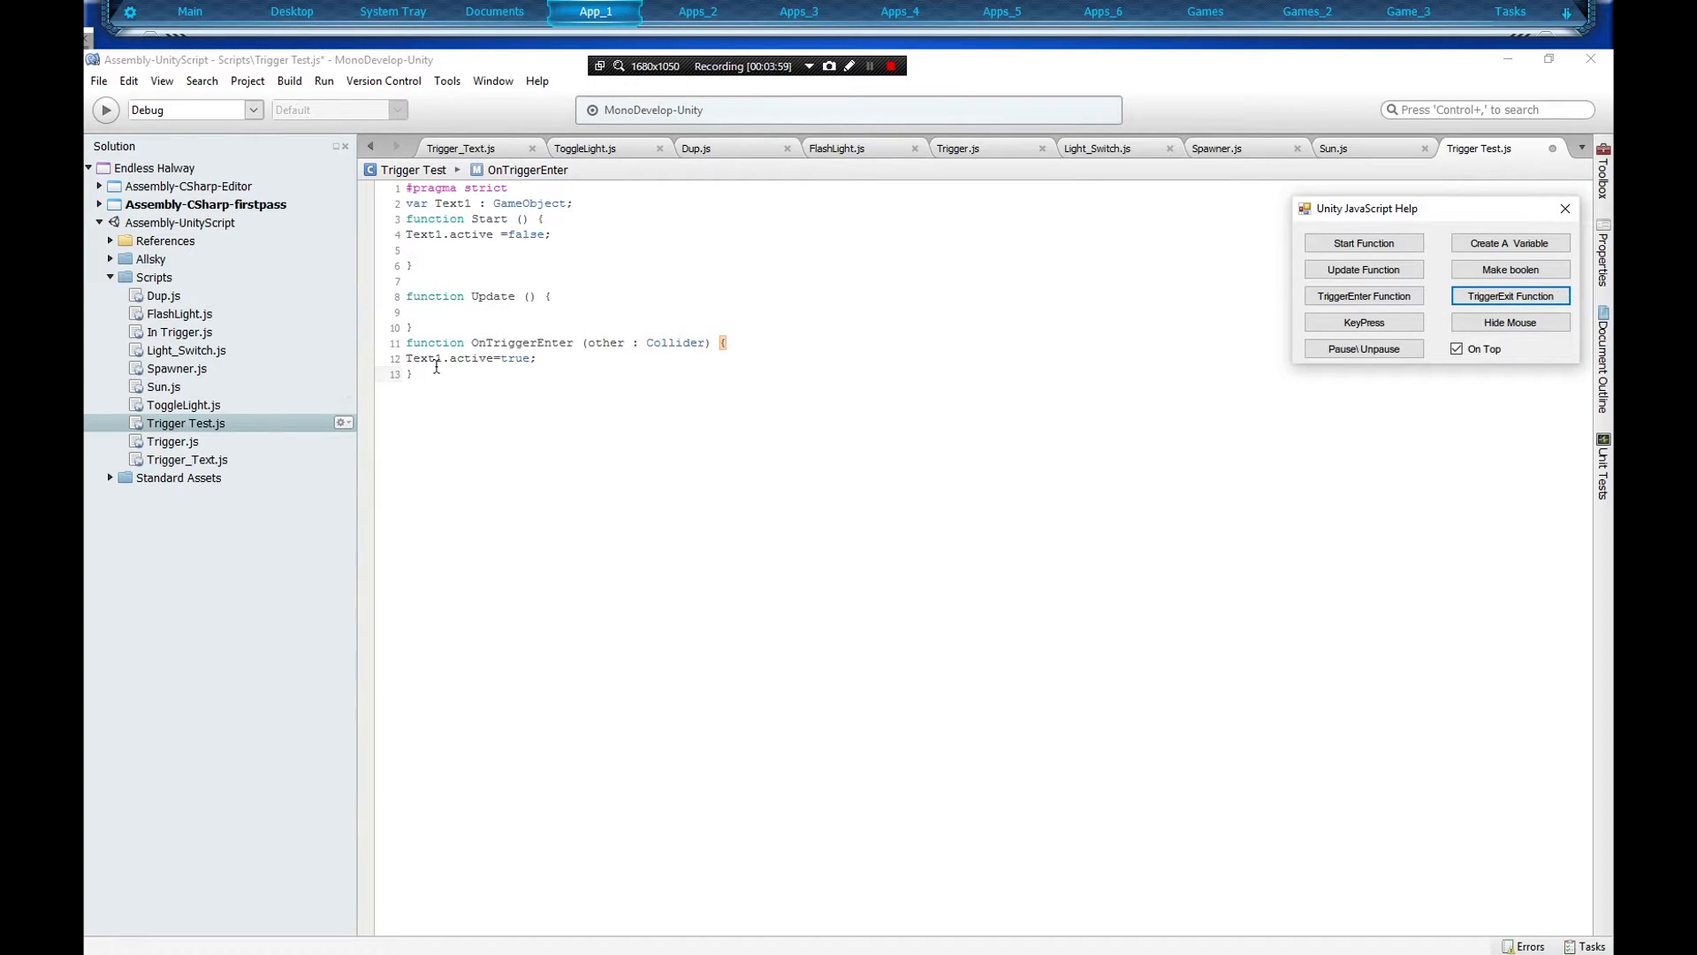
pyautogui.click(1509, 295)
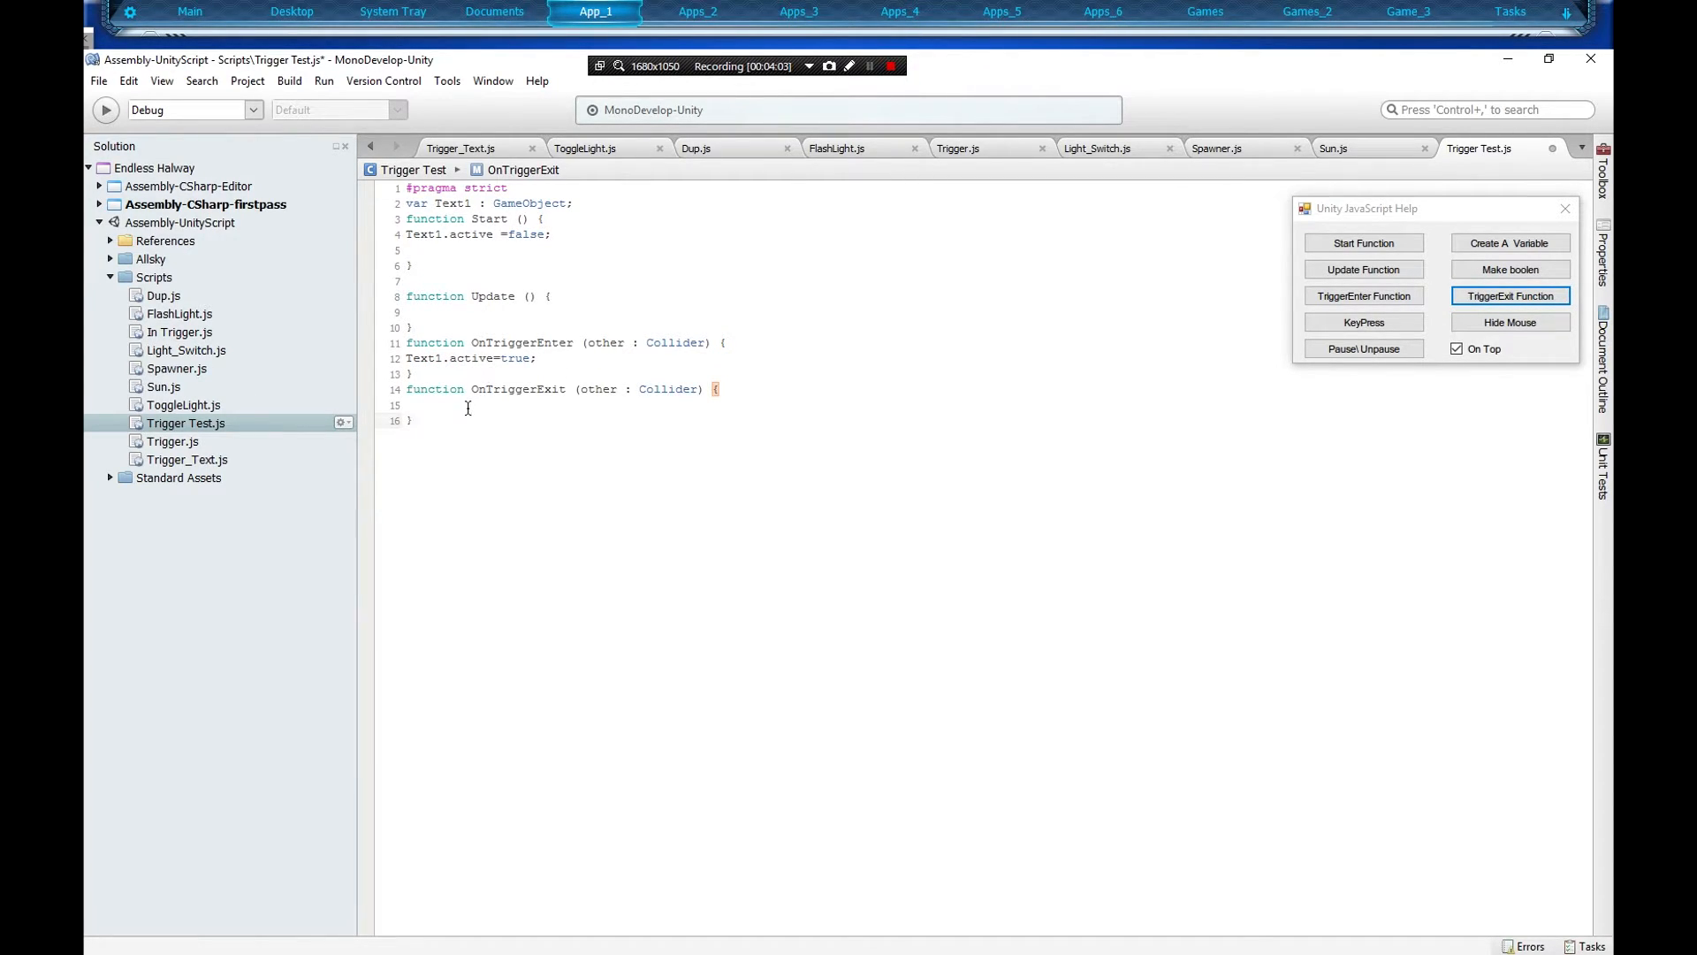
pyautogui.write('text1.a')
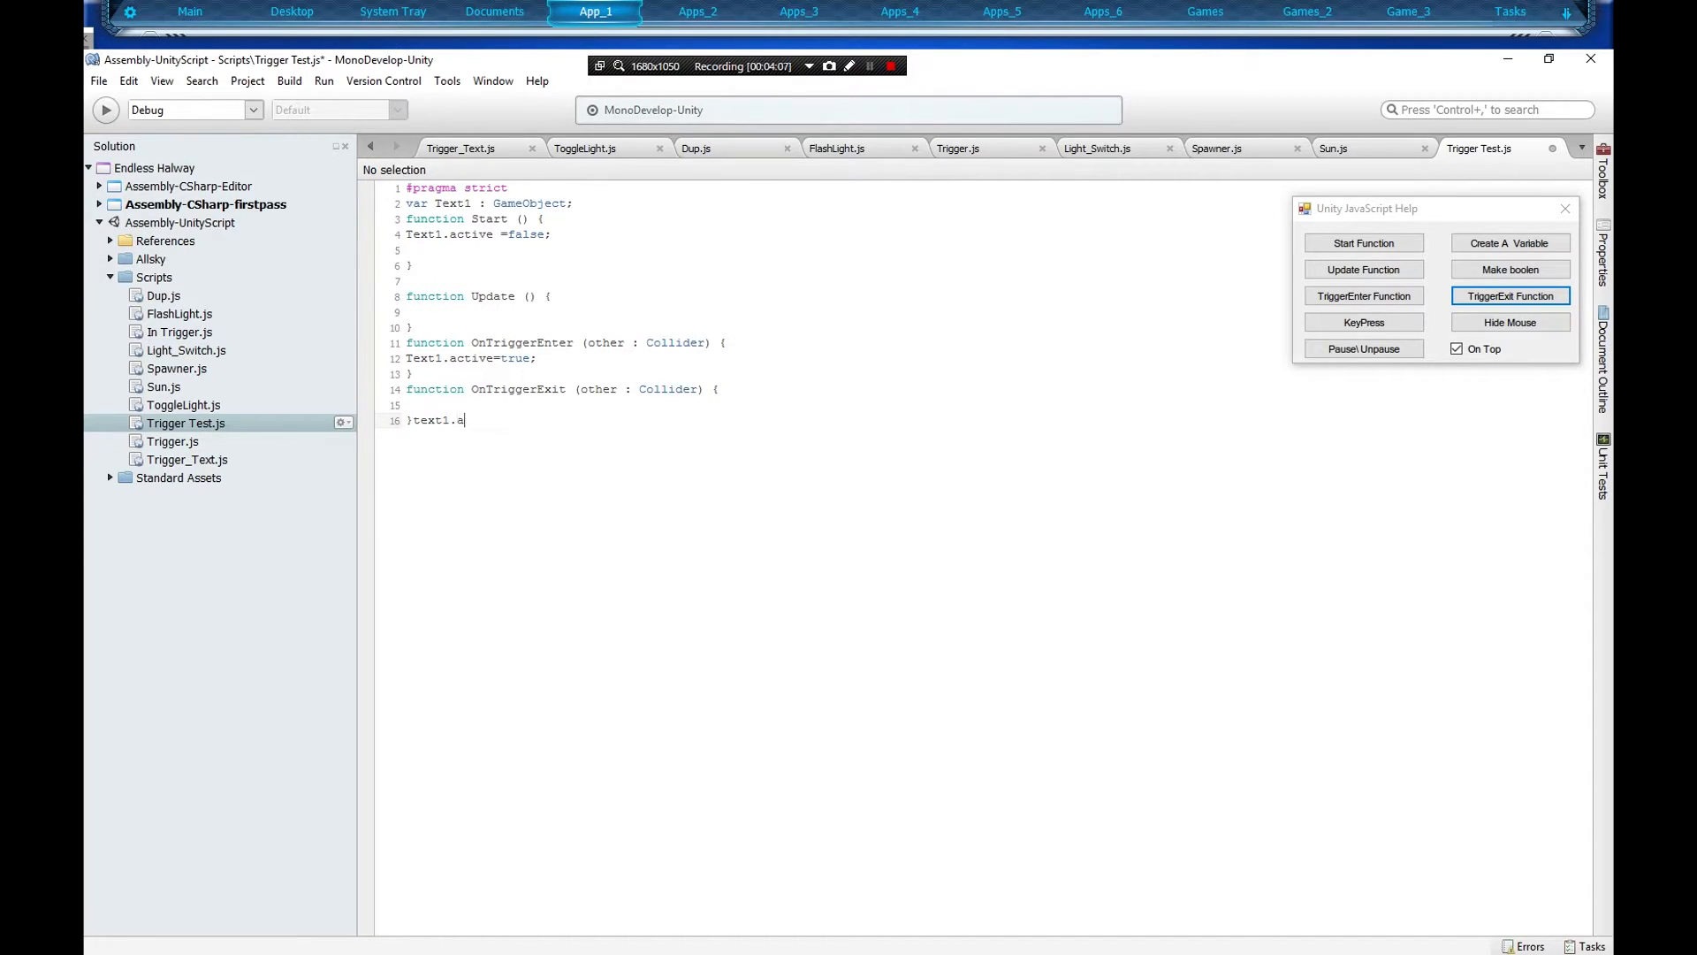
pyautogui.write('ctive')
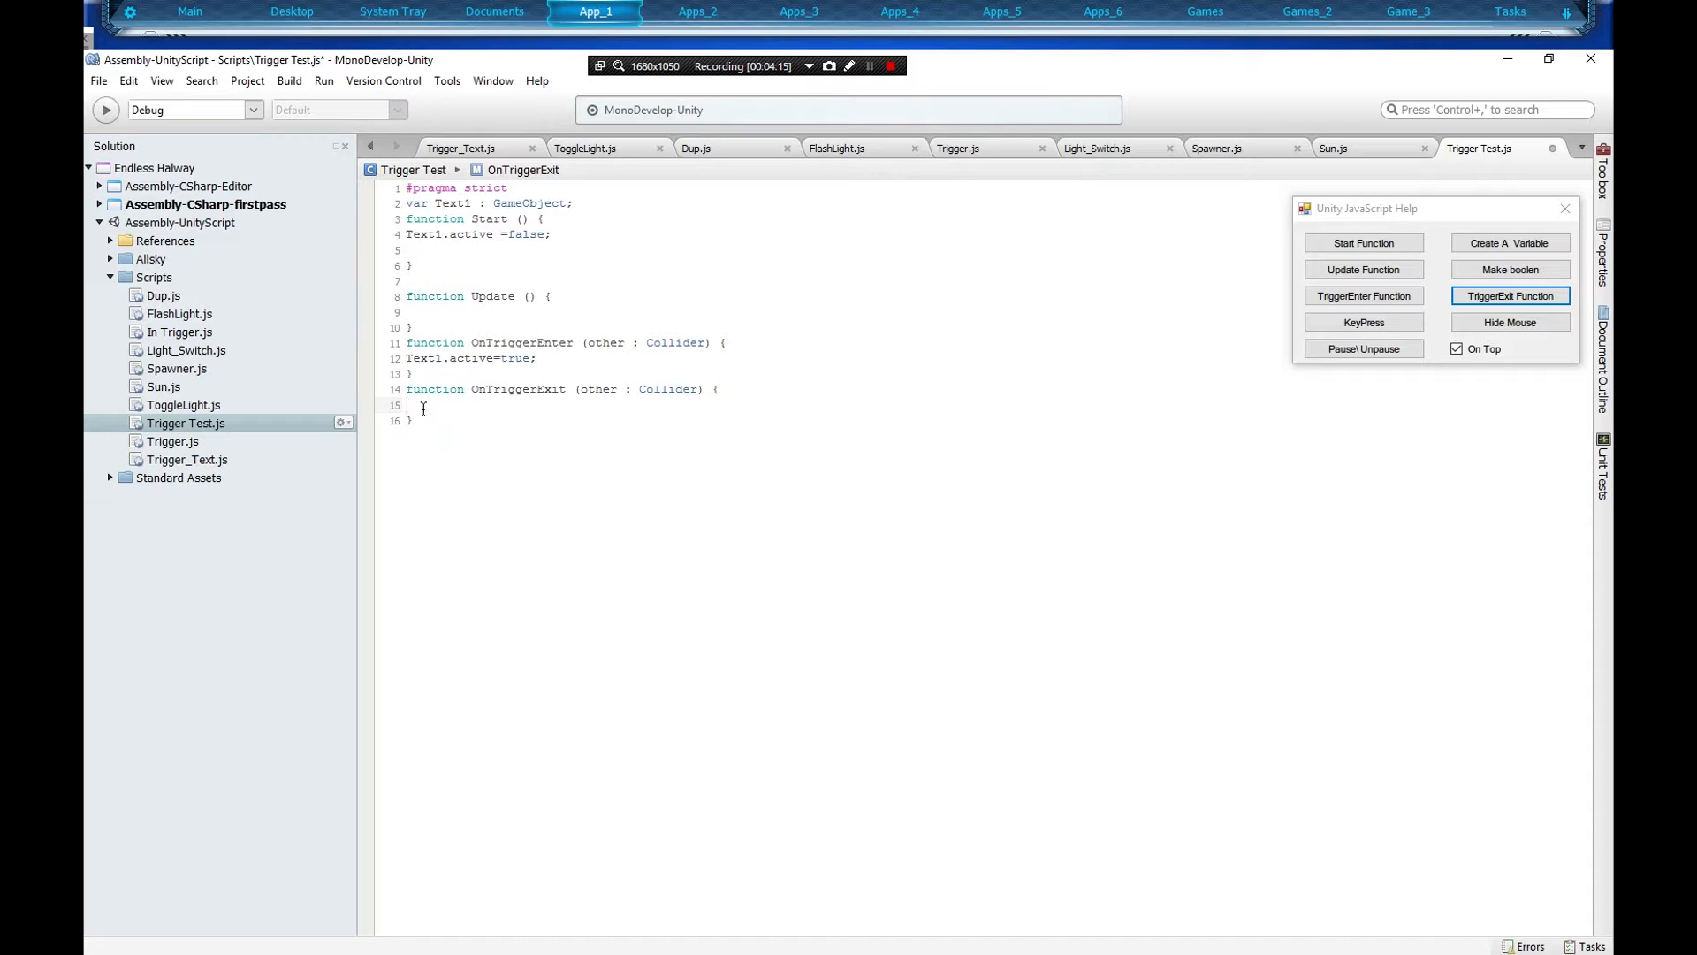
pyautogui.write('text')
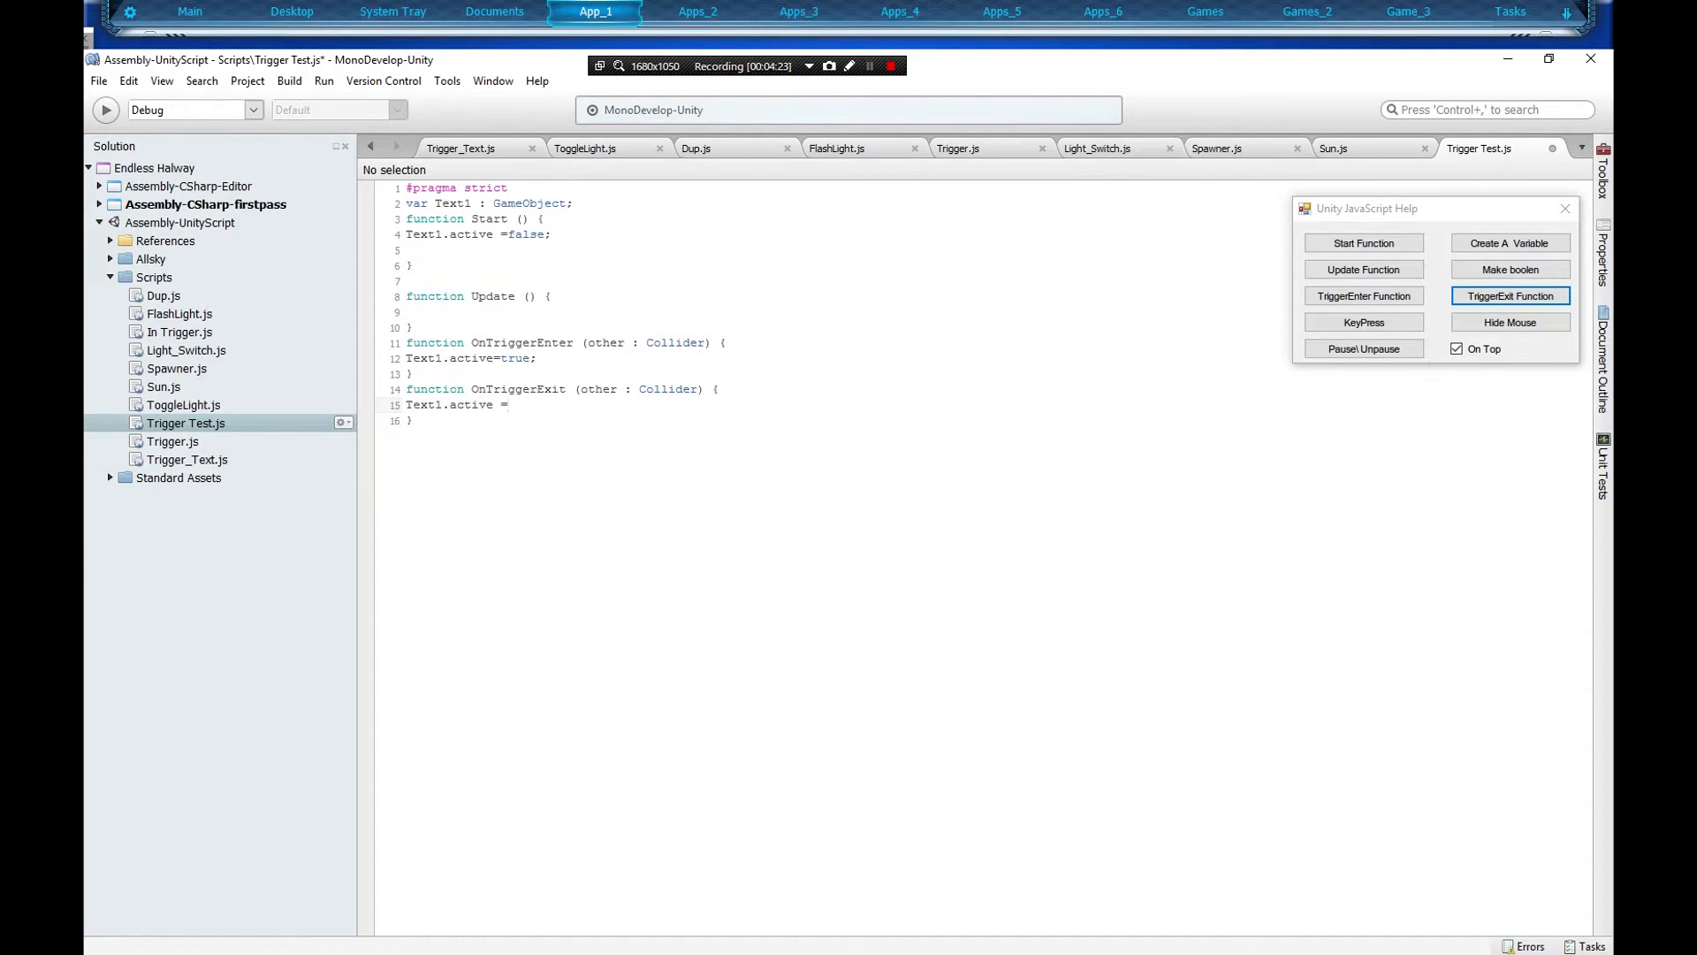
pyautogui.write('false')
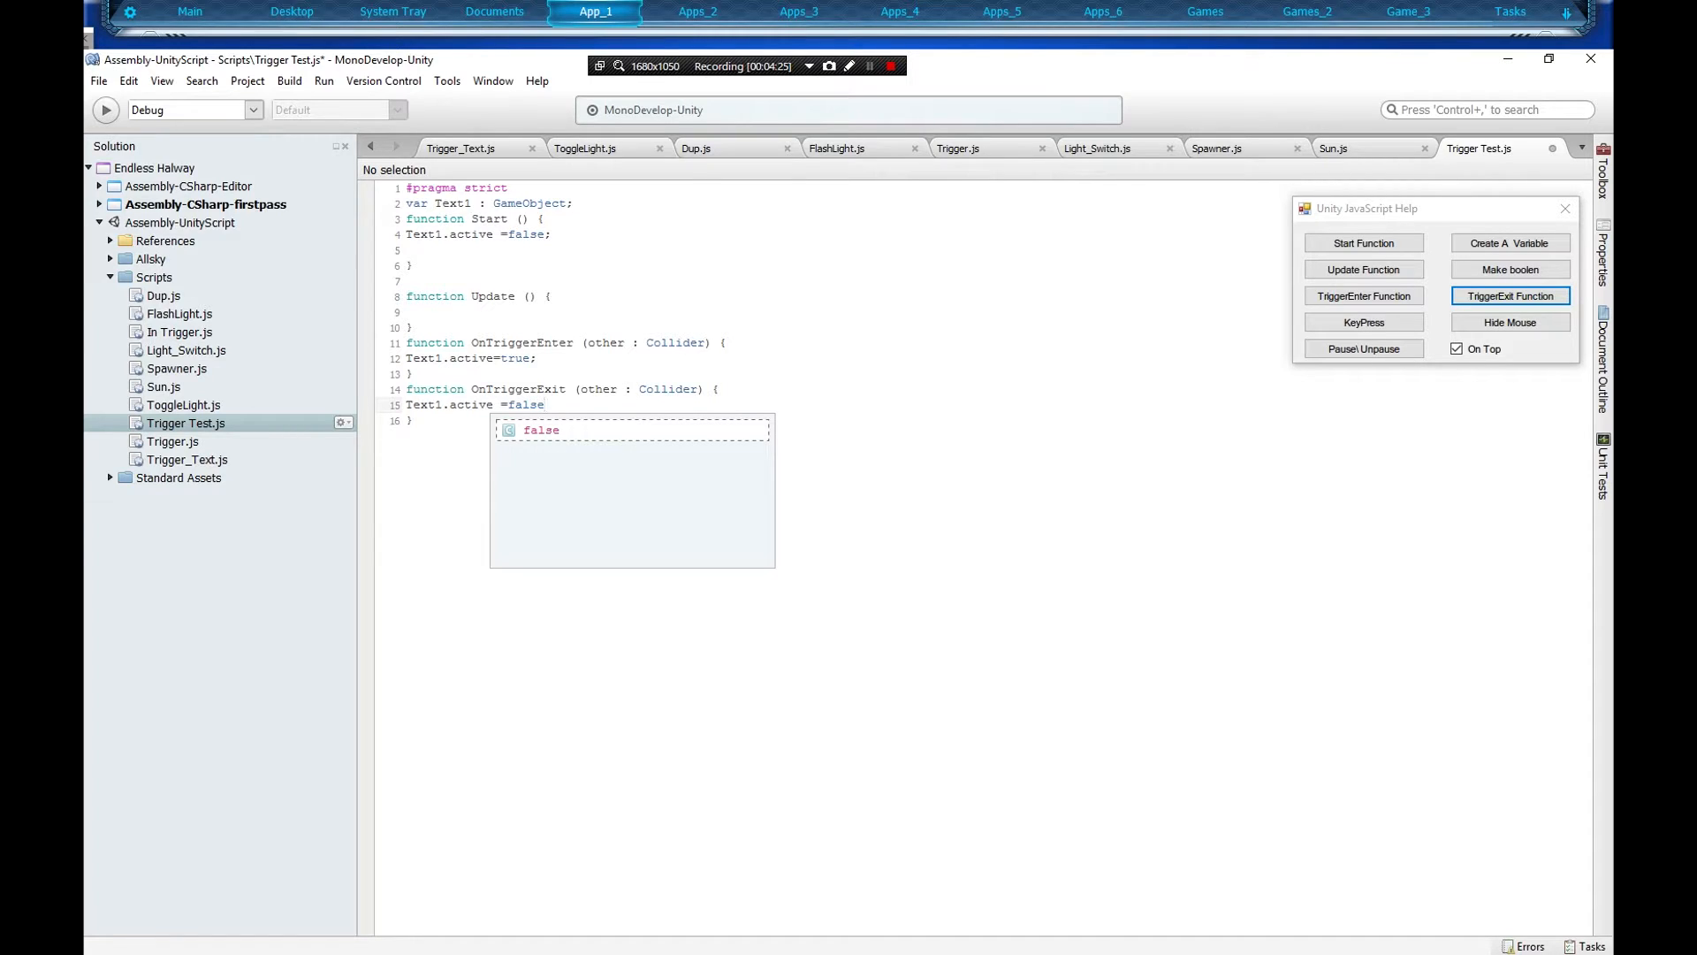
pyautogui.write(';')
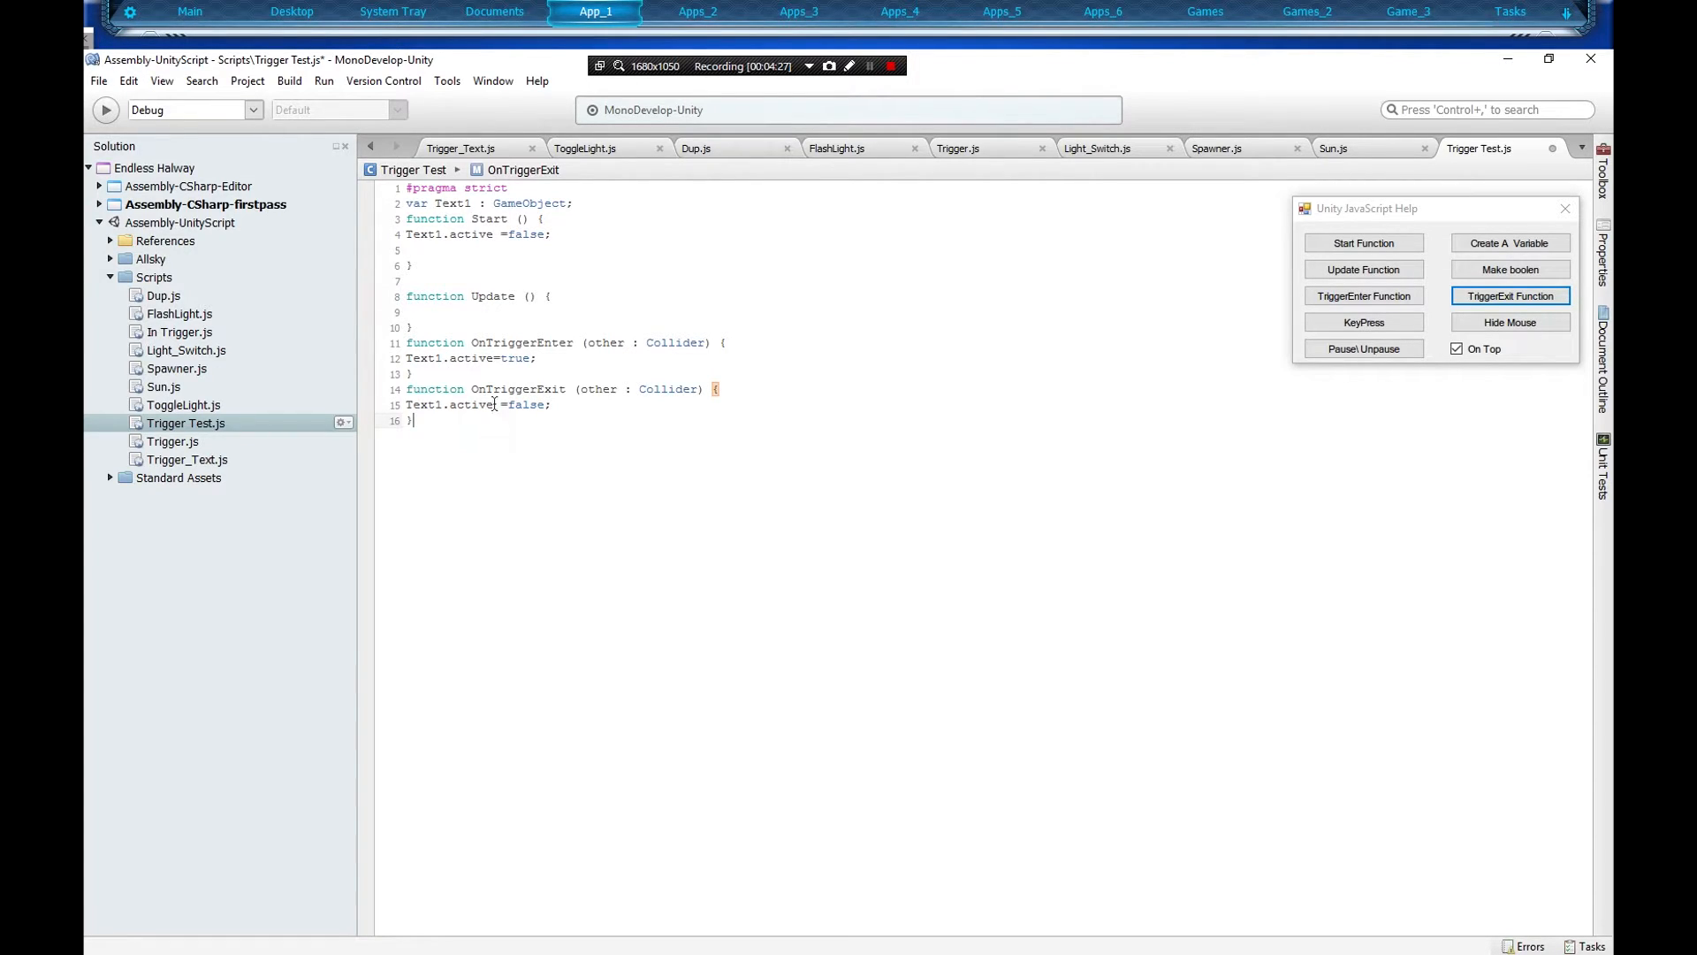
pyautogui.click(98, 81)
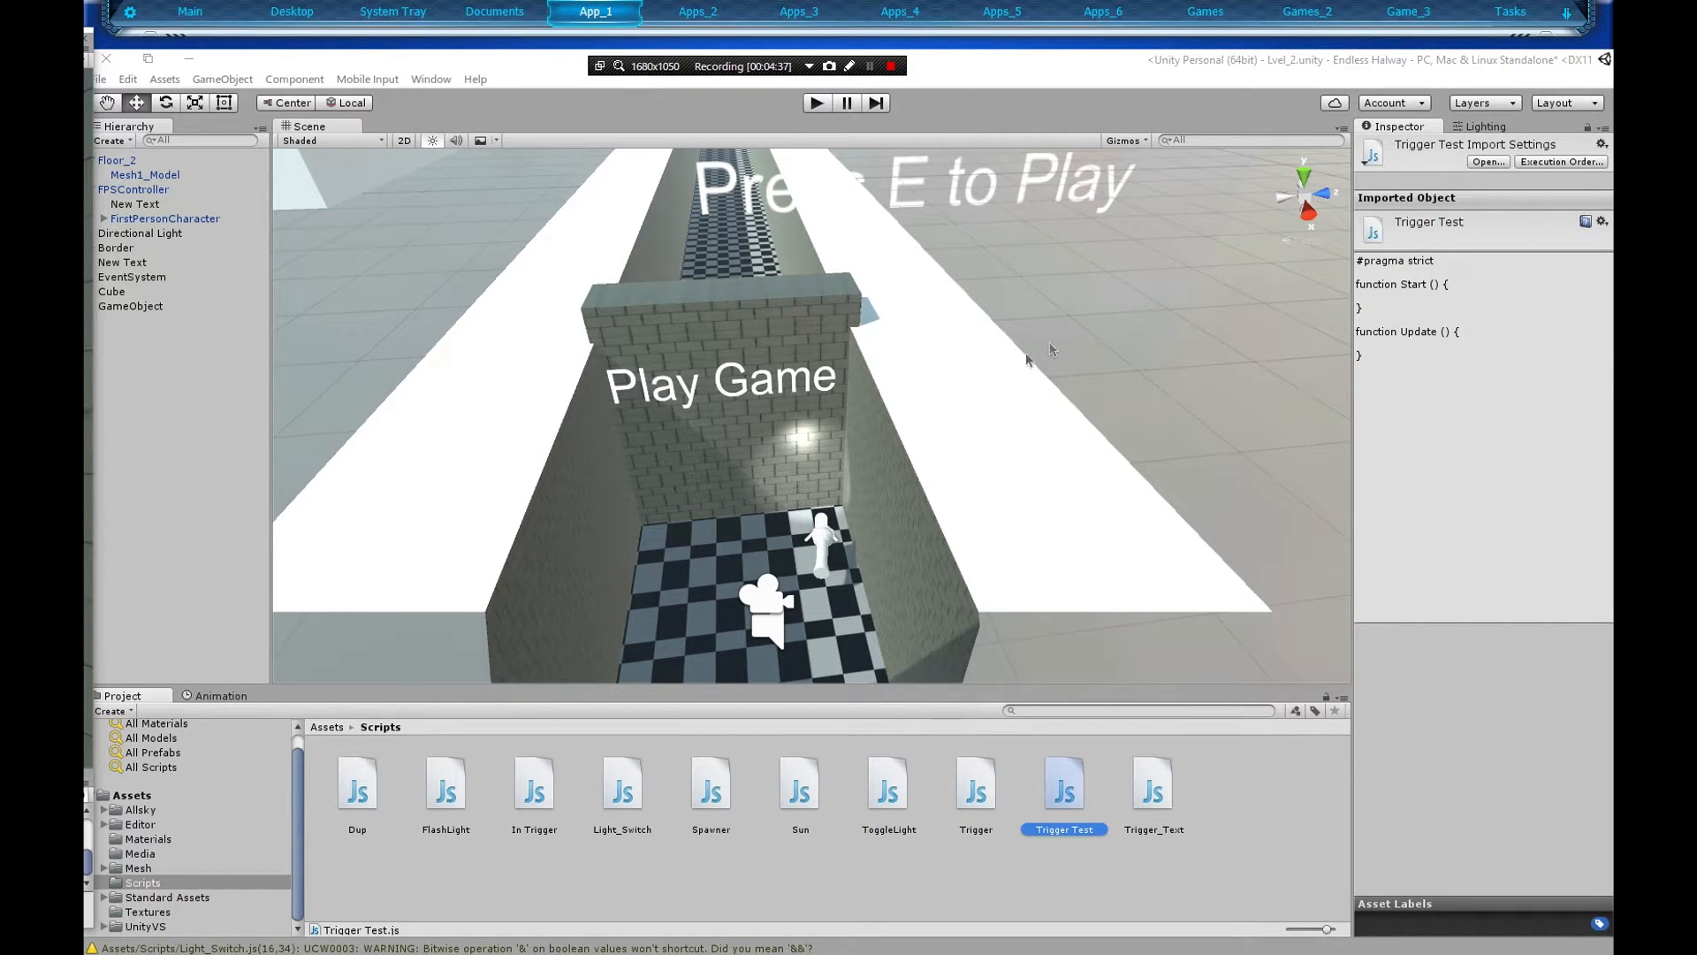
pyautogui.moveTo(458, 419)
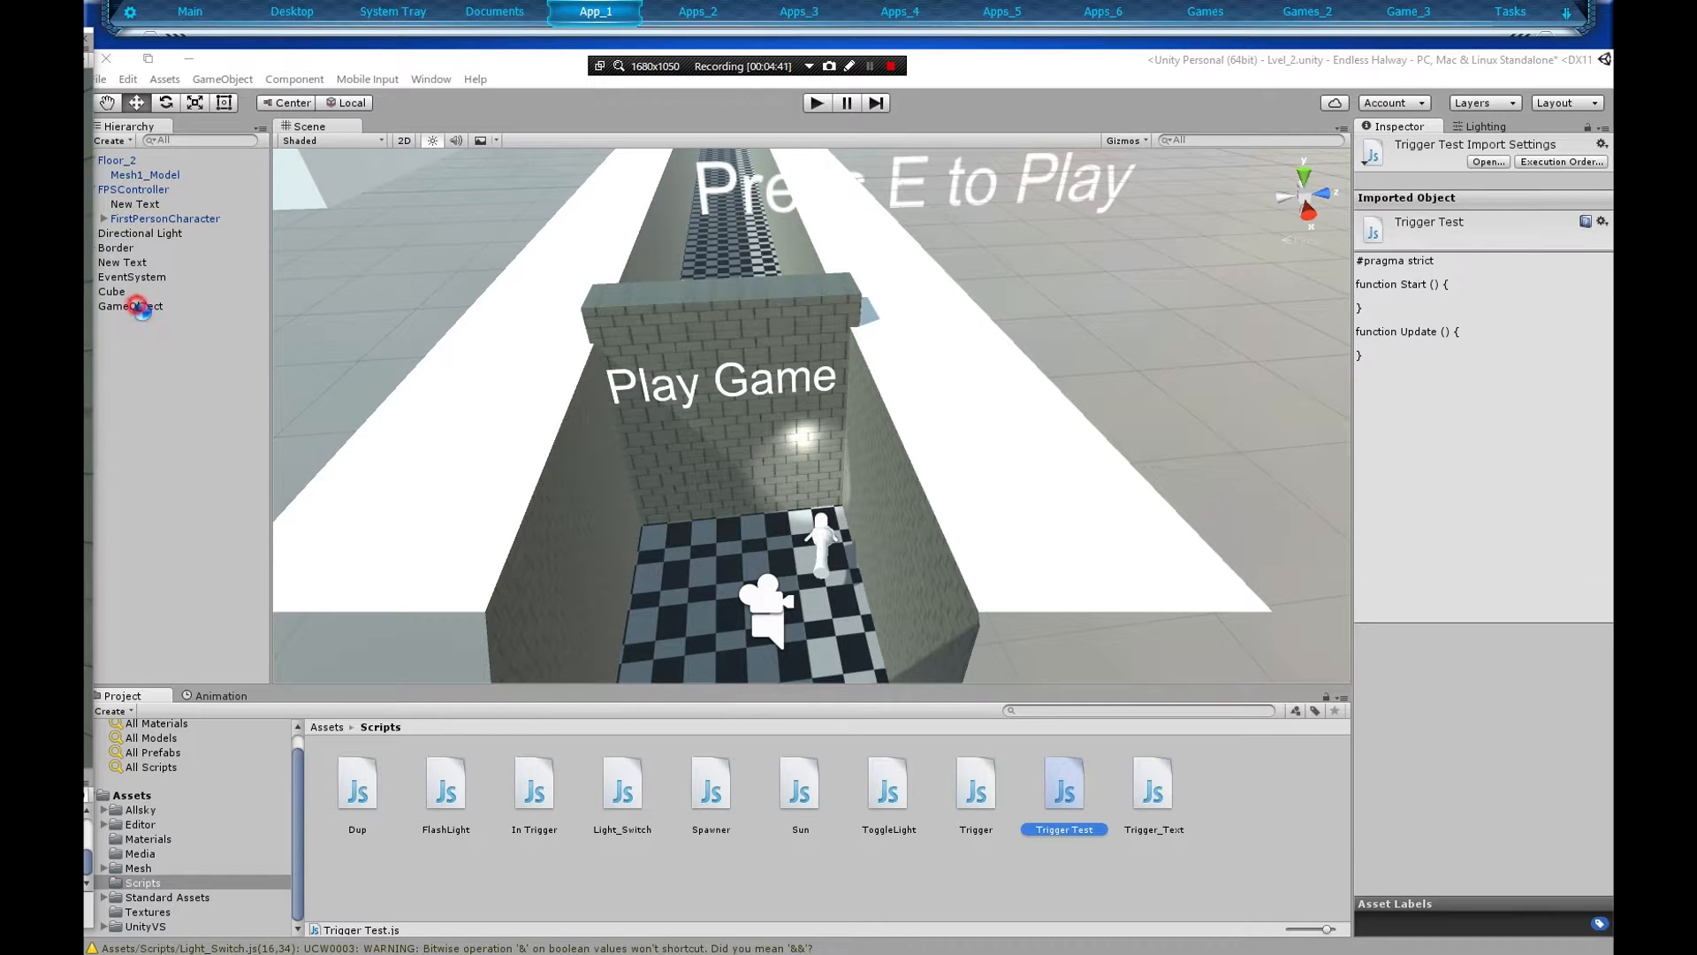
# Select GameObject in the Hierarchy and attach Trigger Test.js to it.
pyautogui.click(130, 305)
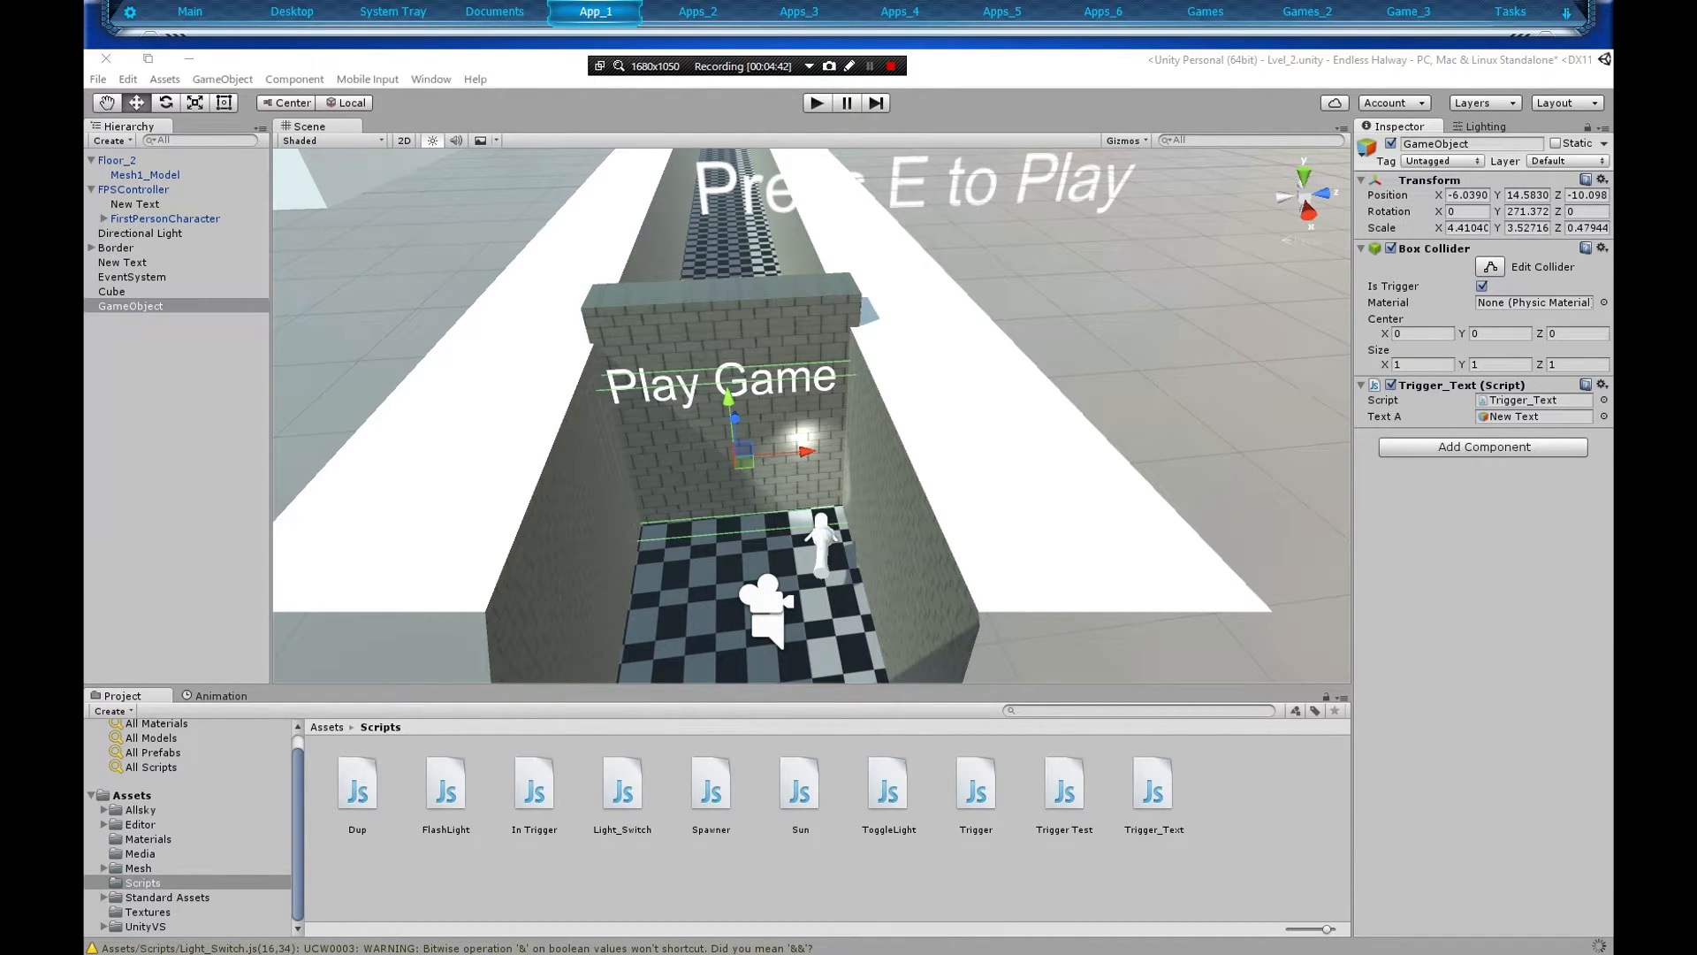
pyautogui.moveTo(492, 333)
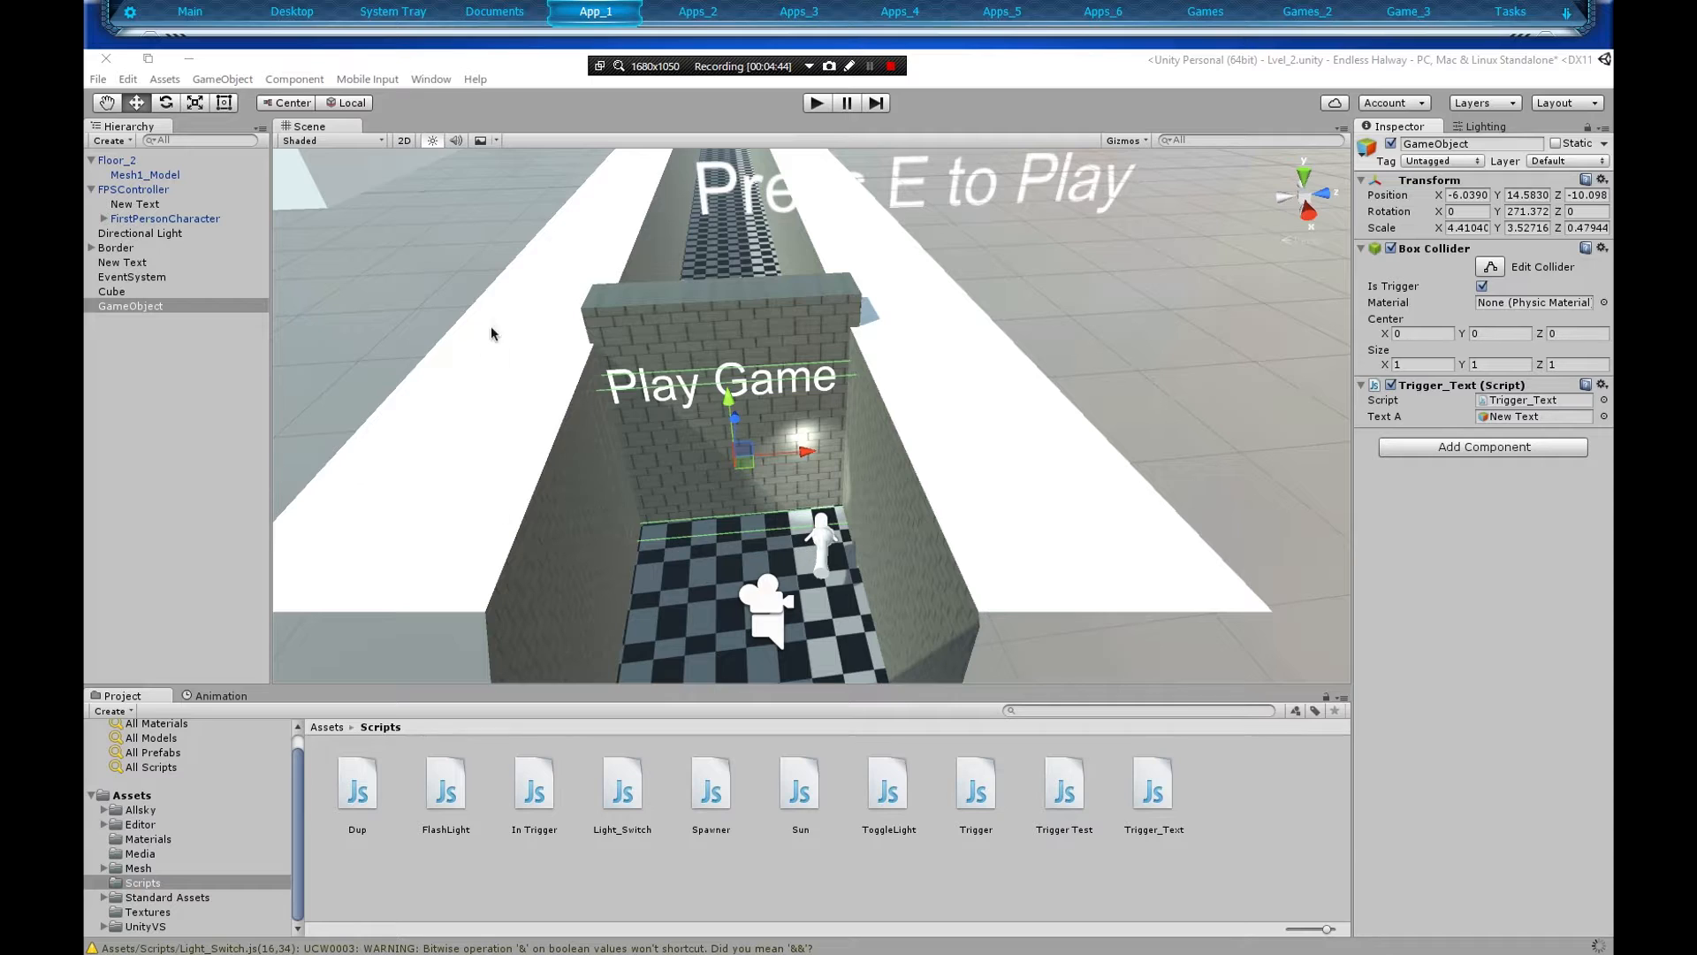
pyautogui.moveTo(1070, 784)
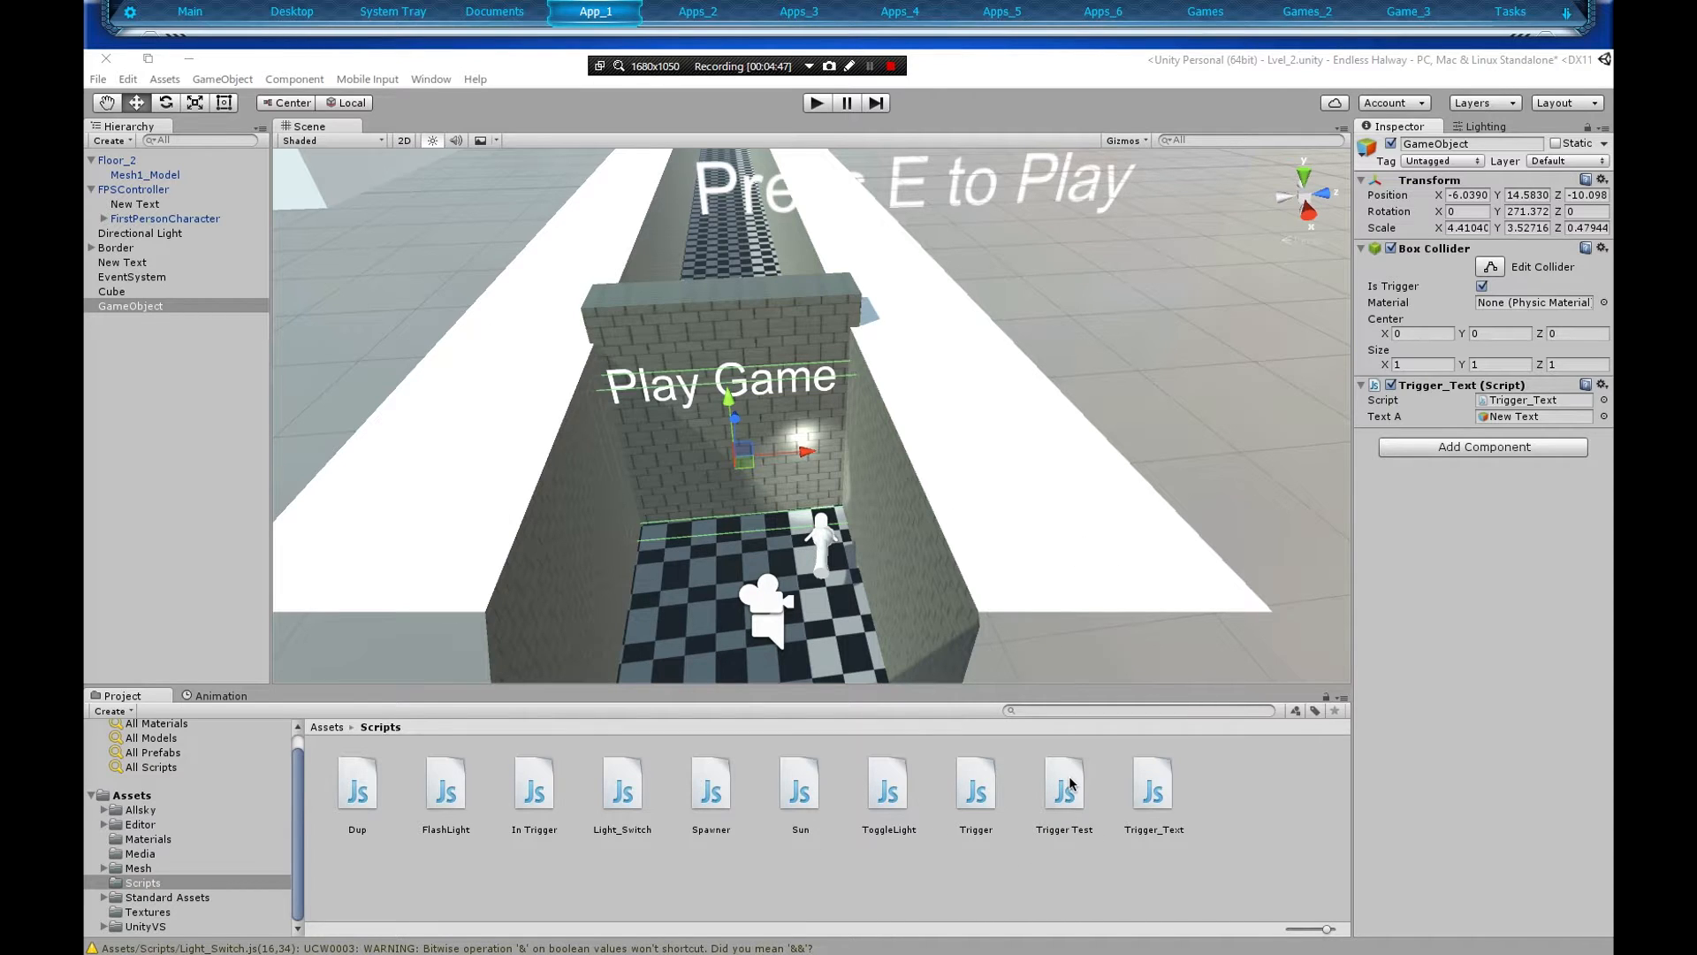
pyautogui.click(1064, 782)
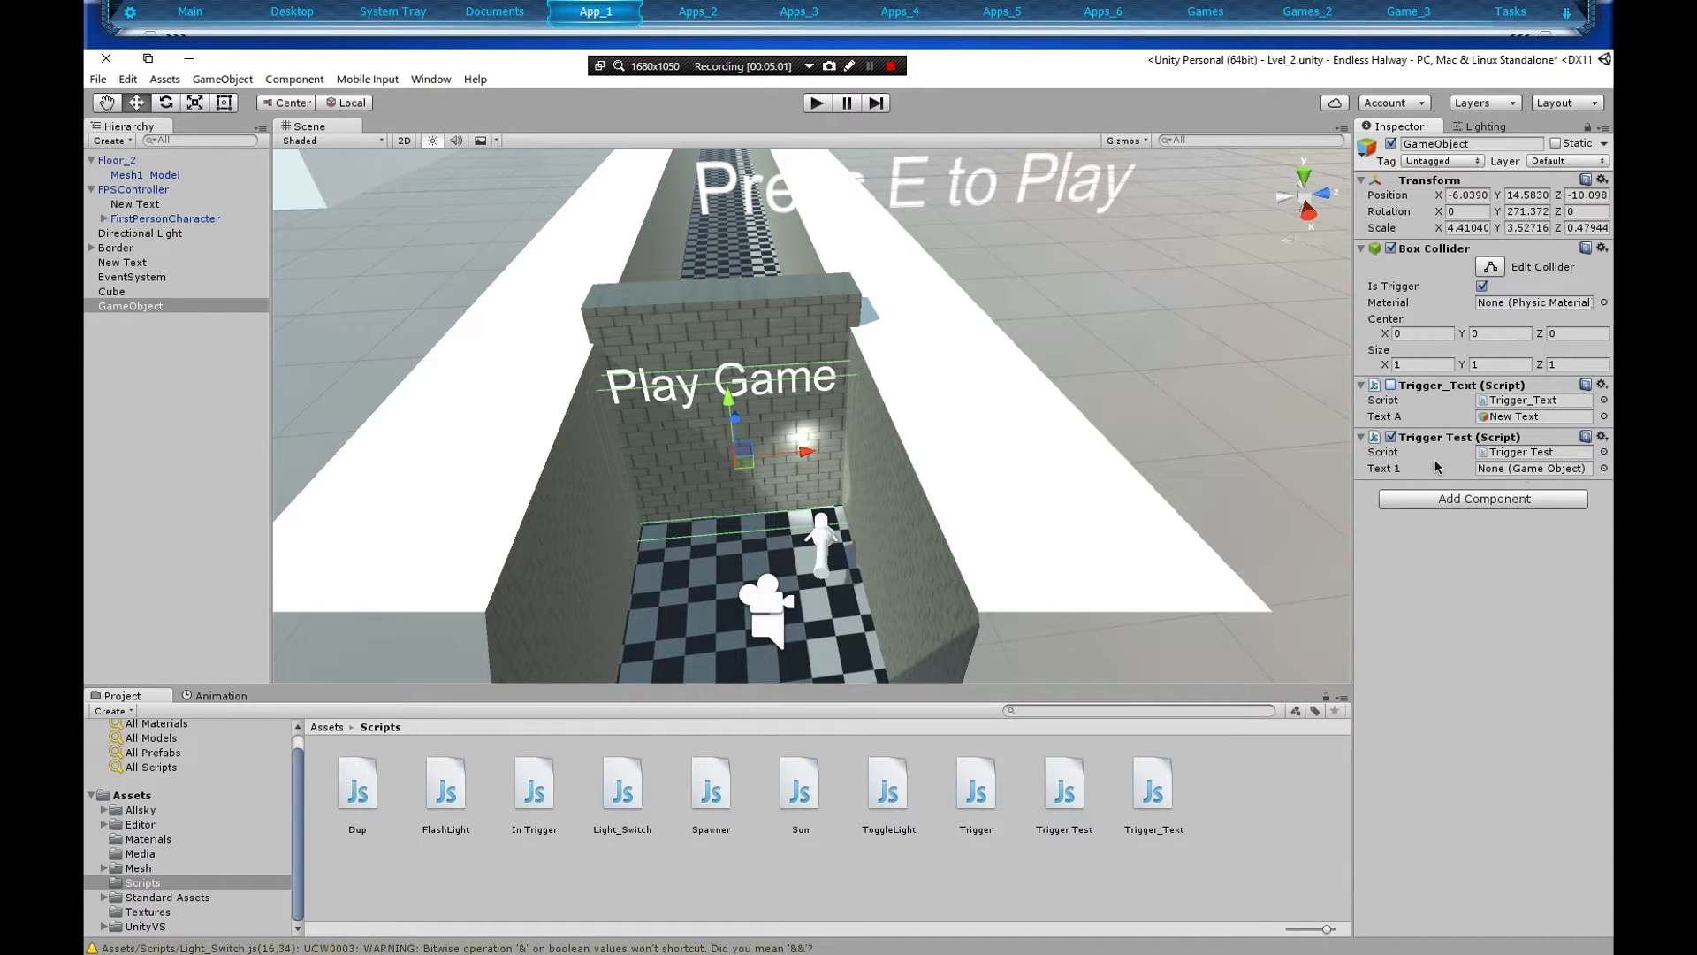
# Create a 3D Text object as a child of GameObject from its context menu.
pyautogui.rightClick(155, 363)
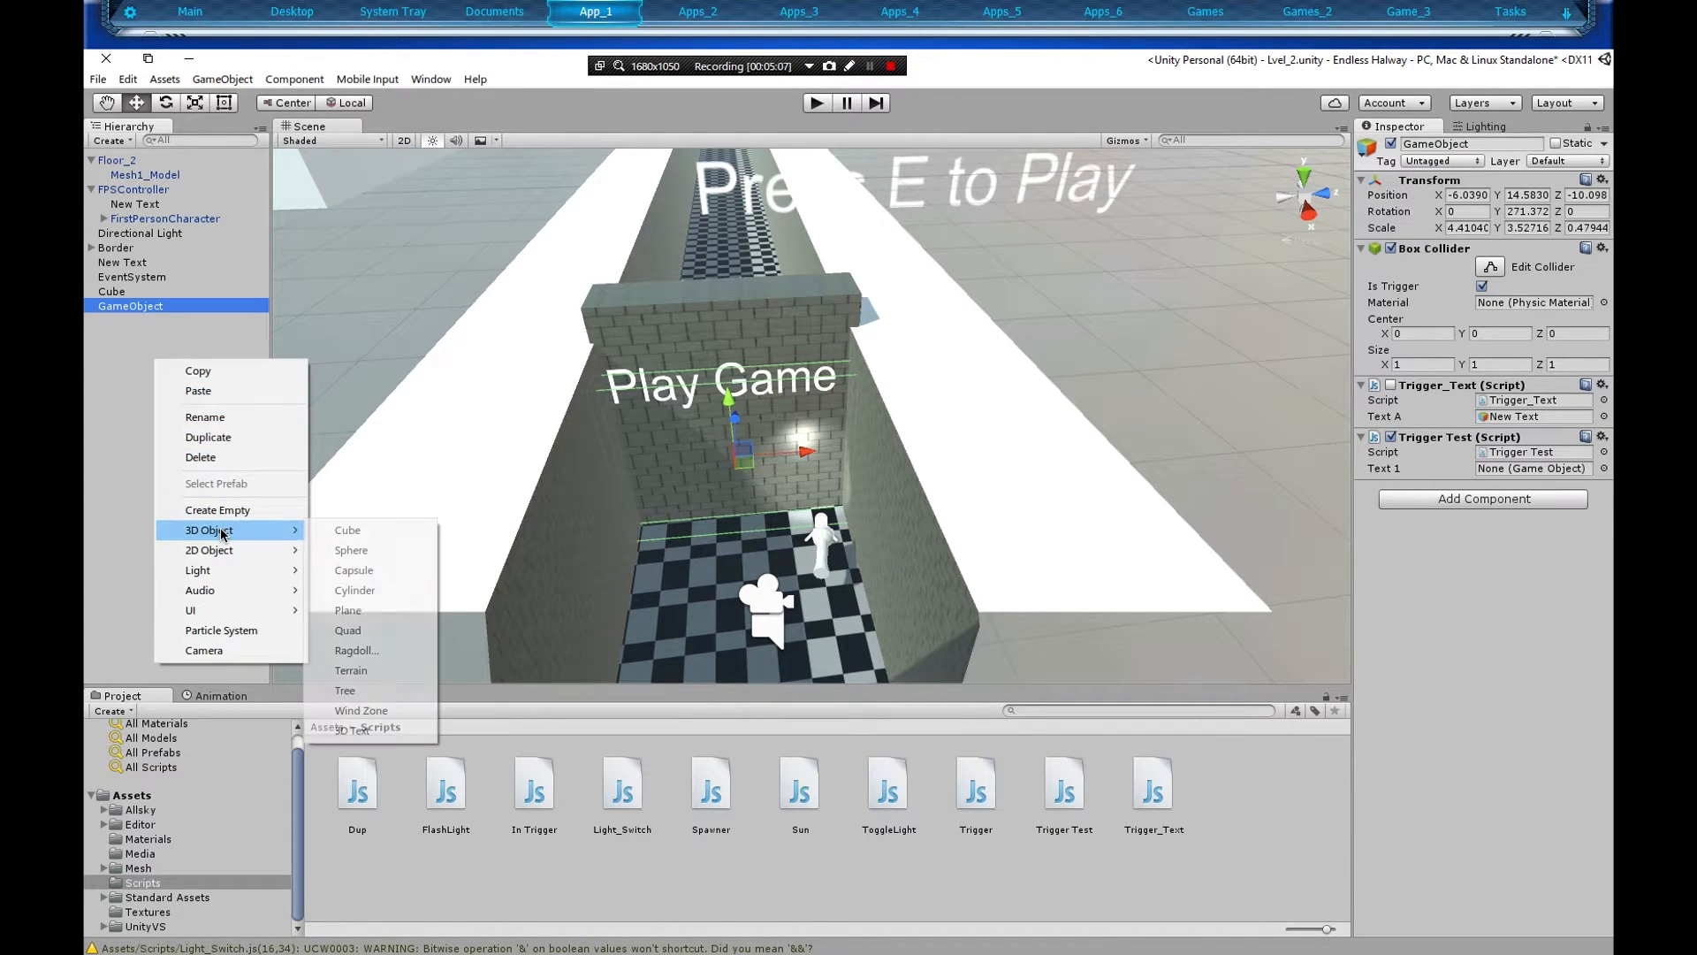
pyautogui.click(360, 727)
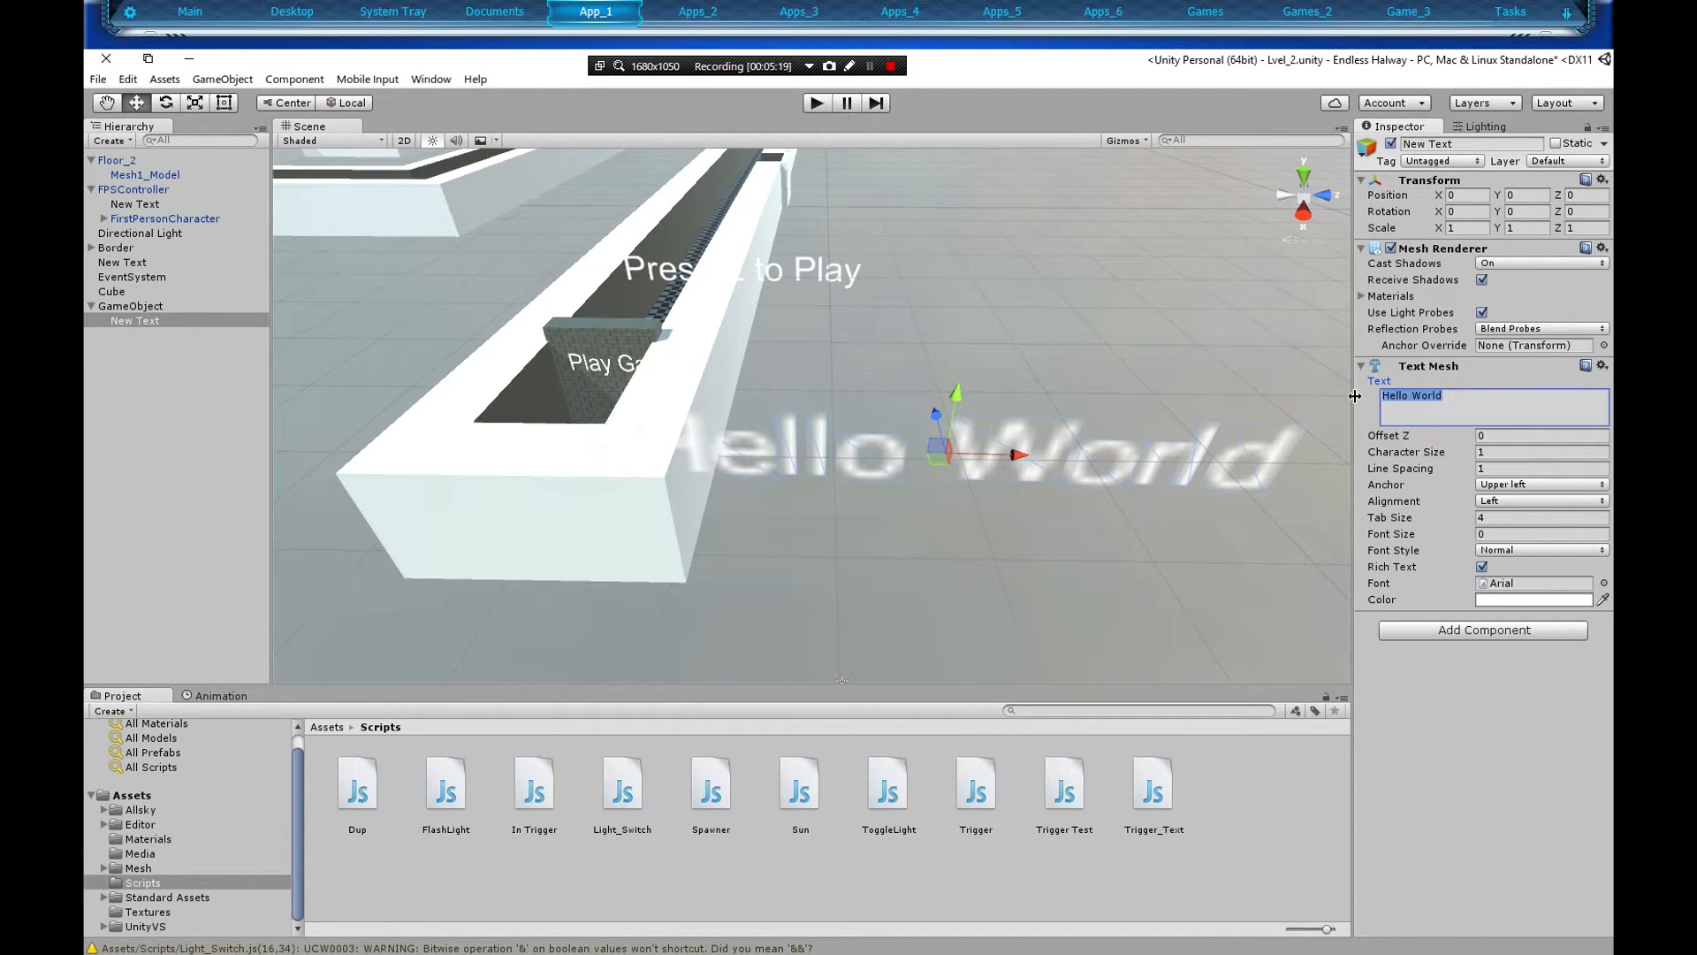
# Change the Text Mesh text to 'Youtube Test' and its font size to 50.
pyautogui.write('Youtbe')
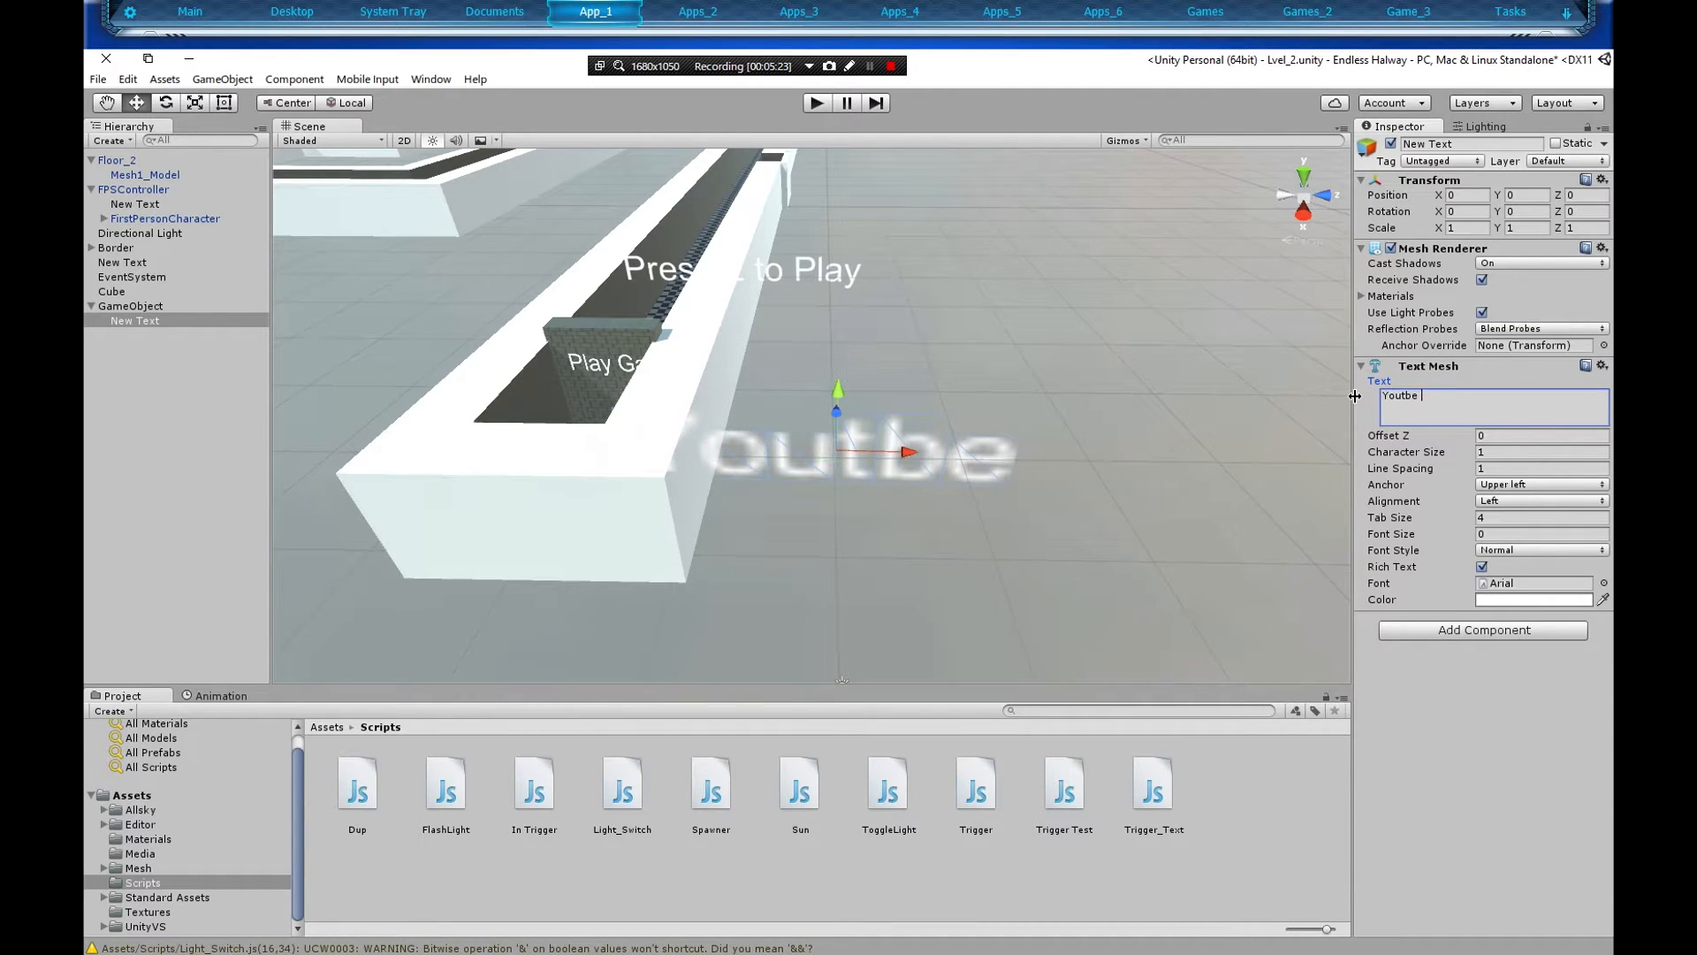
pyautogui.write('Test')
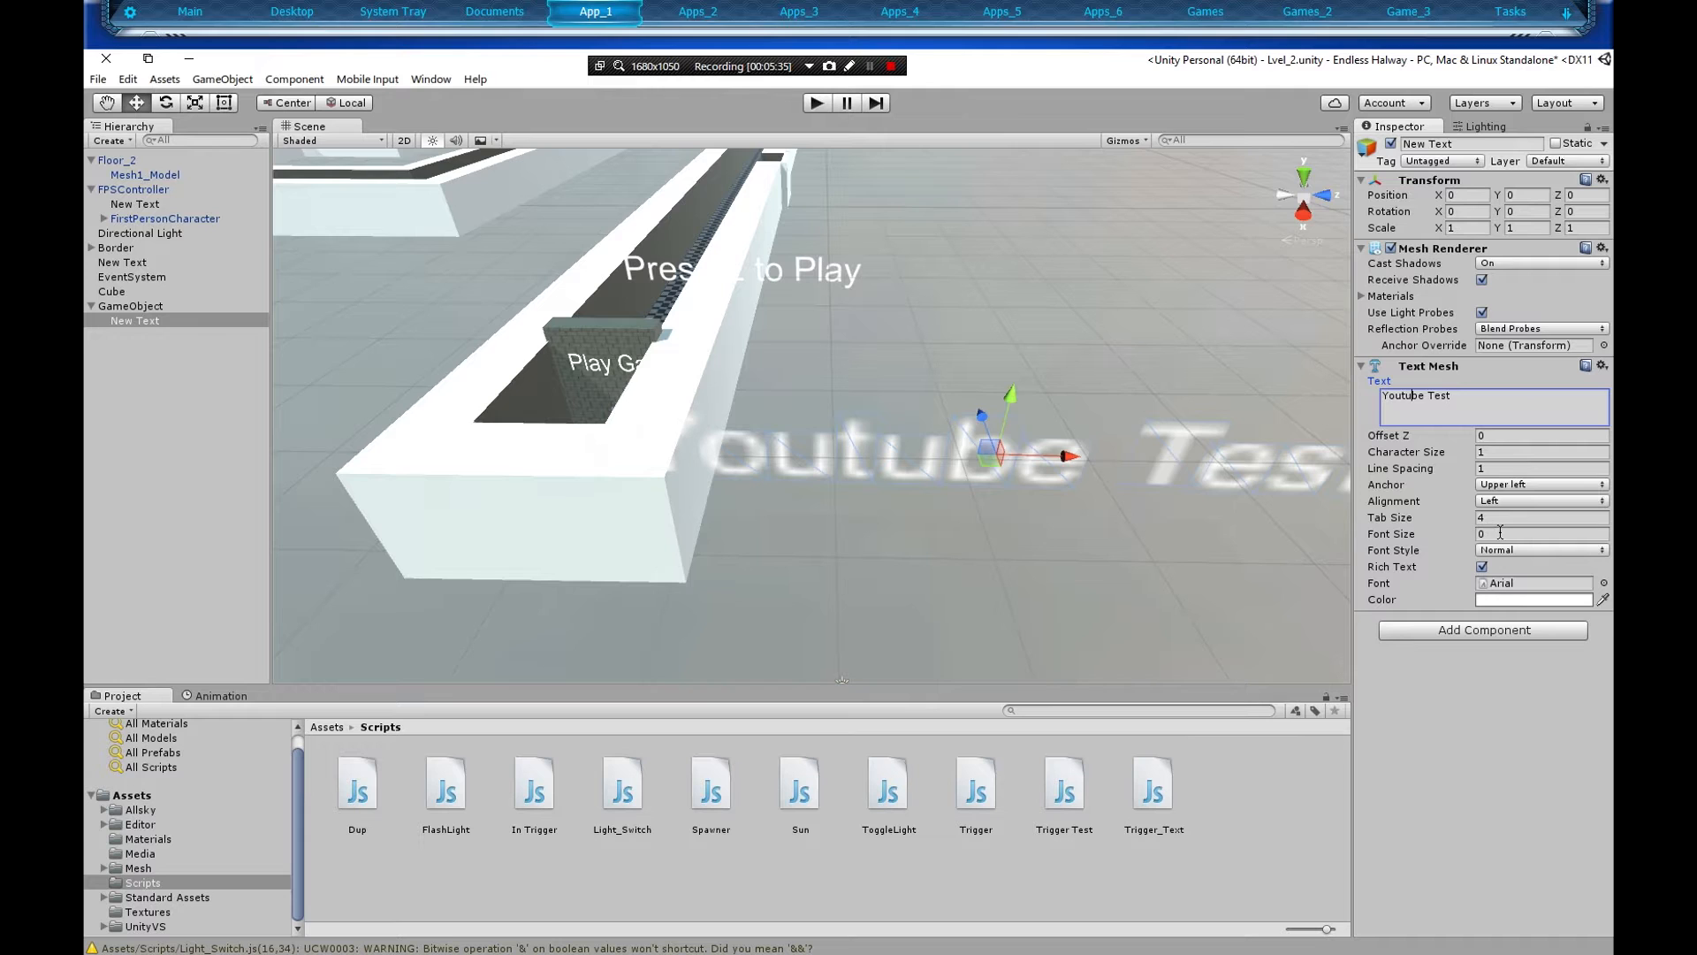
pyautogui.write('50')
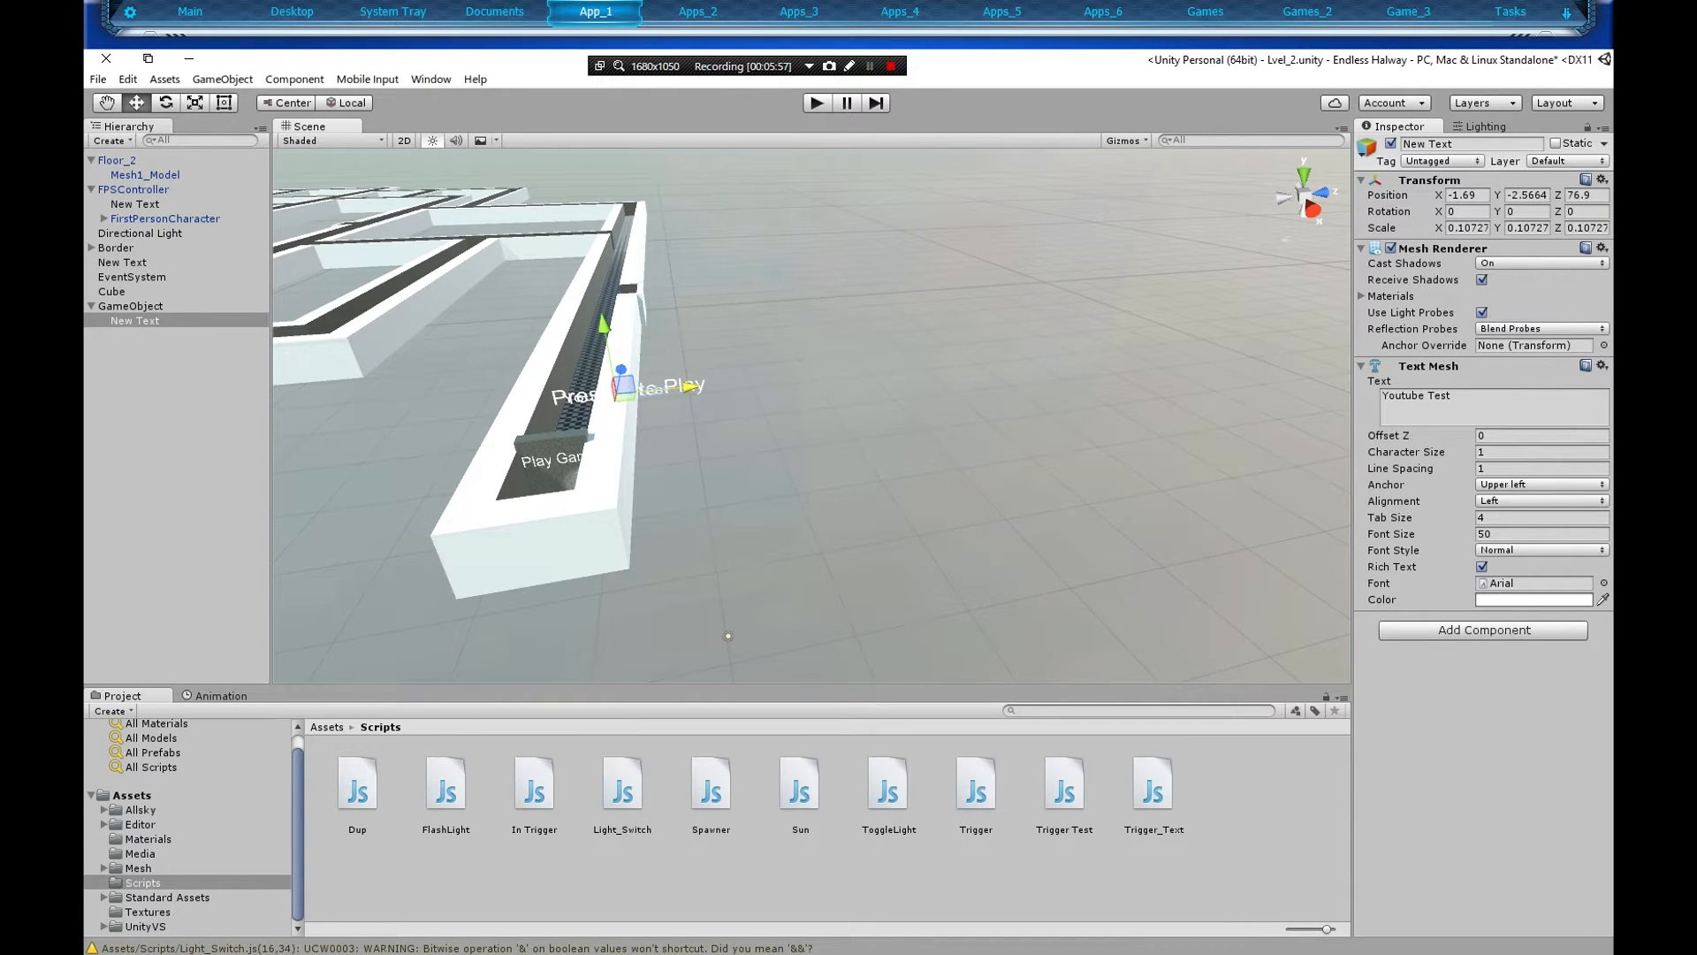
# Shrink the Youtube Test text to about 0.107 scale and select it above the wall.
pyautogui.click(815, 102)
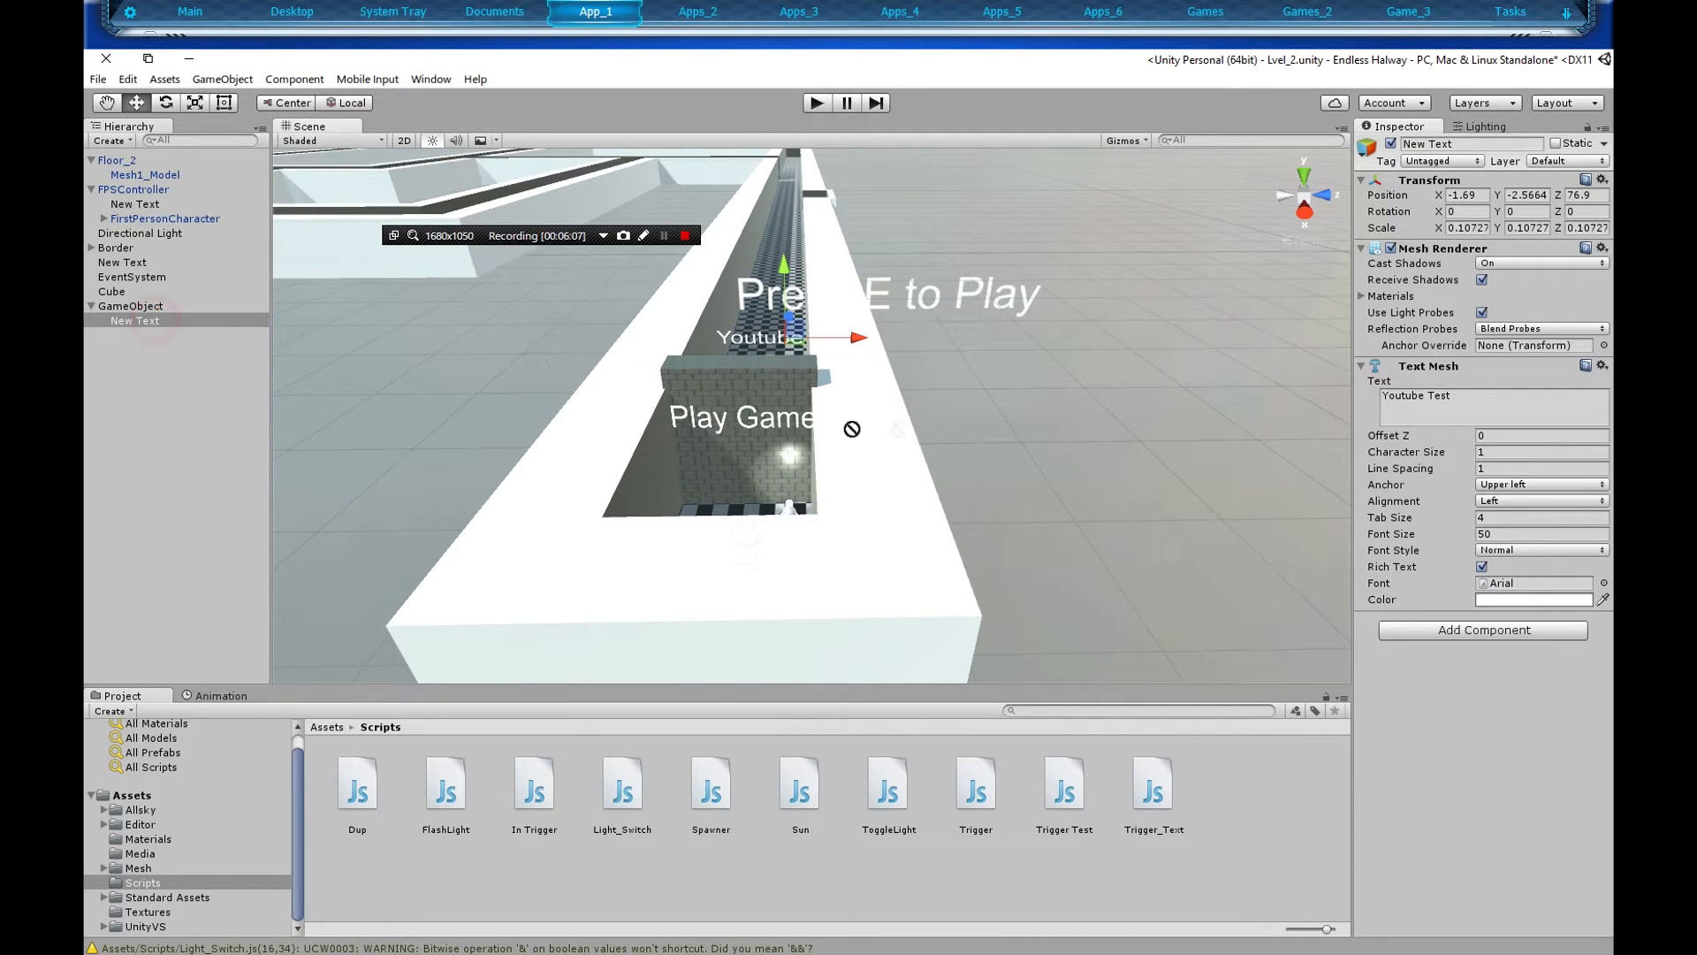
pyautogui.click(134, 320)
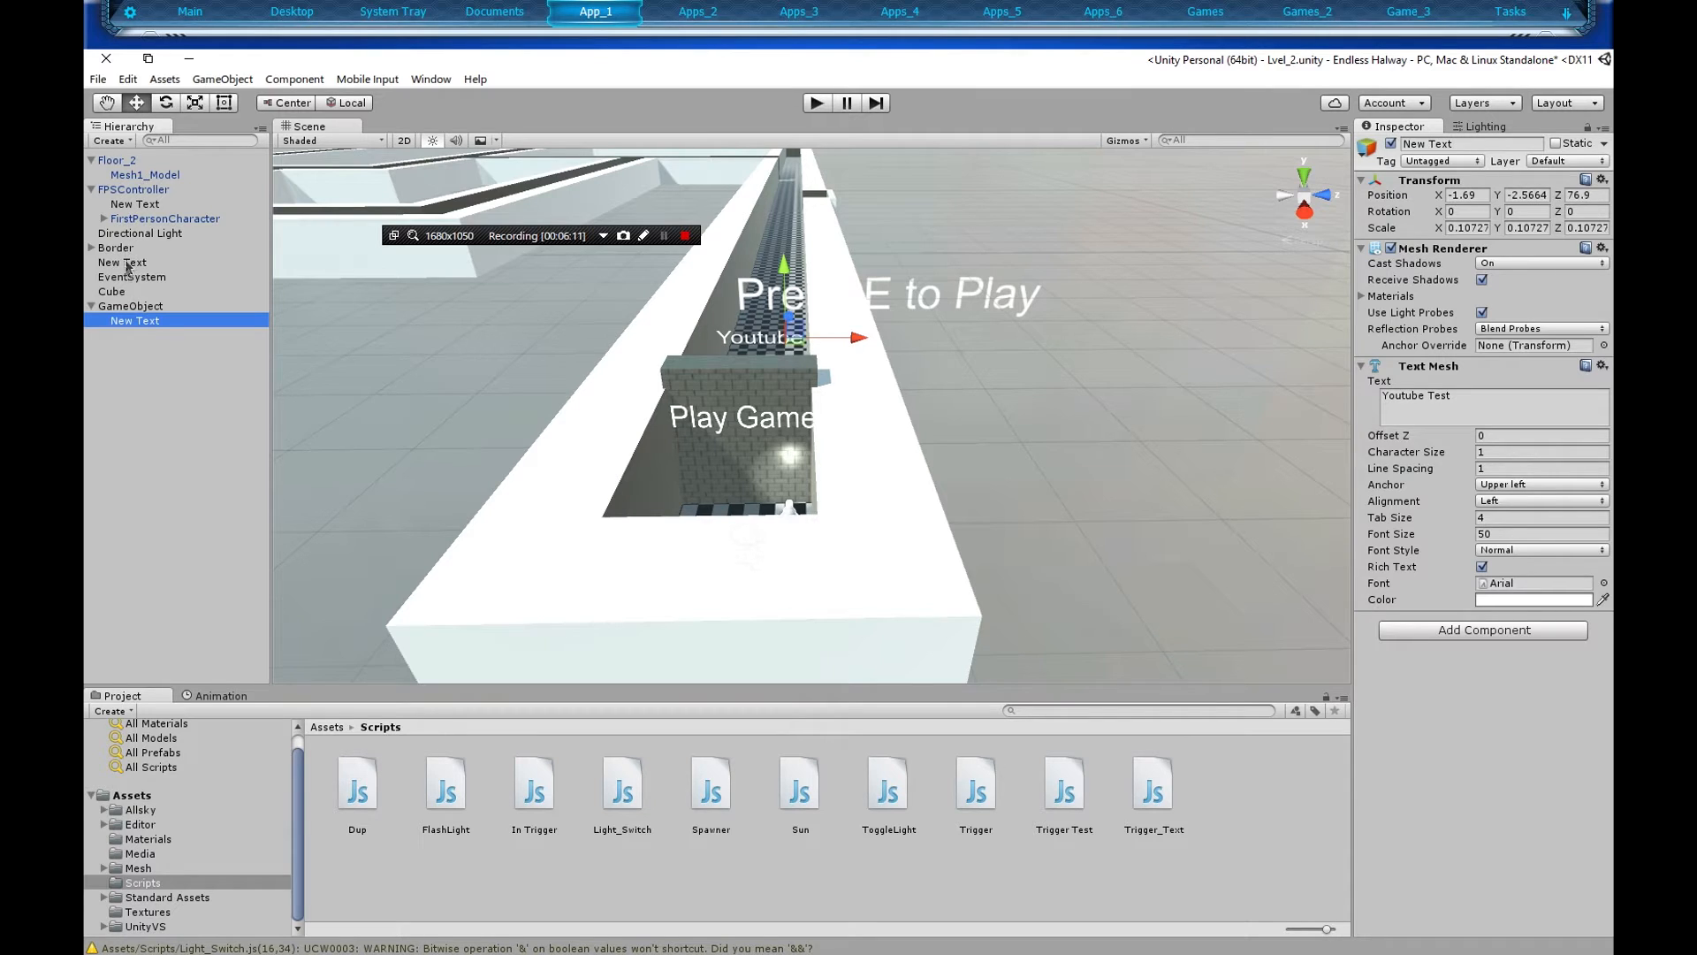
# Drag New Text from under GameObject to the Hierarchy root, then assign it as Text 1.
pyautogui.click(131, 305)
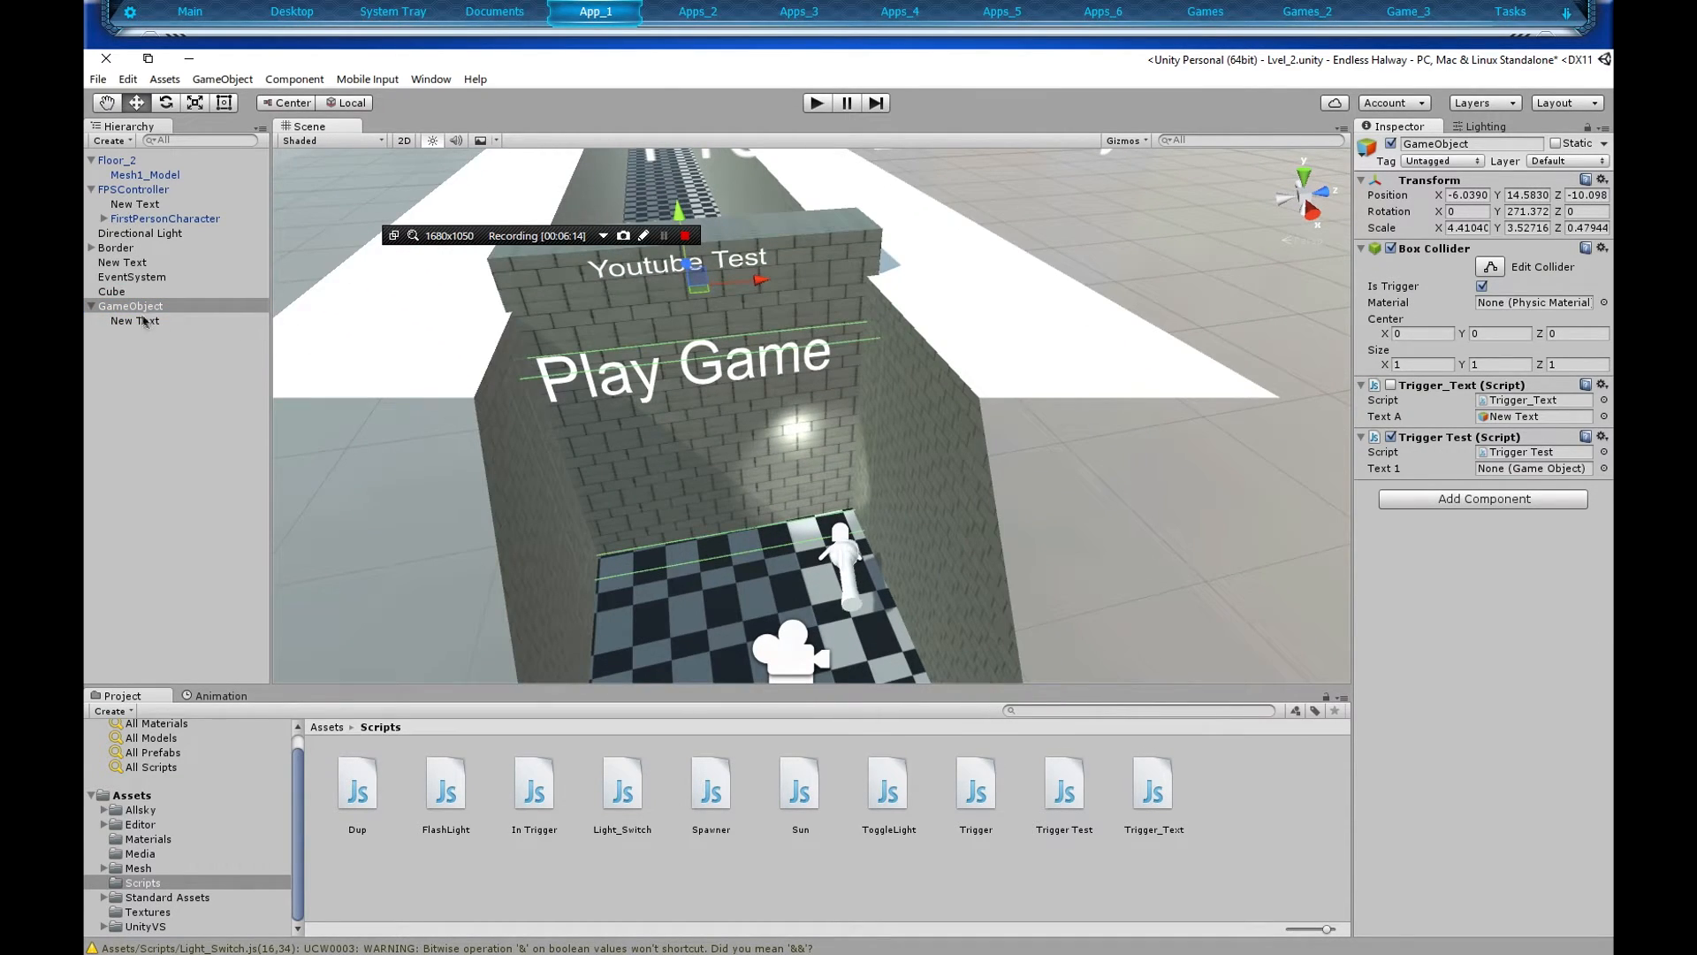
pyautogui.click(135, 320)
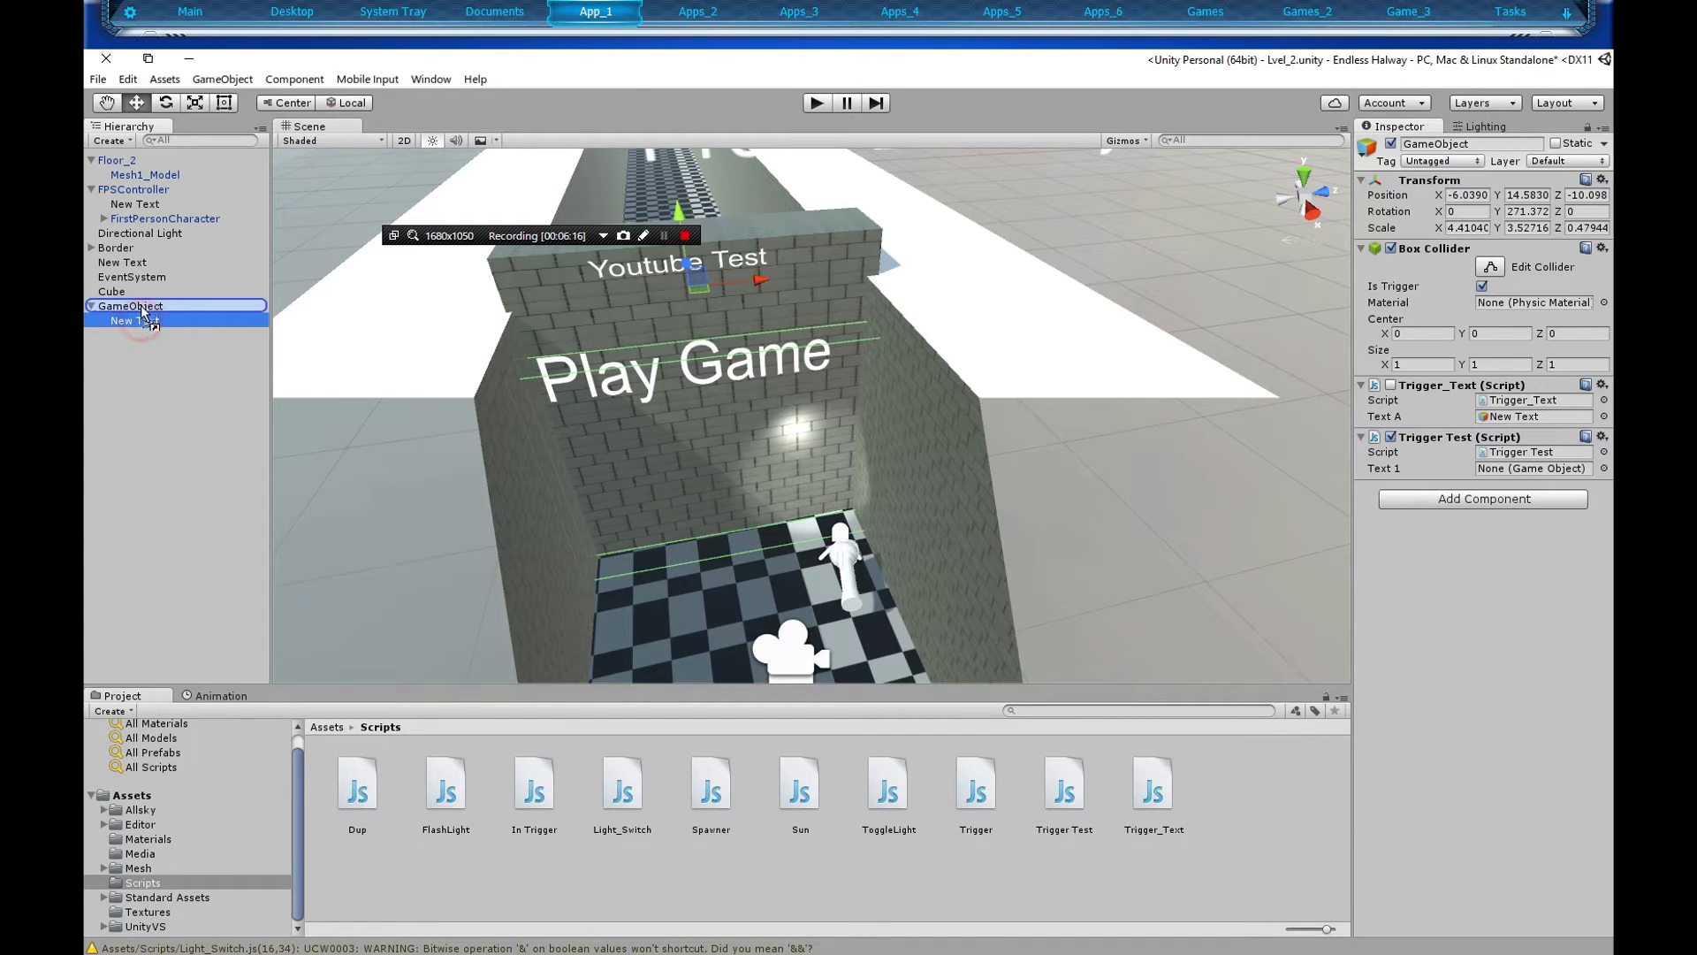
pyautogui.click(121, 307)
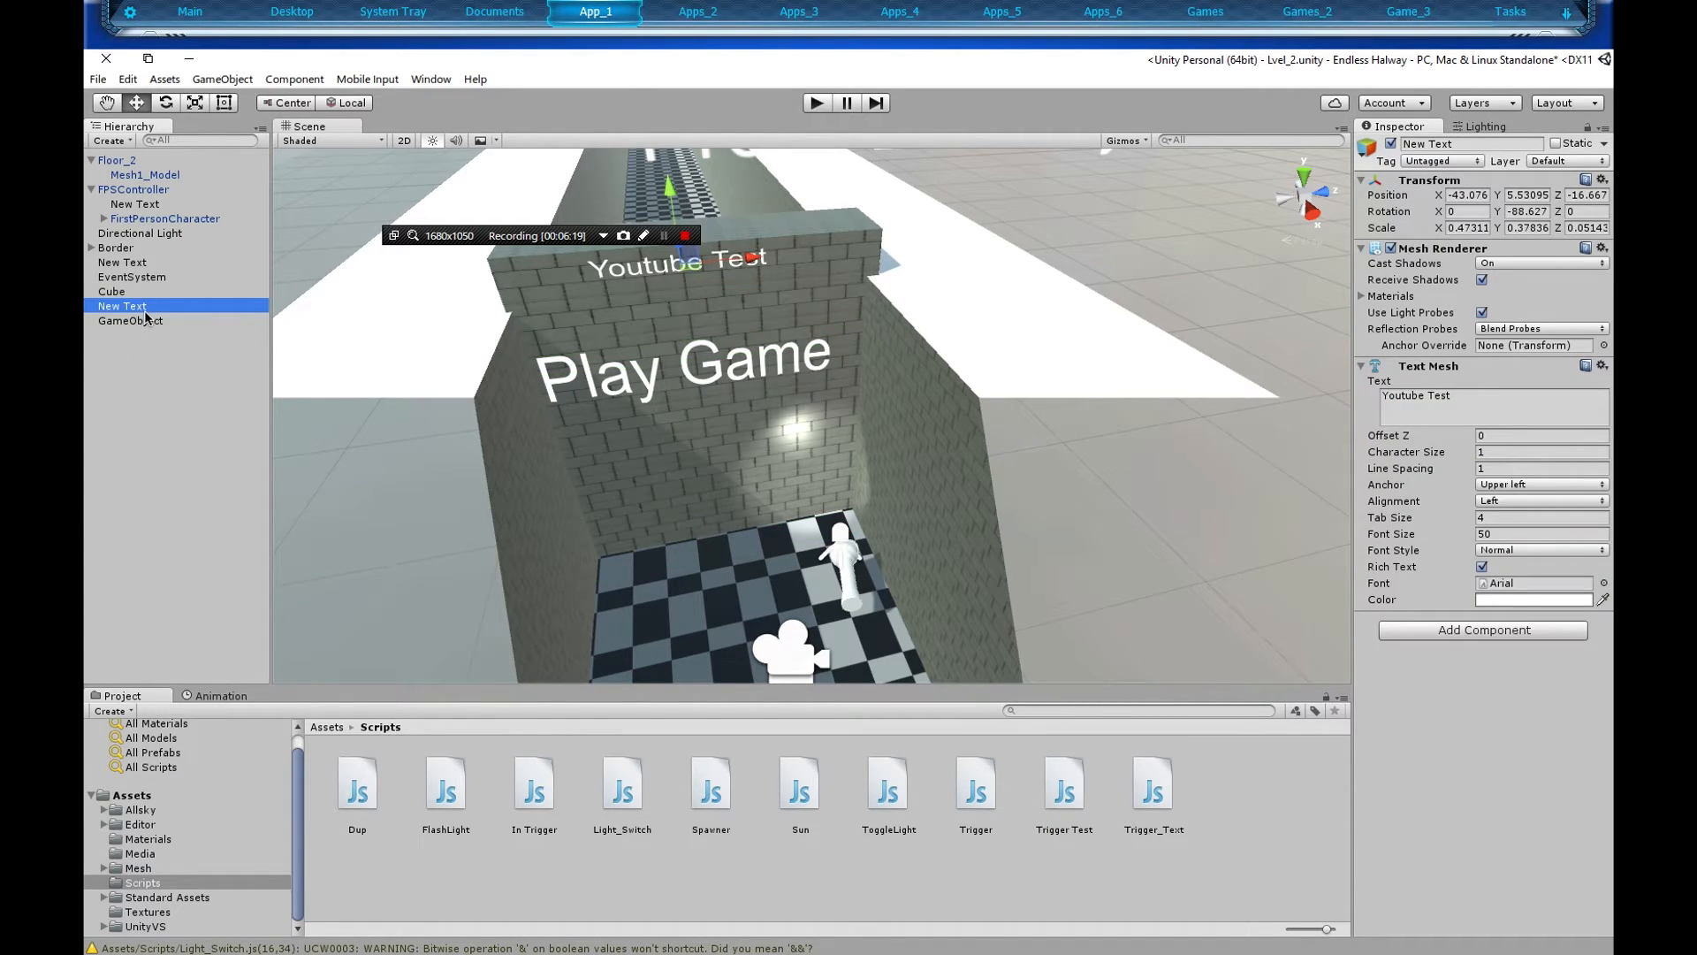
pyautogui.click(130, 319)
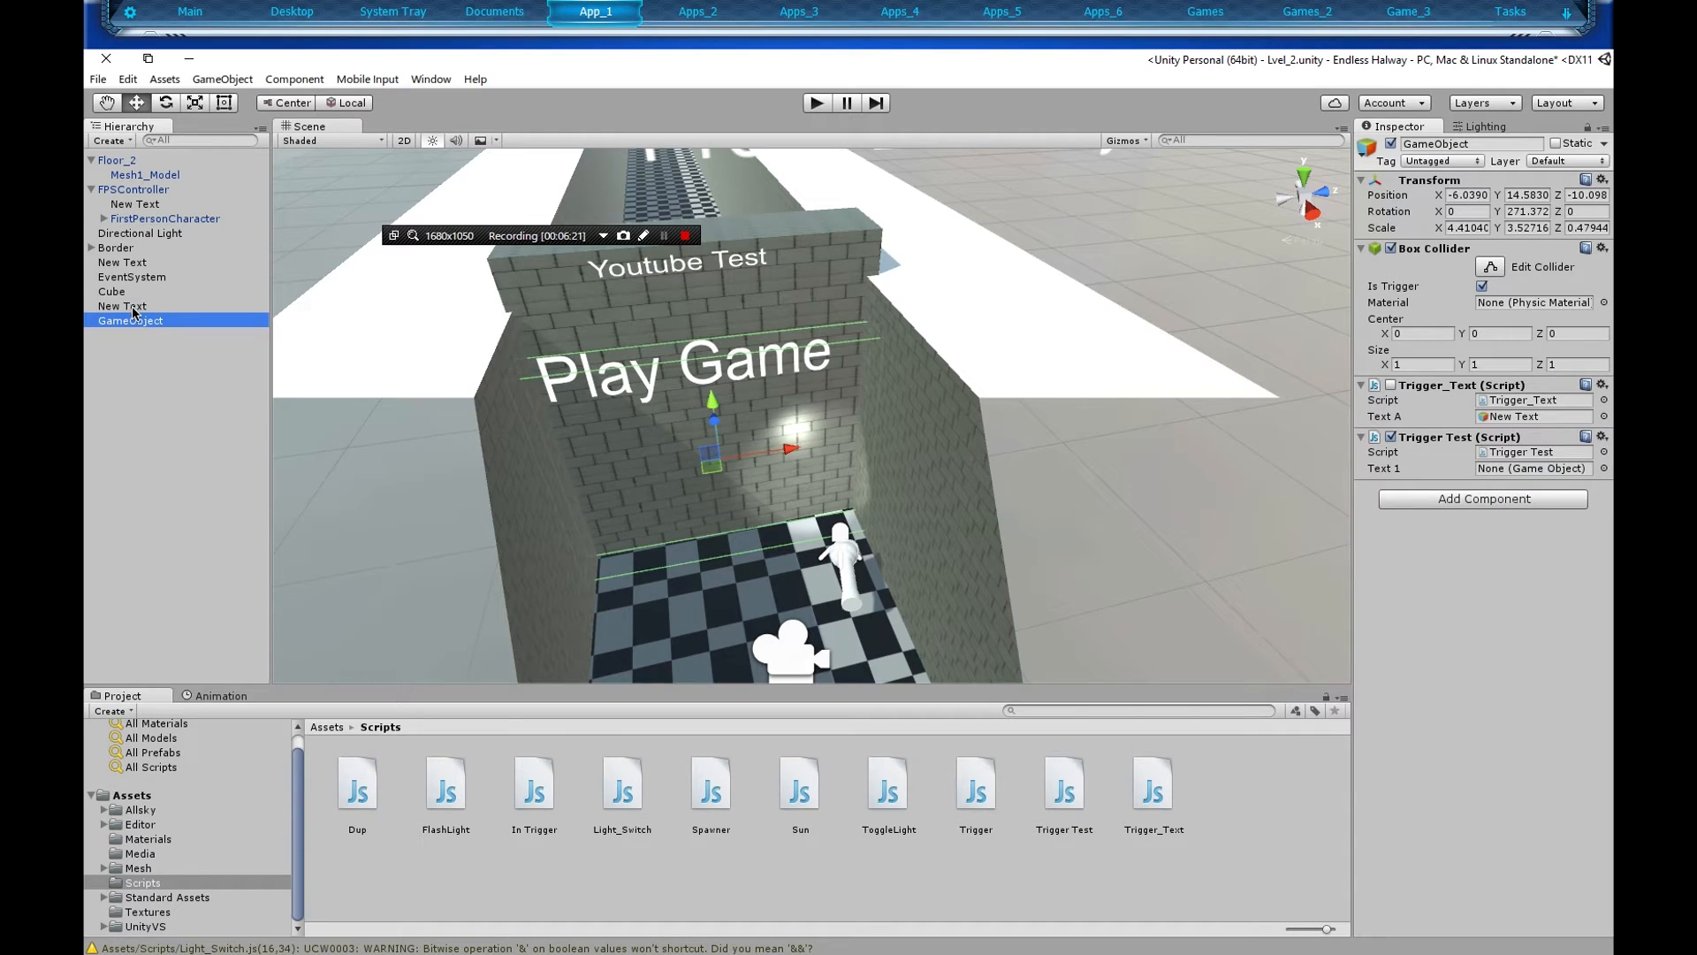
pyautogui.click(122, 305)
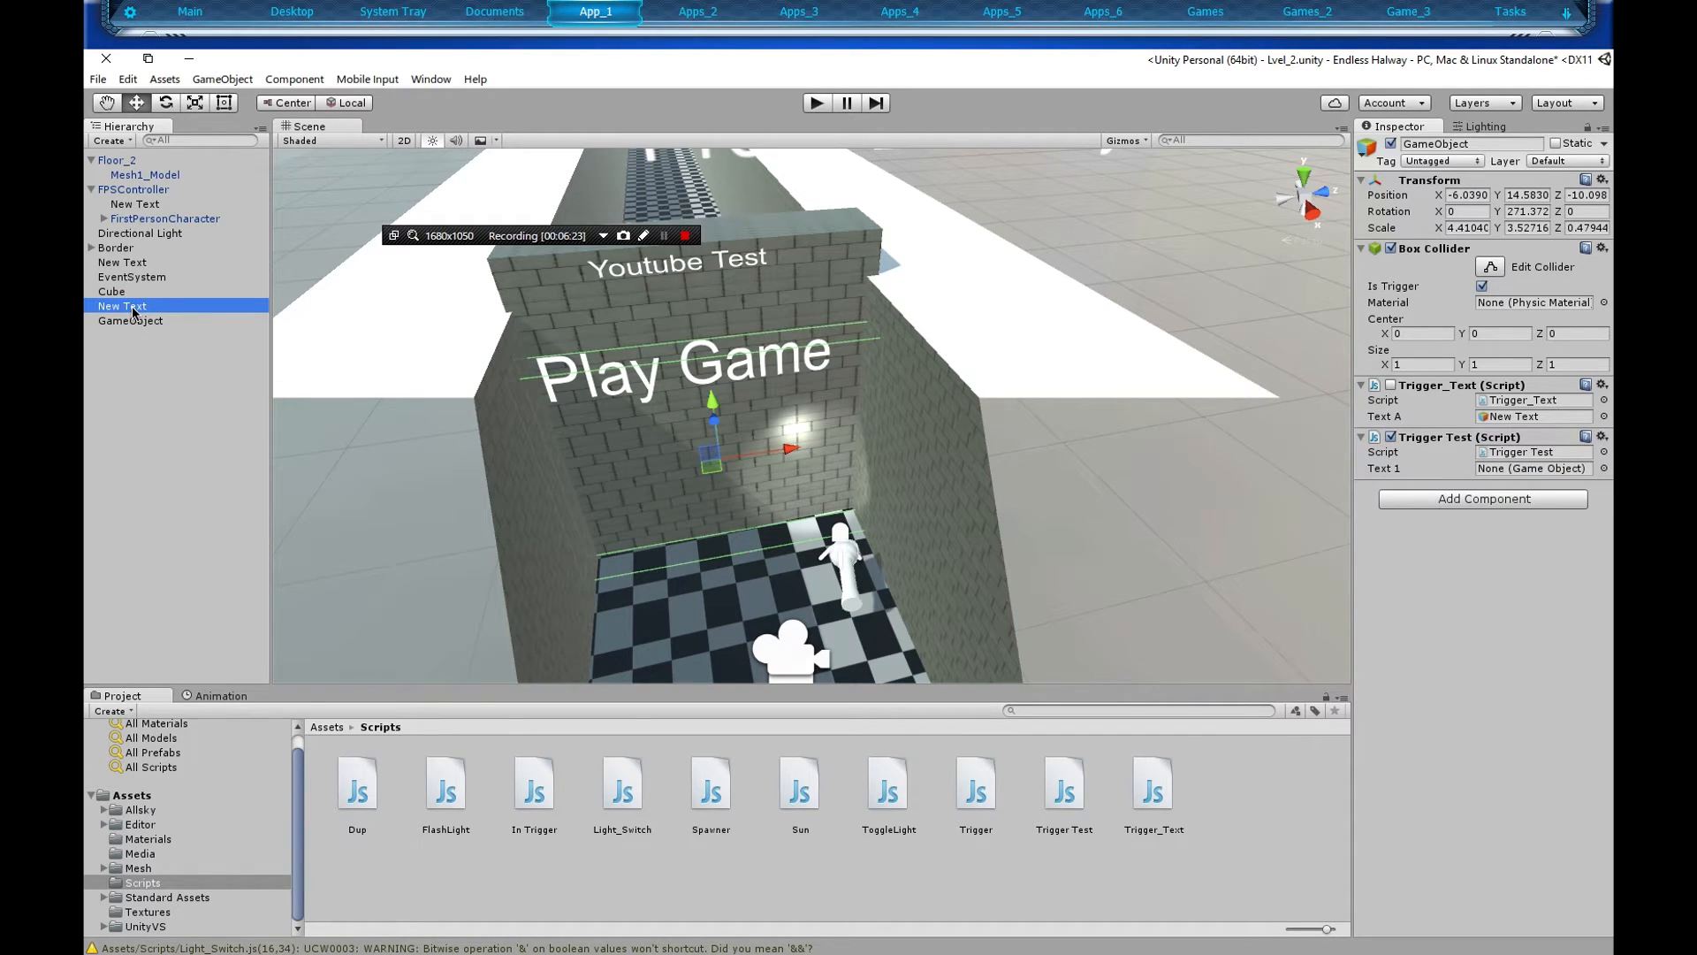
pyautogui.click(1532, 468)
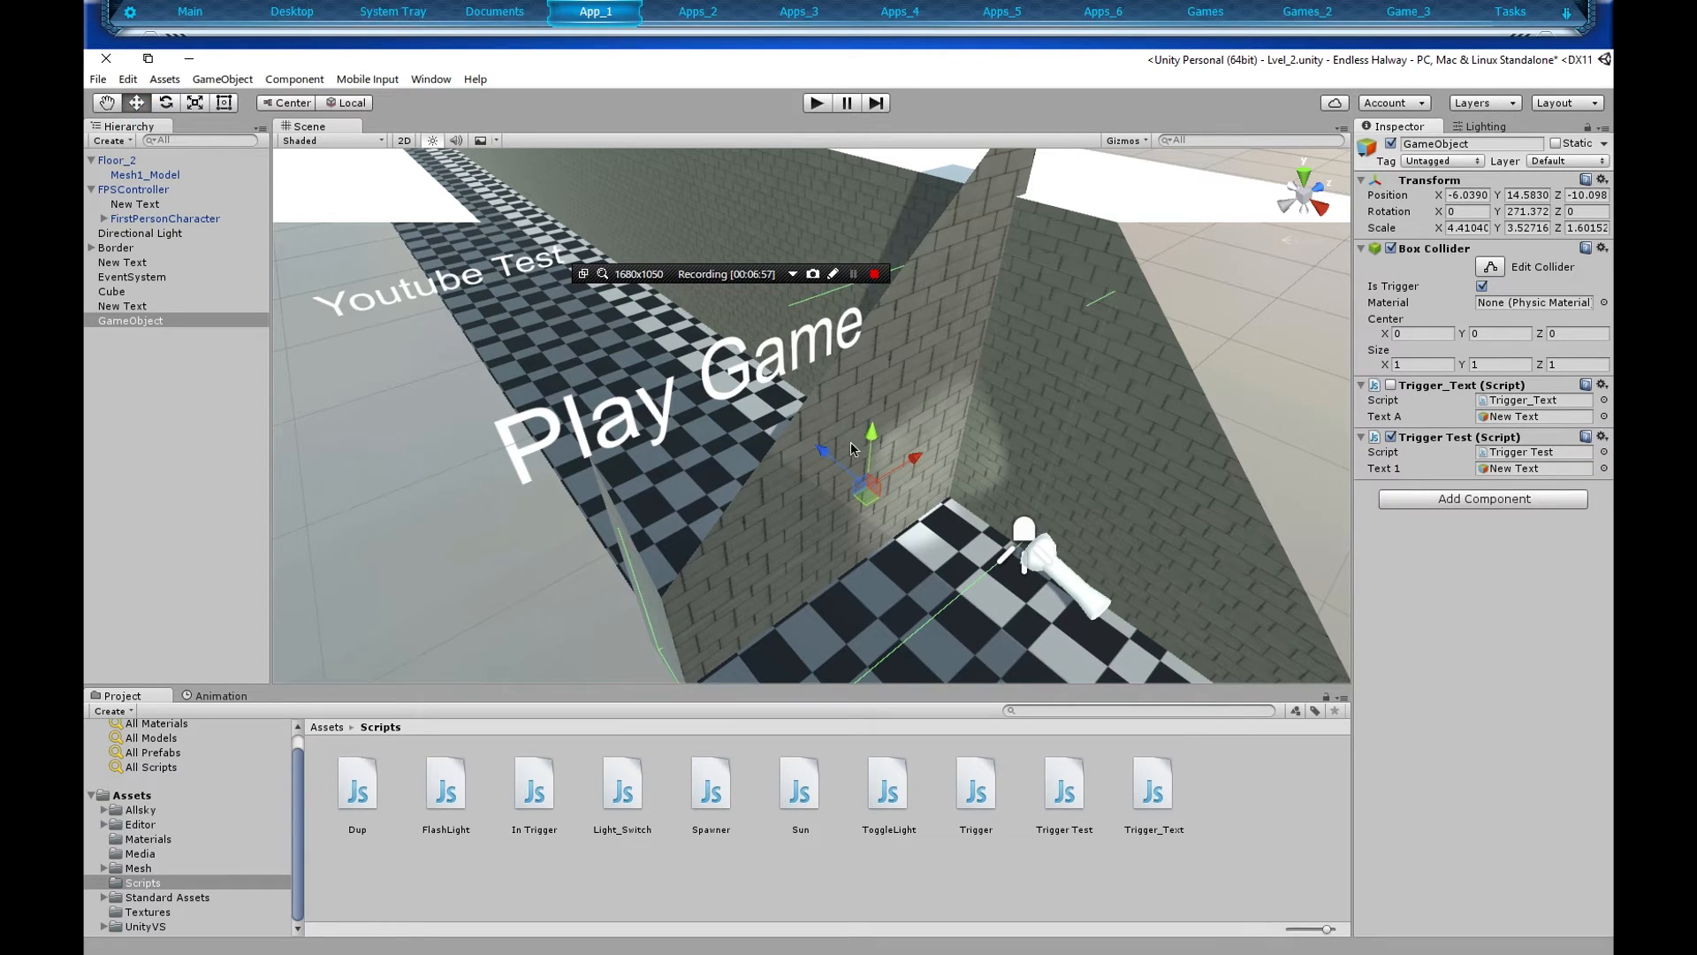
# Shift the lengthened trigger box slightly along the corridor with the move gizmo.
pyautogui.moveTo(872, 460); pyautogui.dragTo(931, 531)
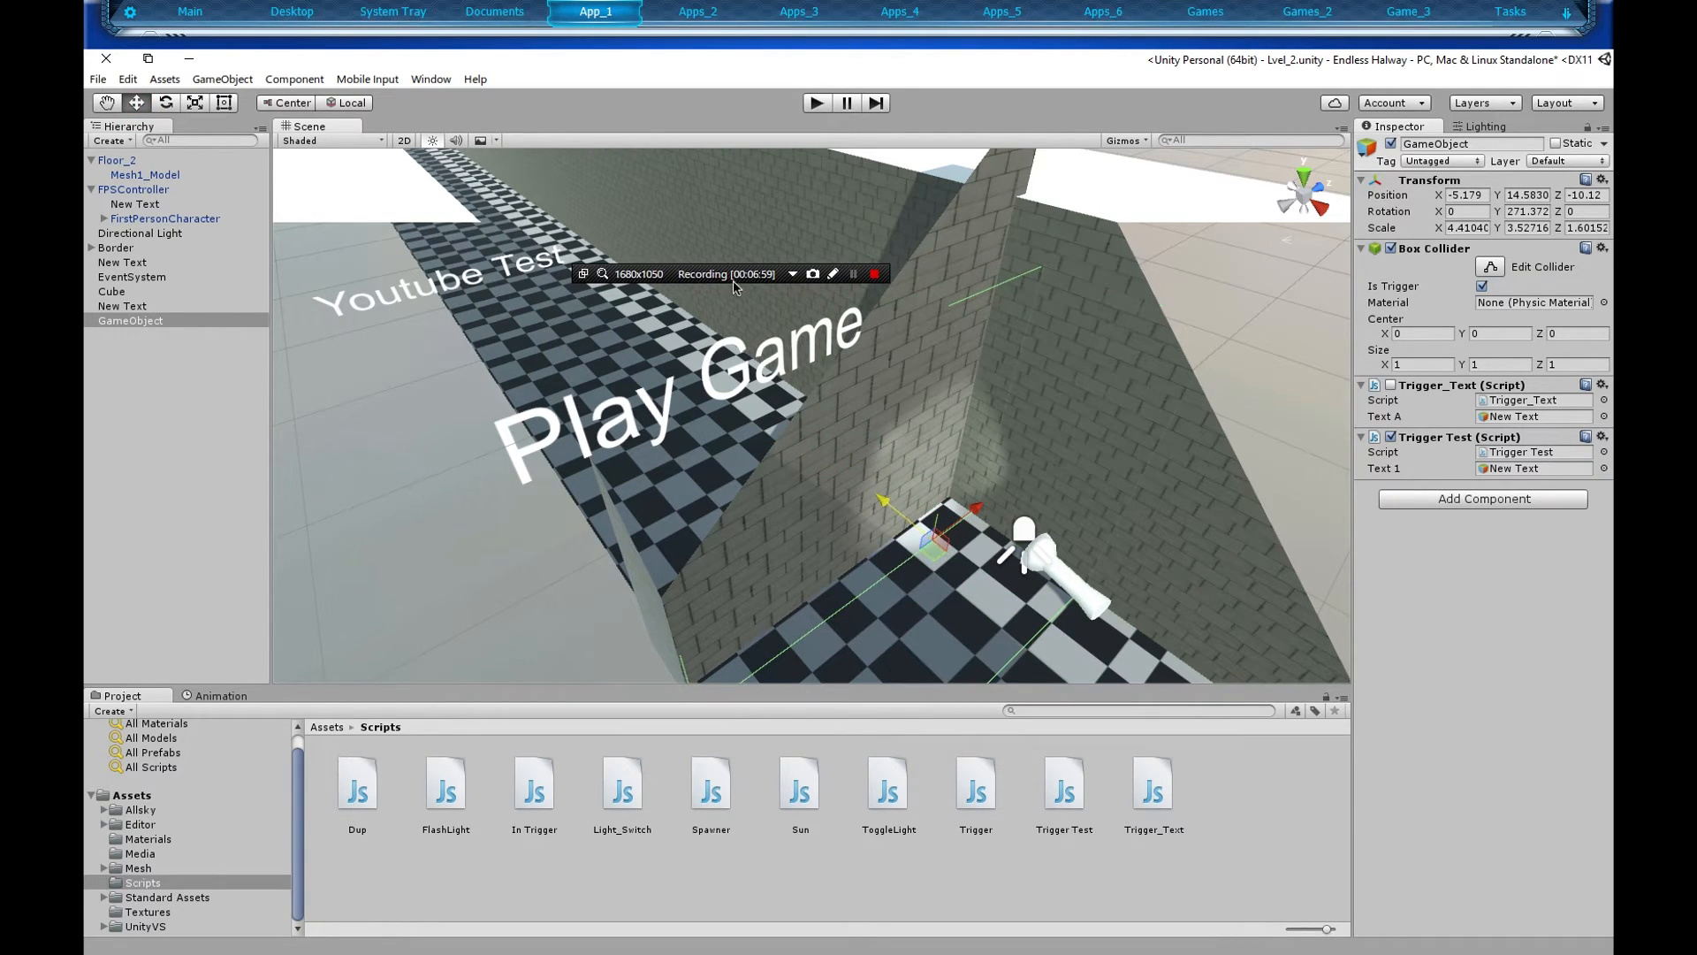
pyautogui.click(815, 103)
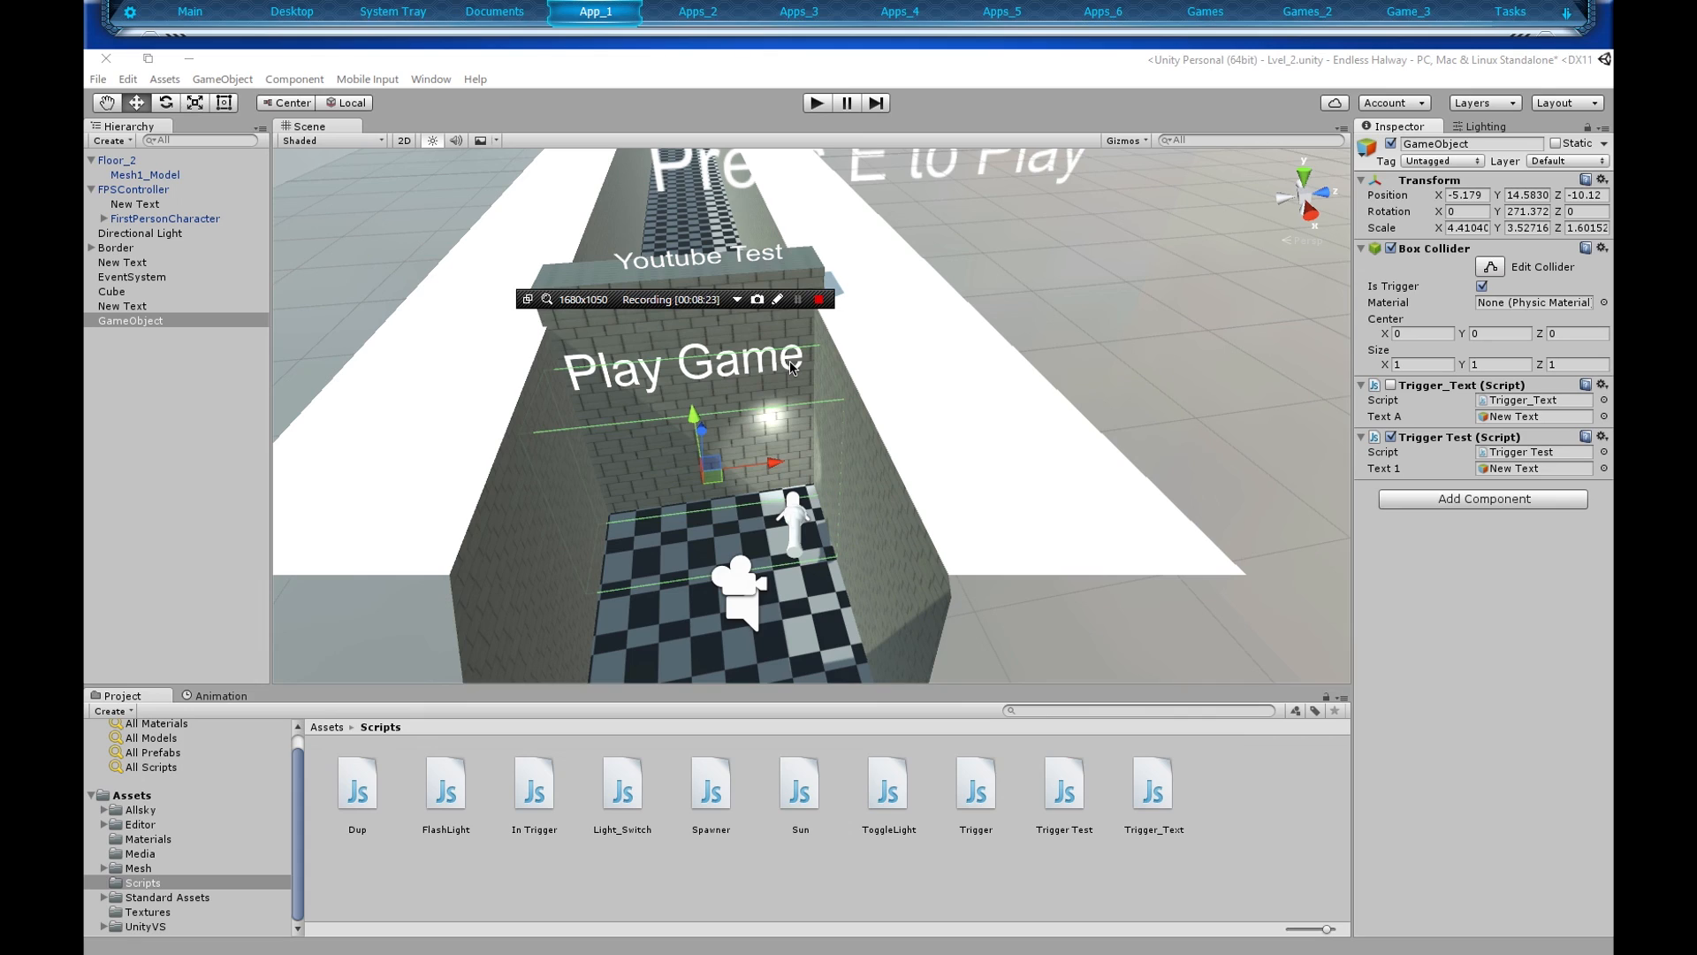
pyautogui.moveTo(854, 338)
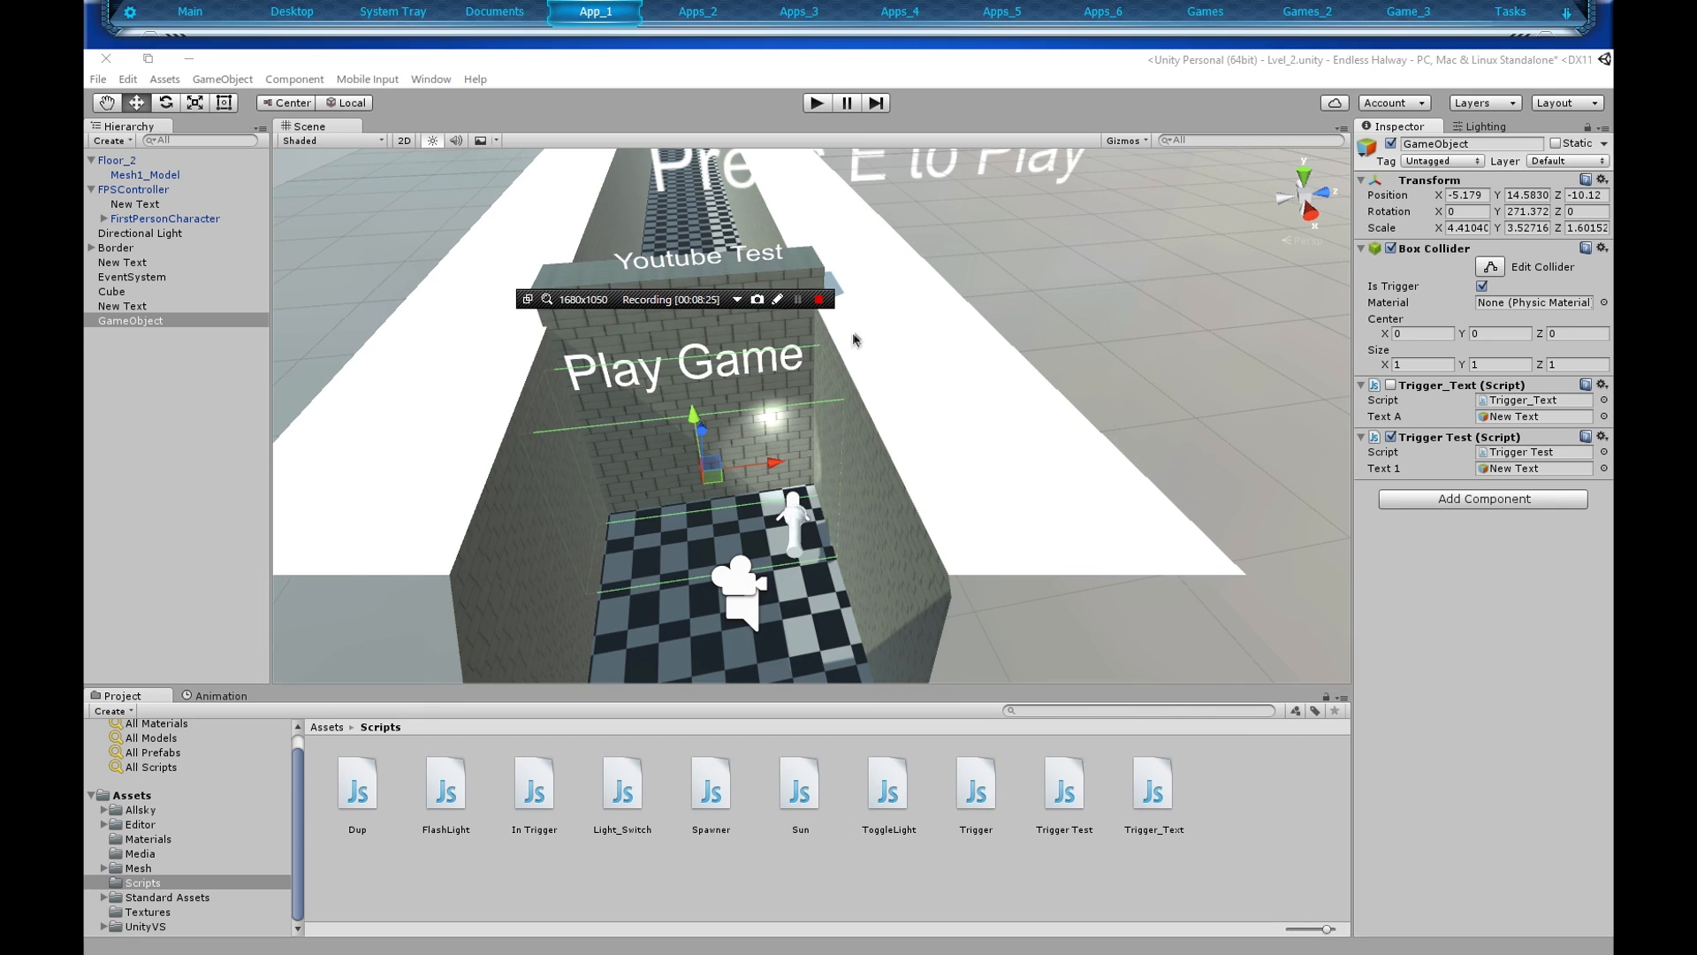
pyautogui.moveTo(803, 320)
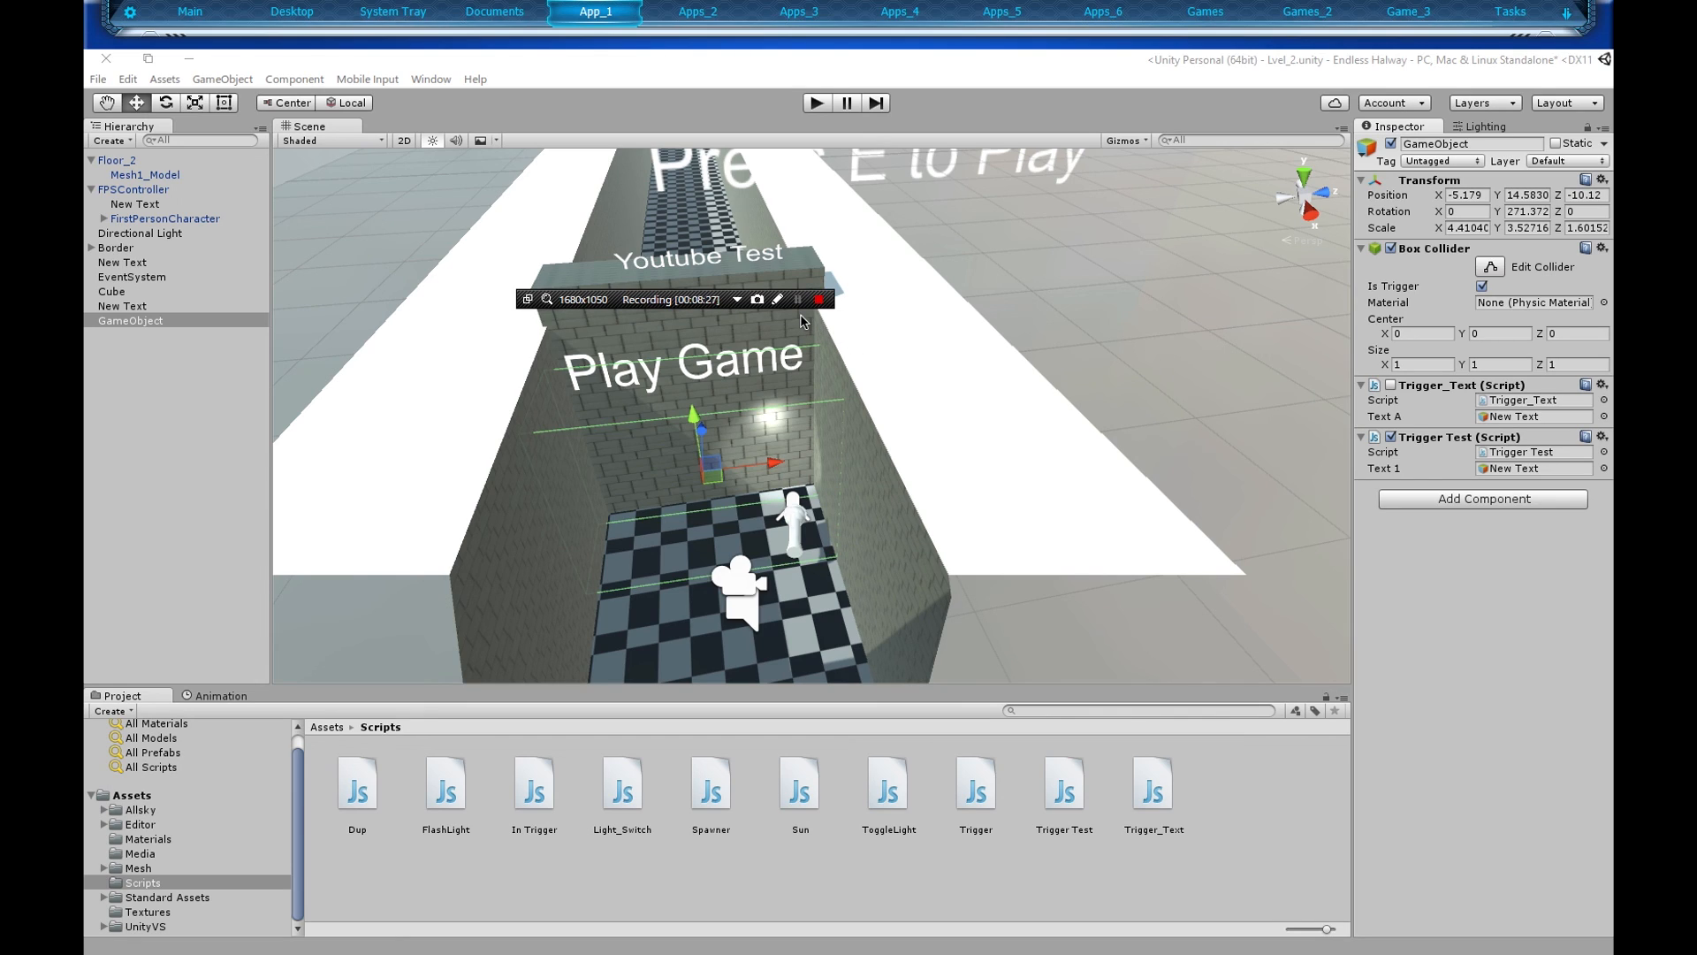
pyautogui.click(797, 299)
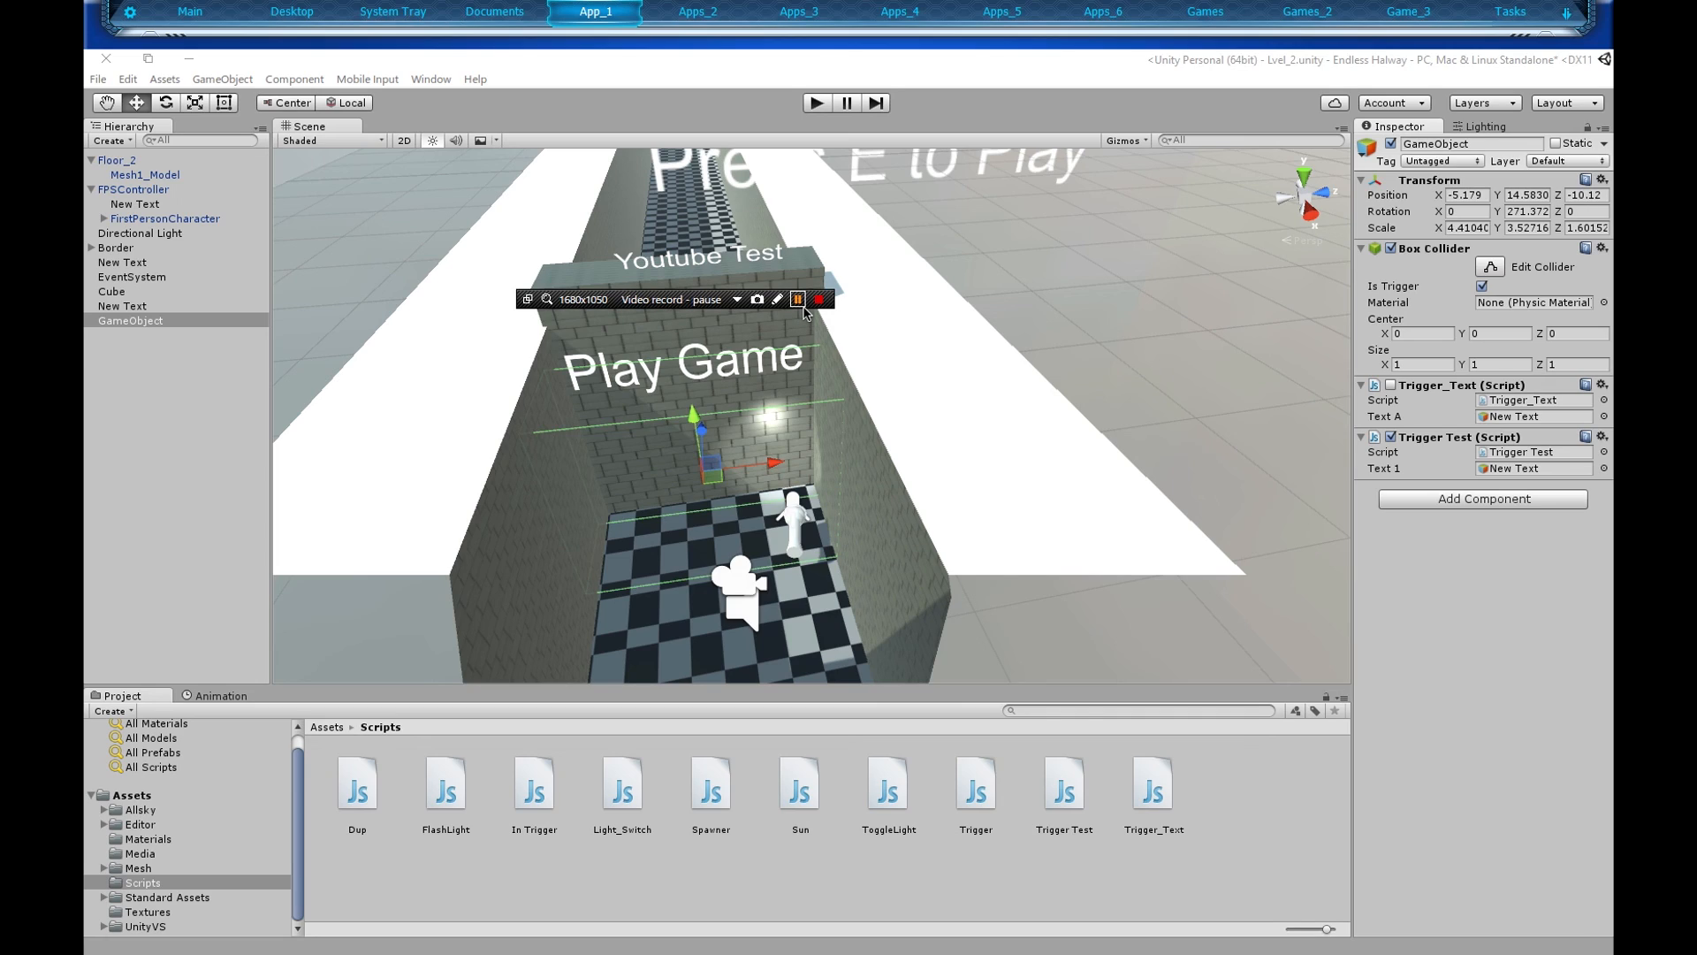